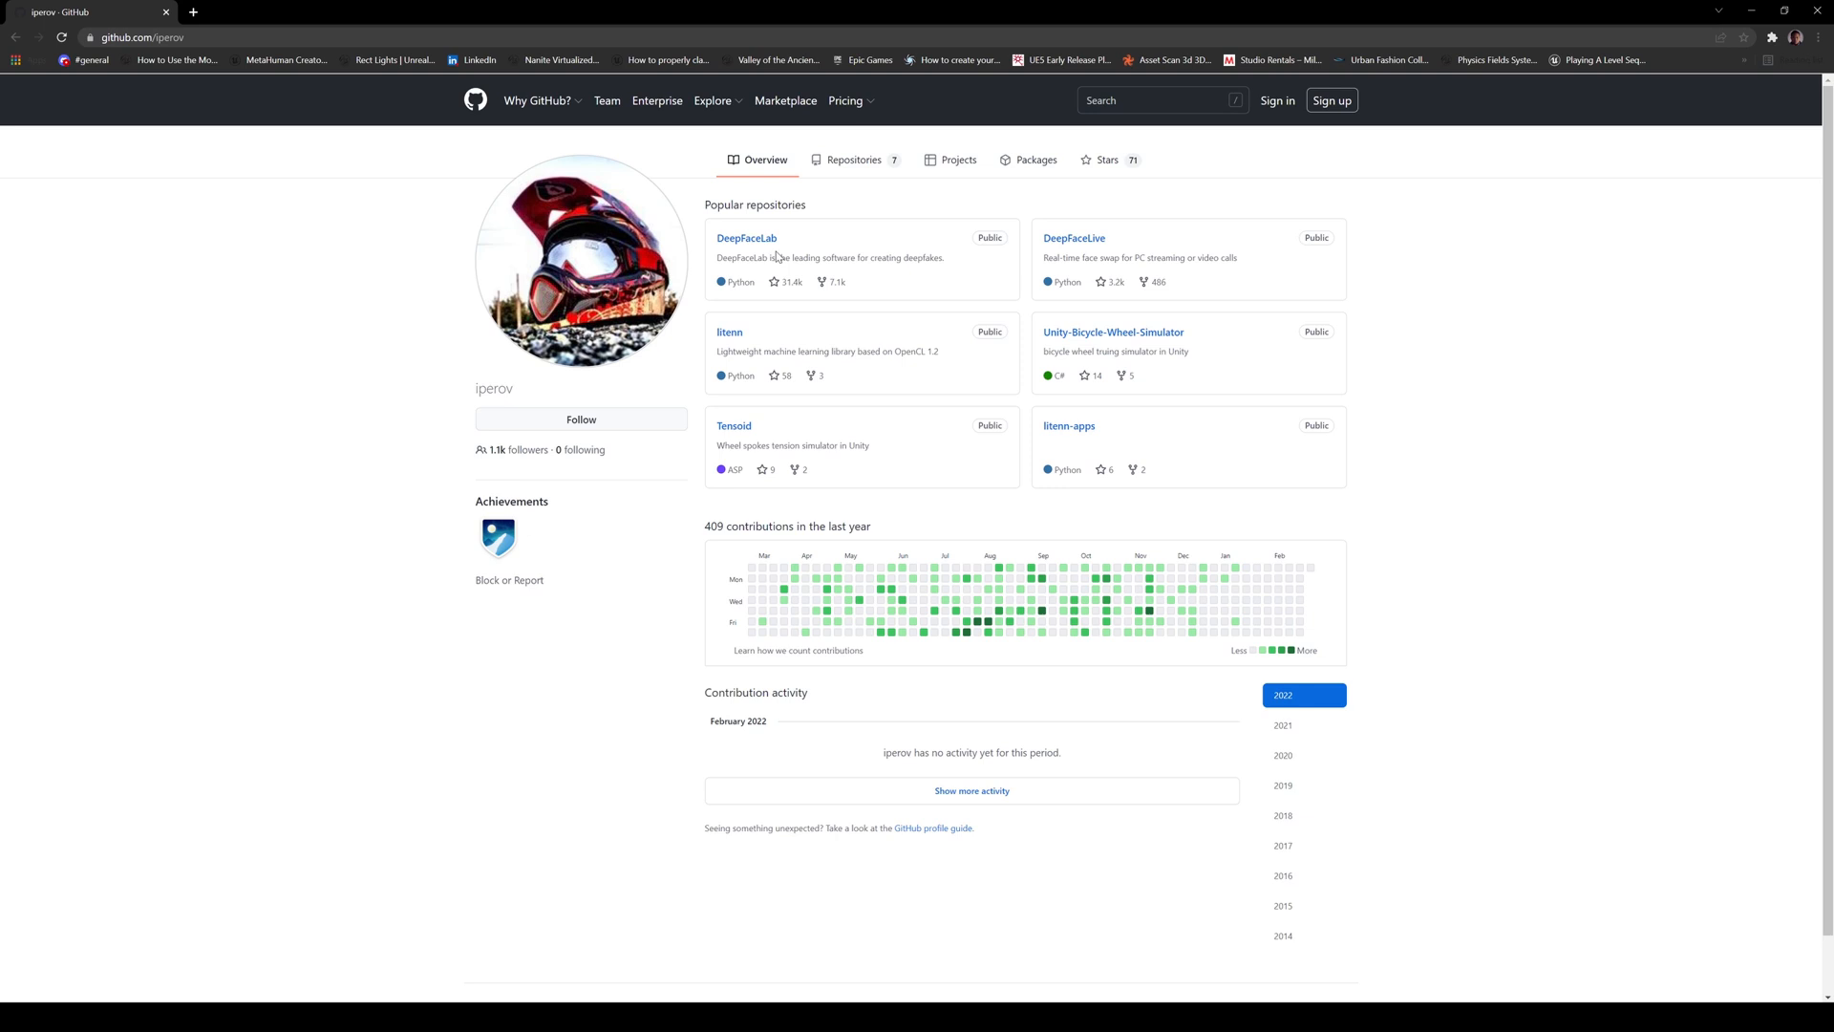
pyautogui.moveTo(934, 280)
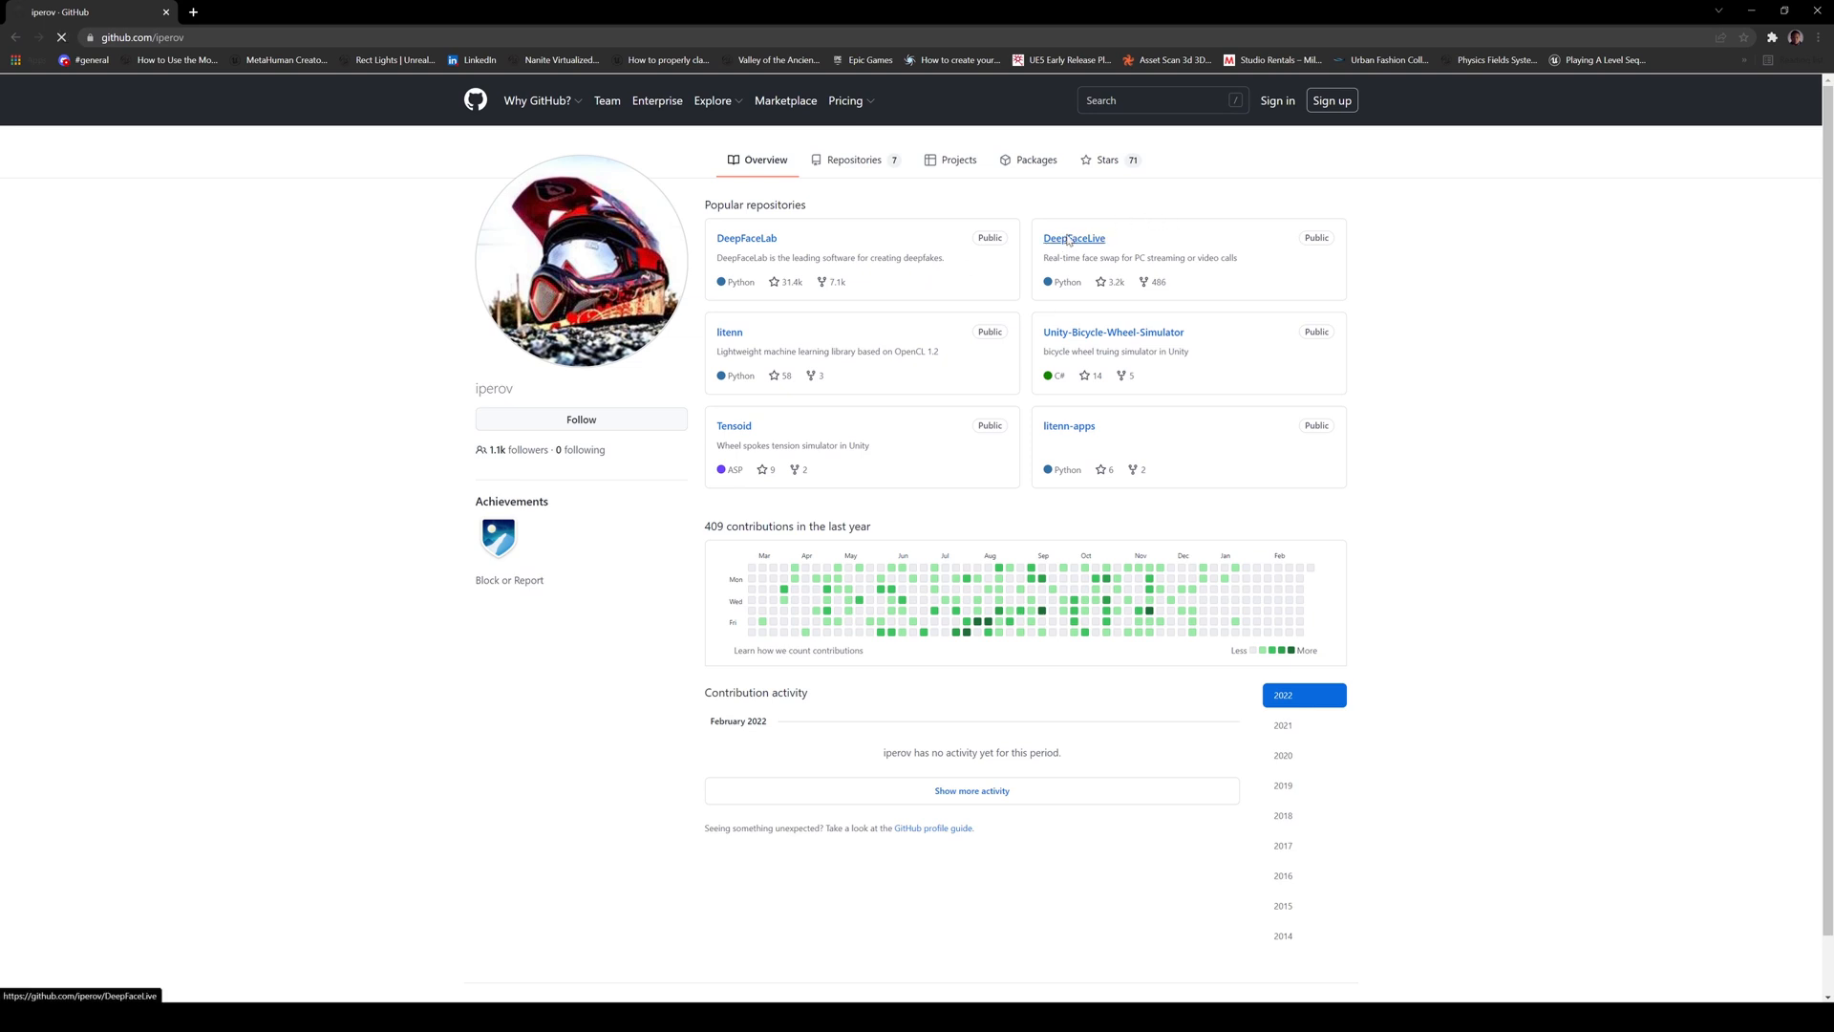
# - Open iperov's DeepFaceLive repository and scroll its README down to the Releases section
pyautogui.click(1072, 238)
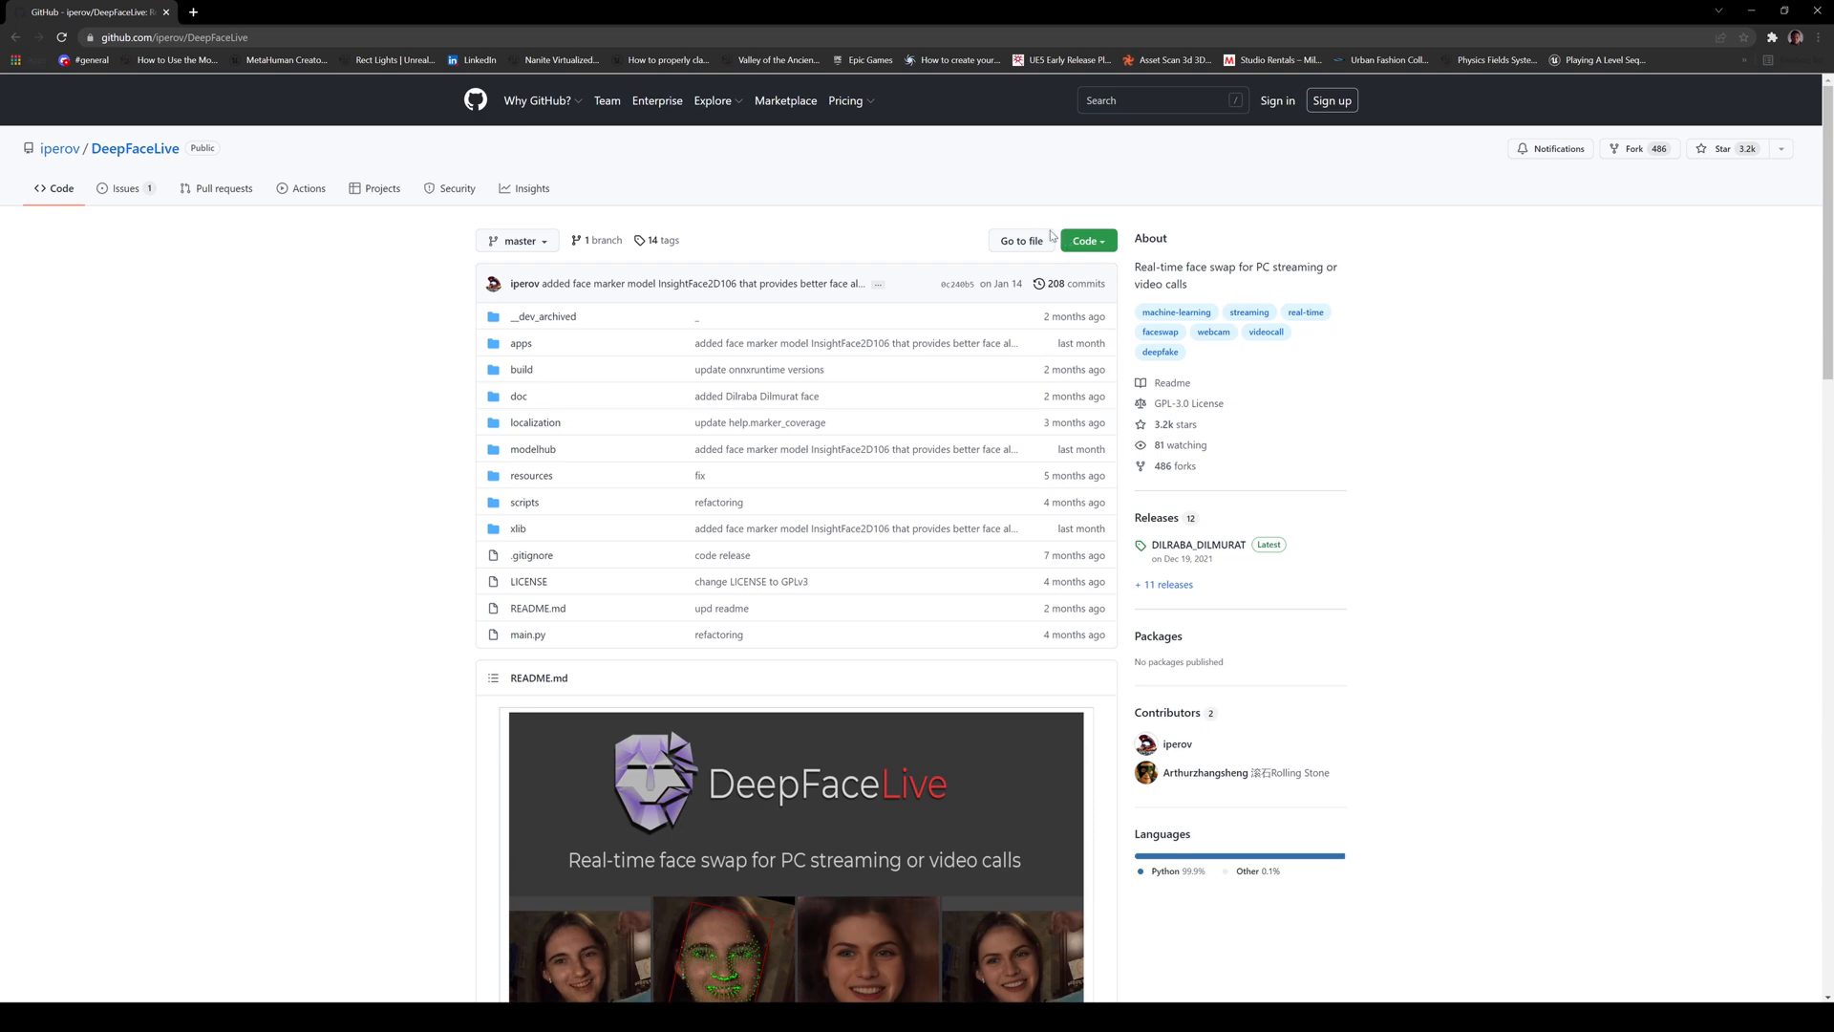
pyautogui.scroll(-3)
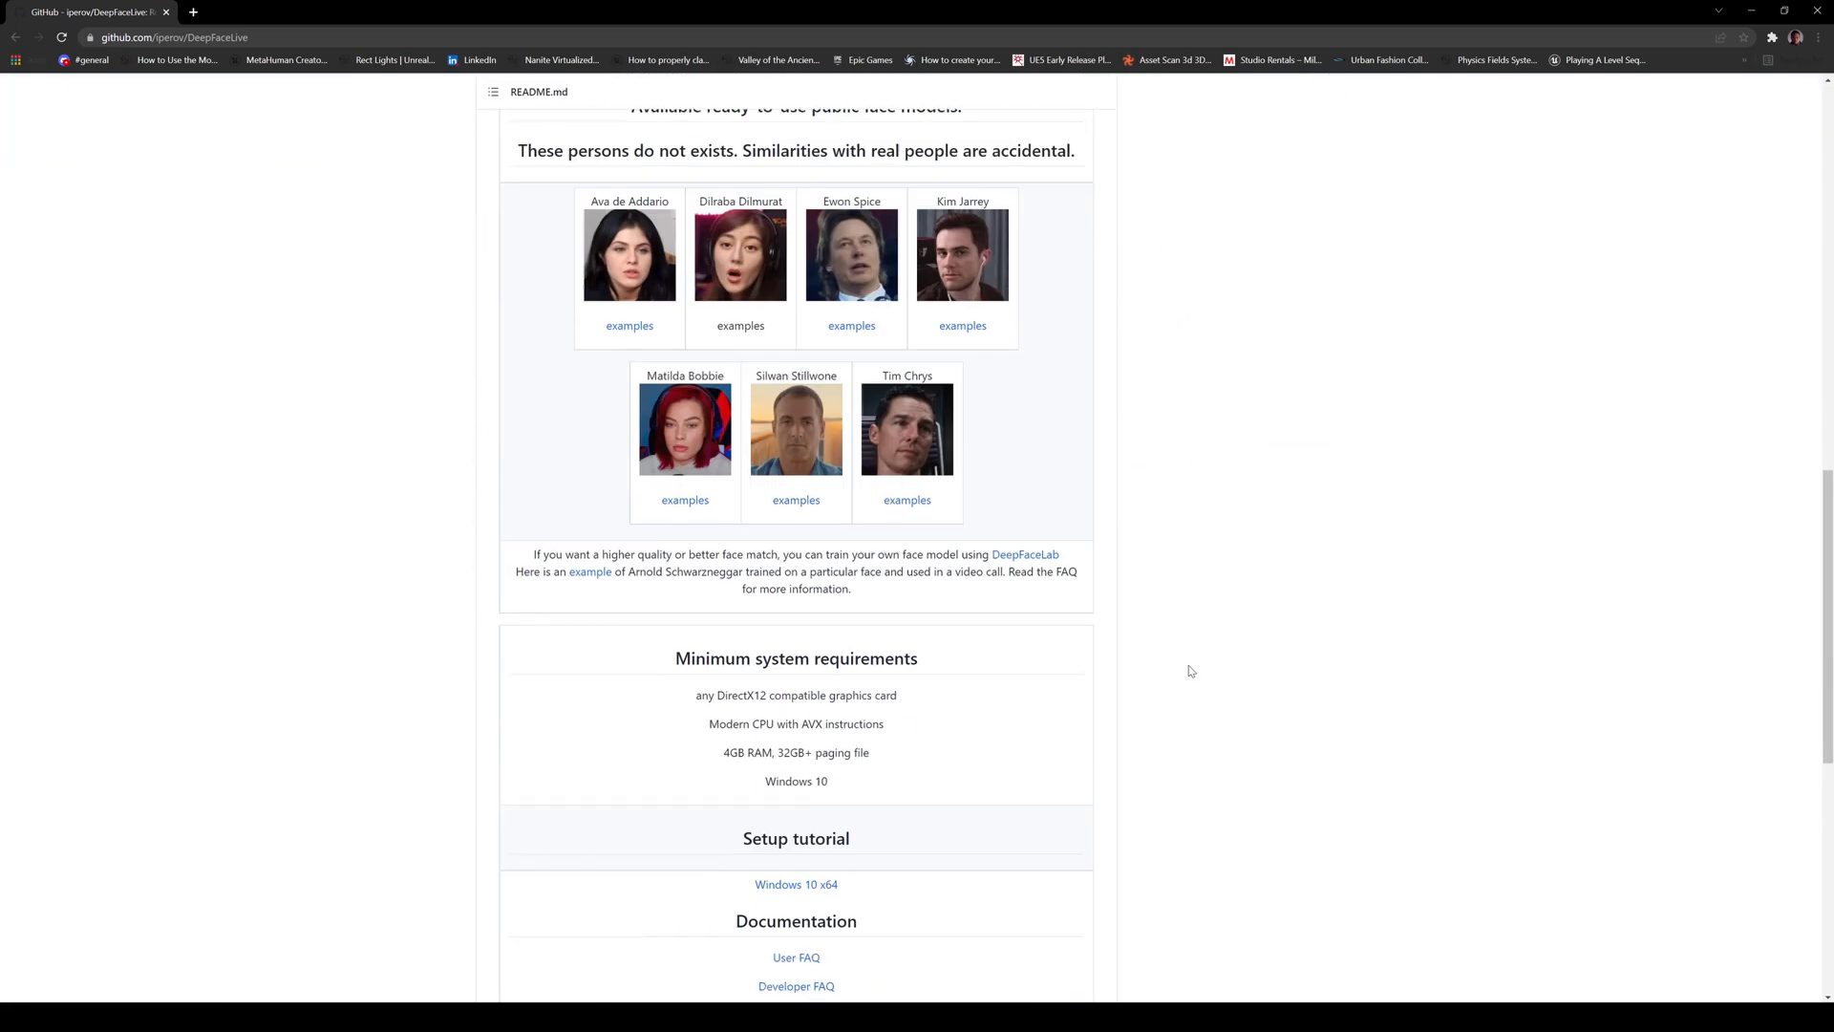
pyautogui.scroll(3)
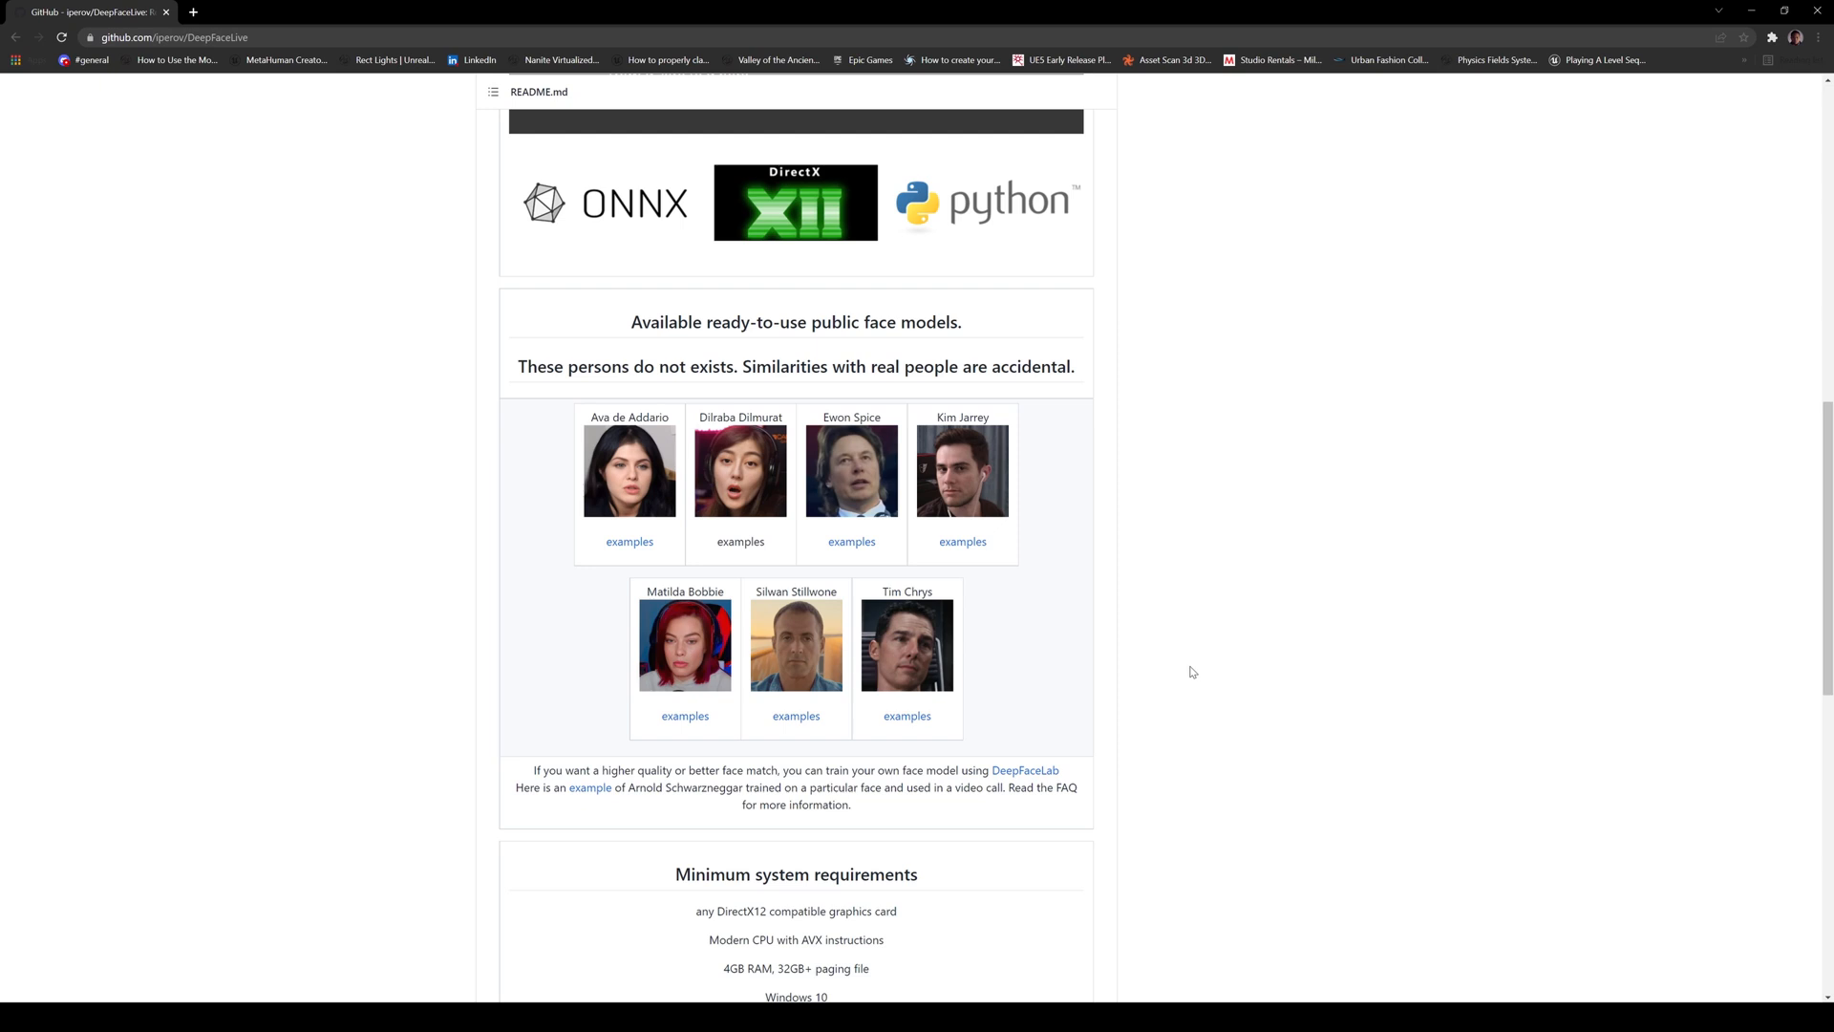
pyautogui.moveTo(1004, 678)
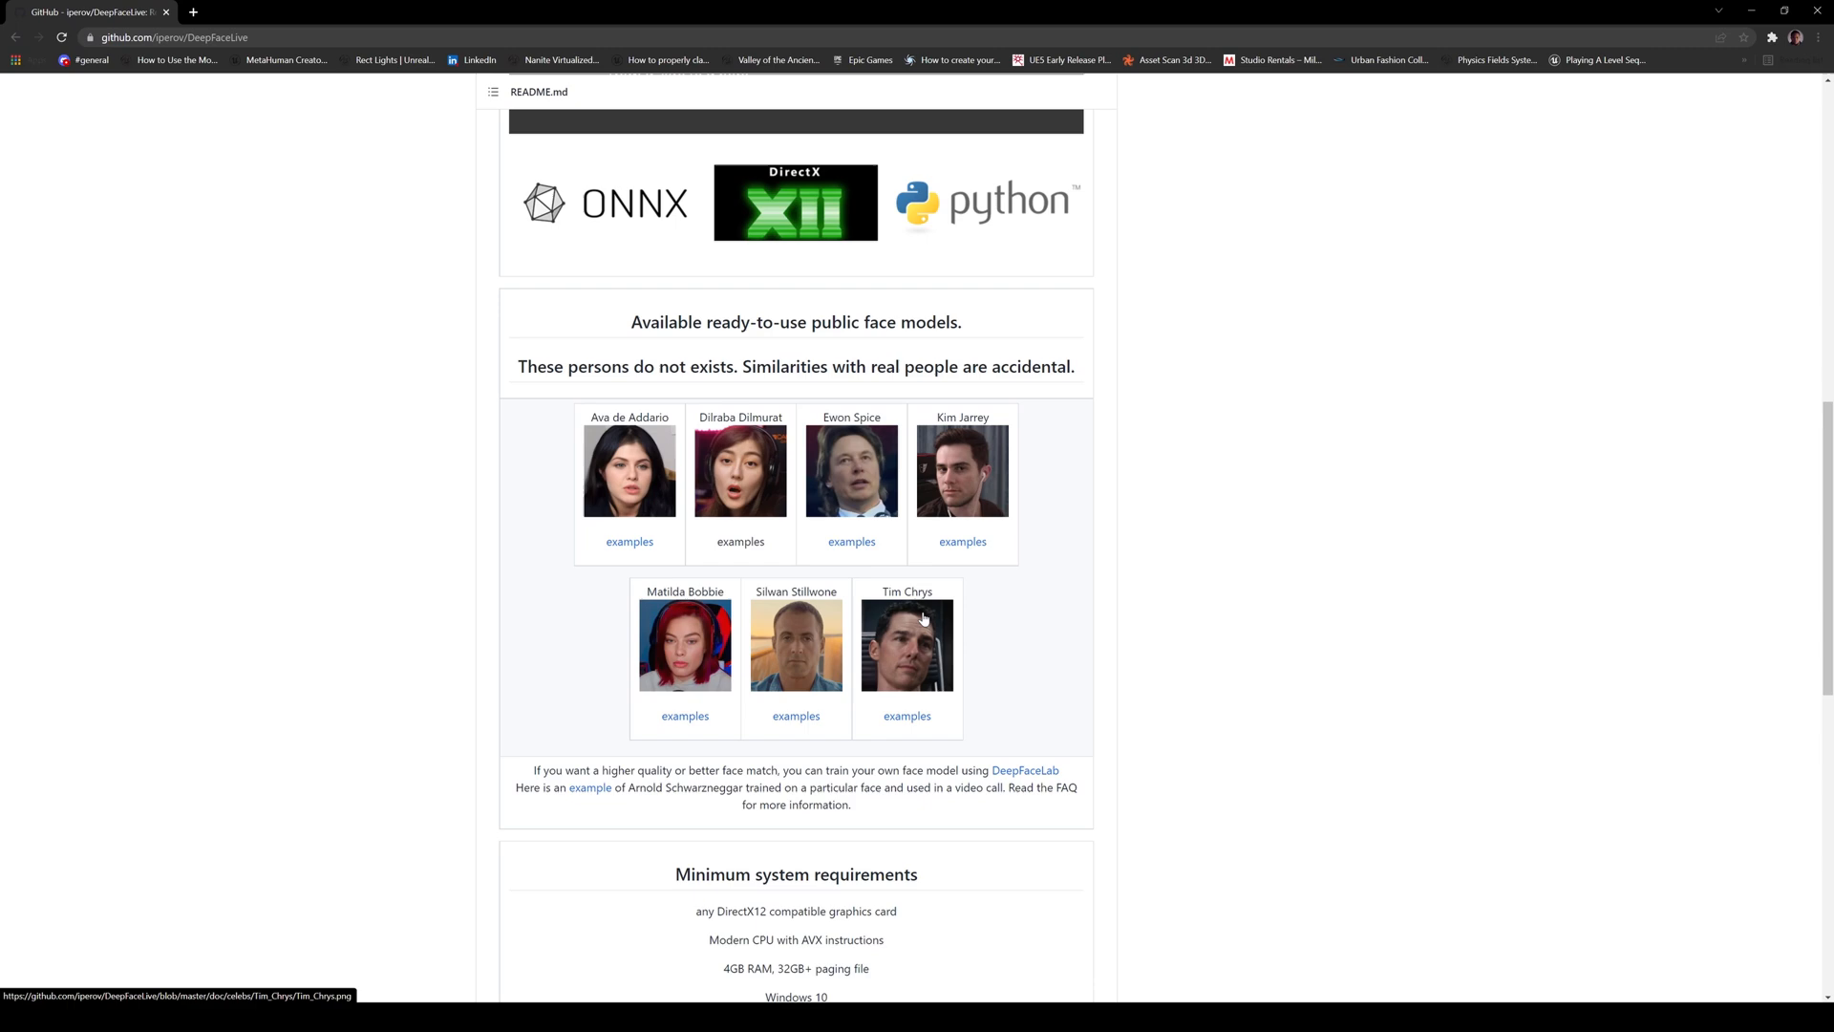
pyautogui.scroll(-3)
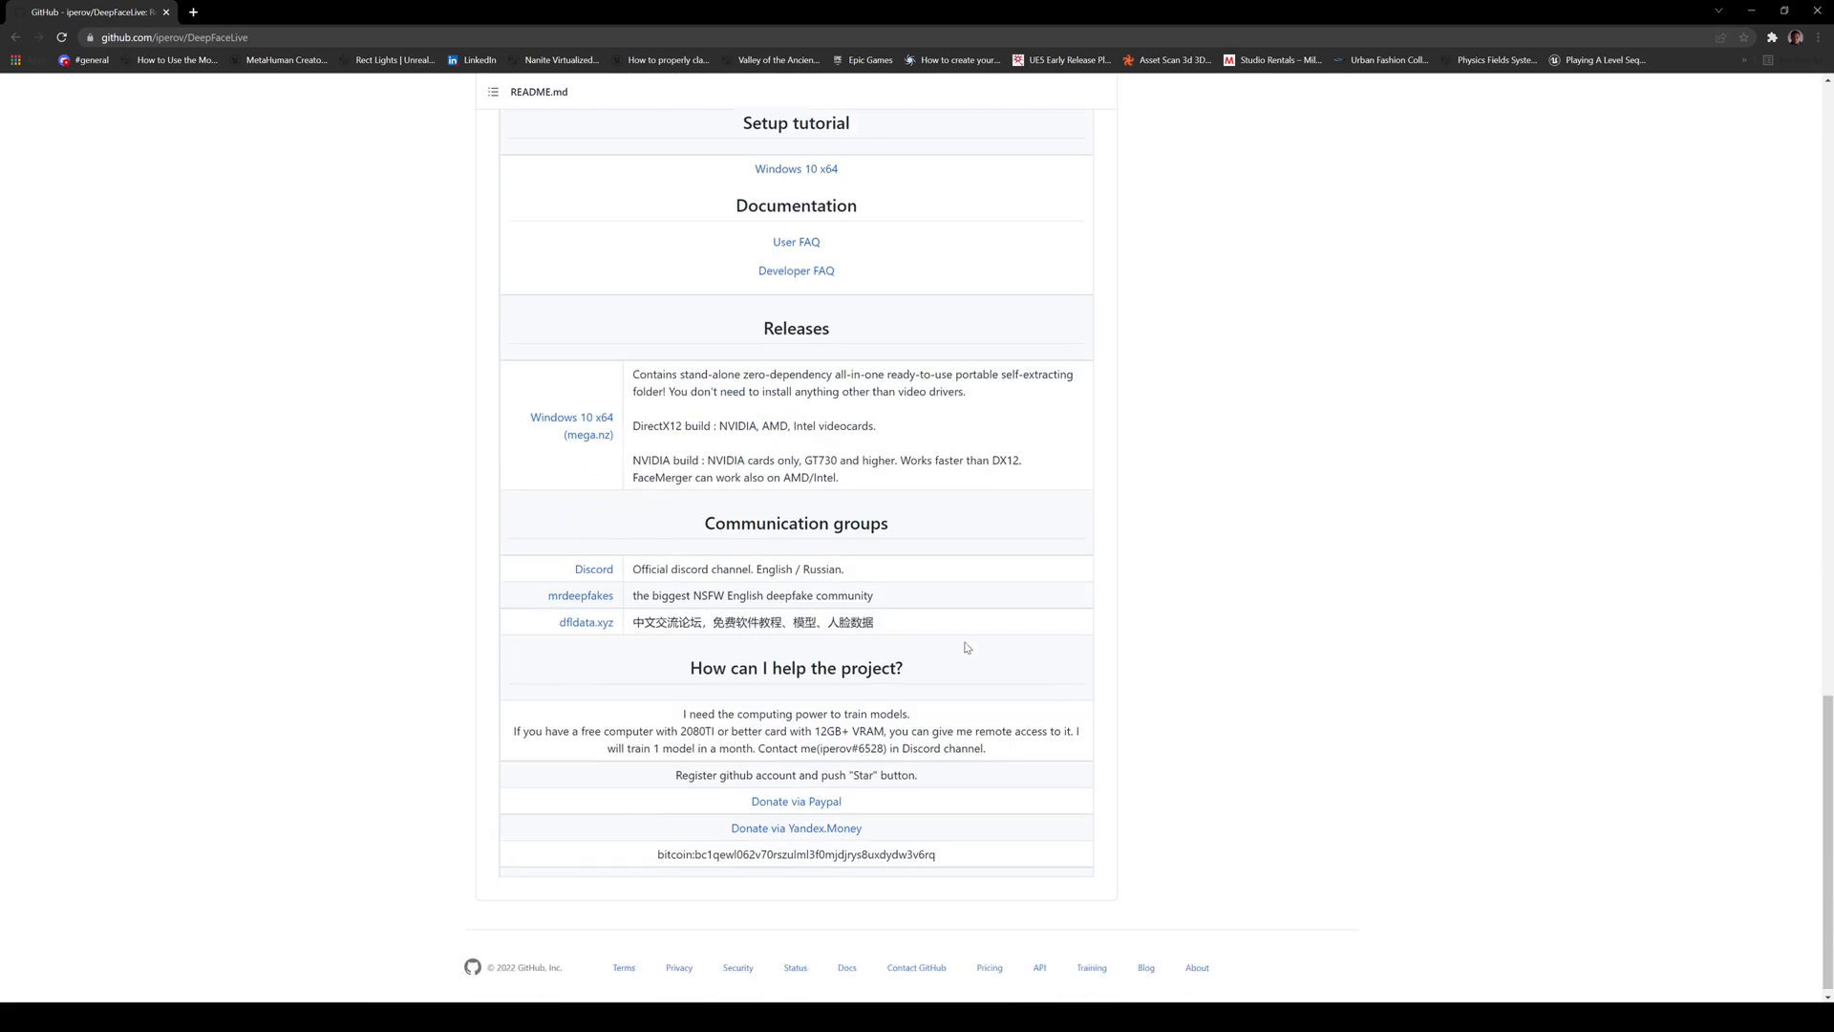
# - Open the Windows 10 x64 MEGA builds folder, then the extracted DeepFaceLive_NVIDIA folder
pyautogui.click(572, 422)
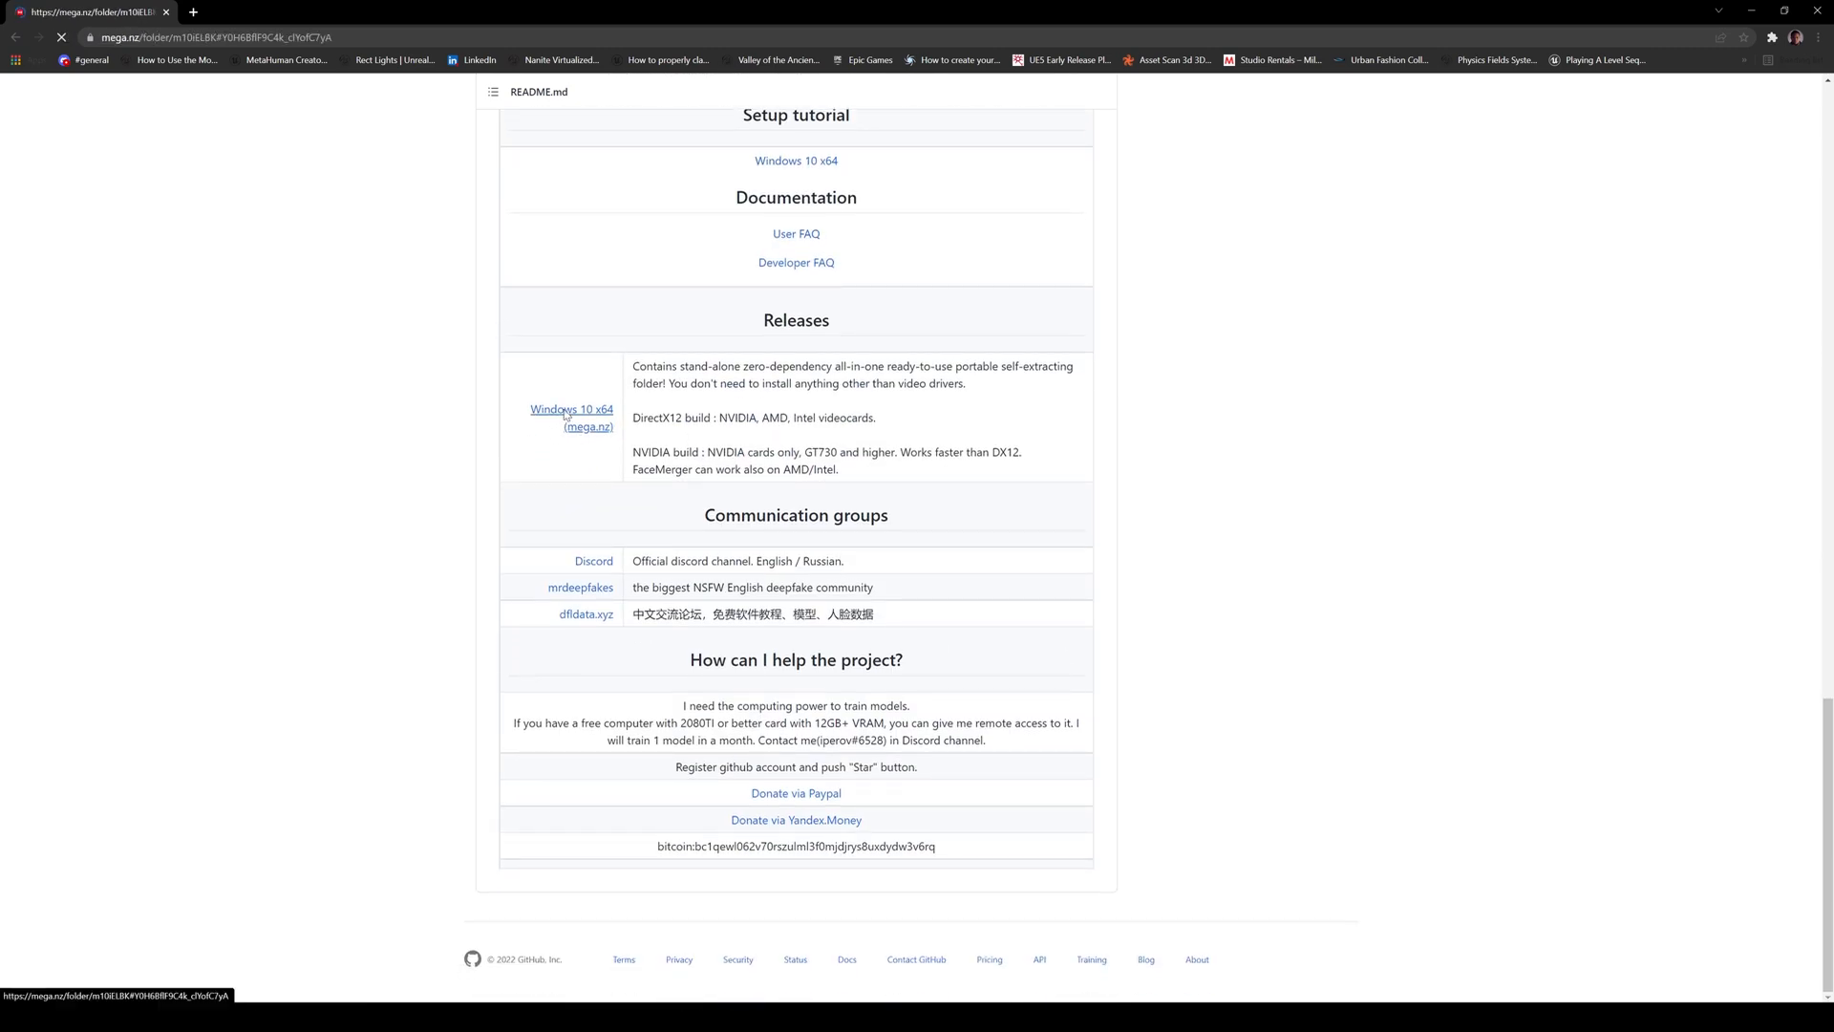
pyautogui.click(573, 412)
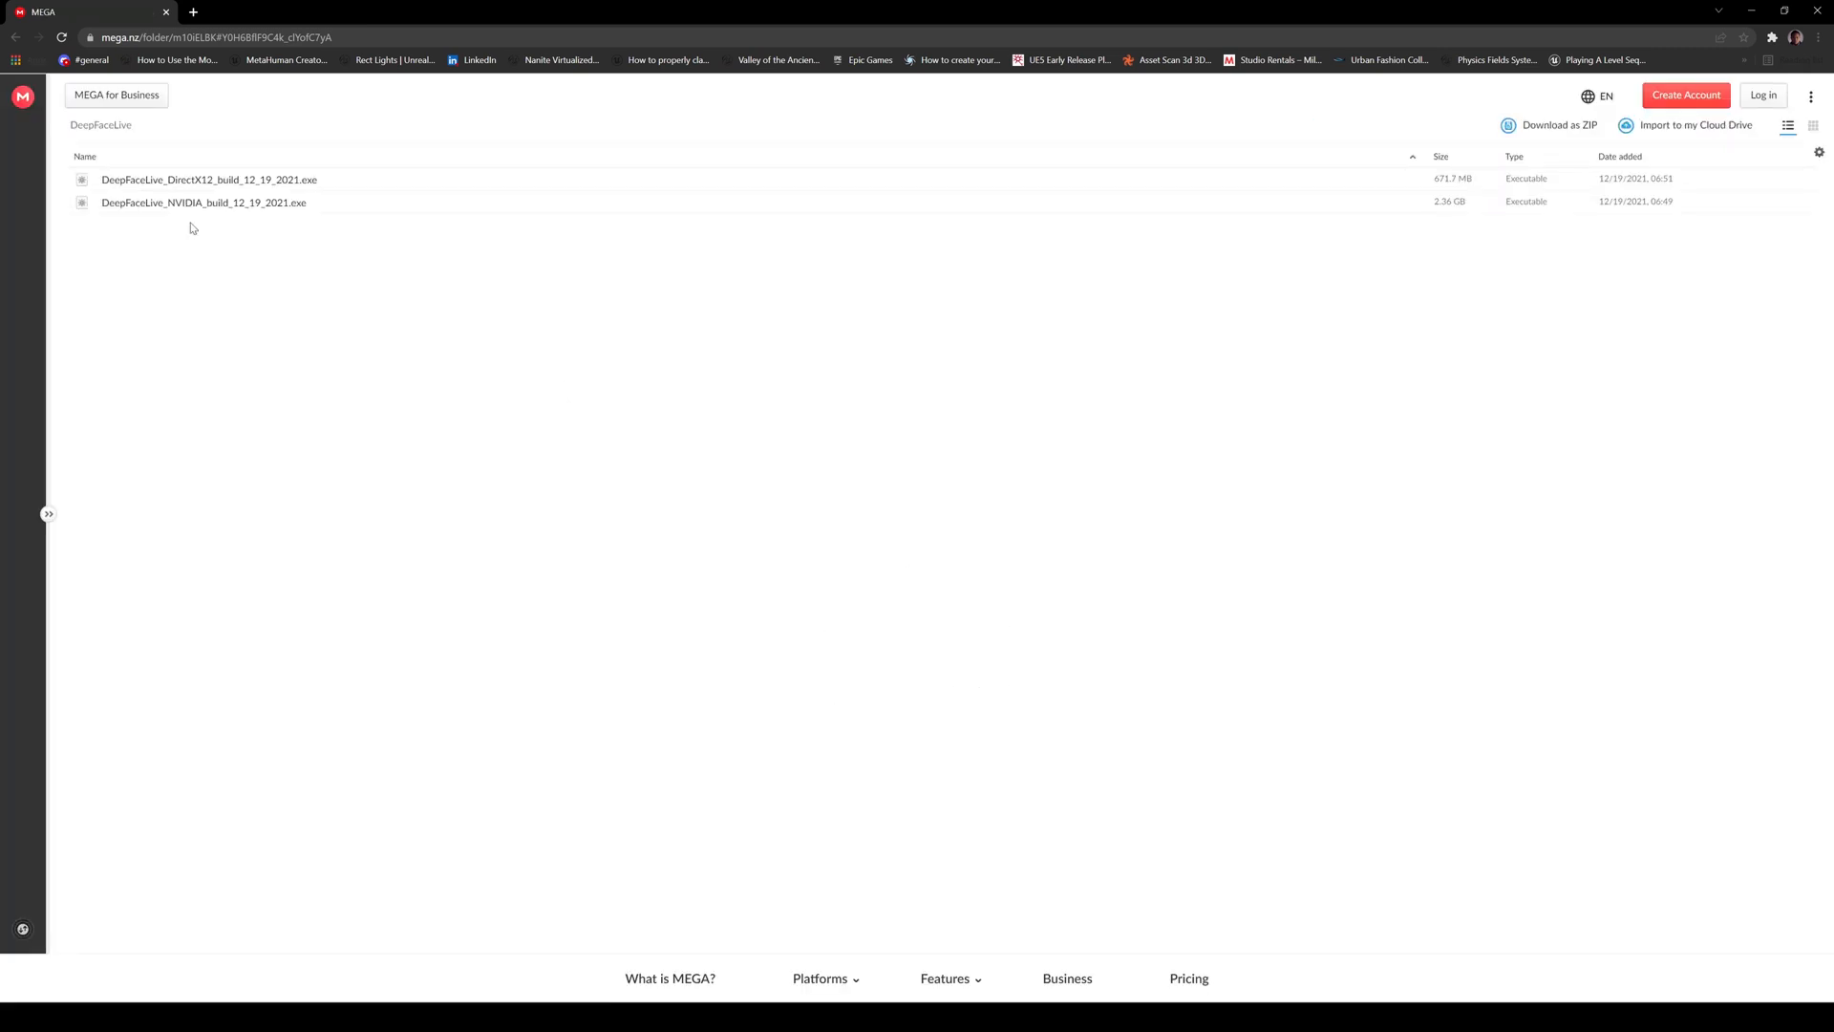
pyautogui.moveTo(69, 858)
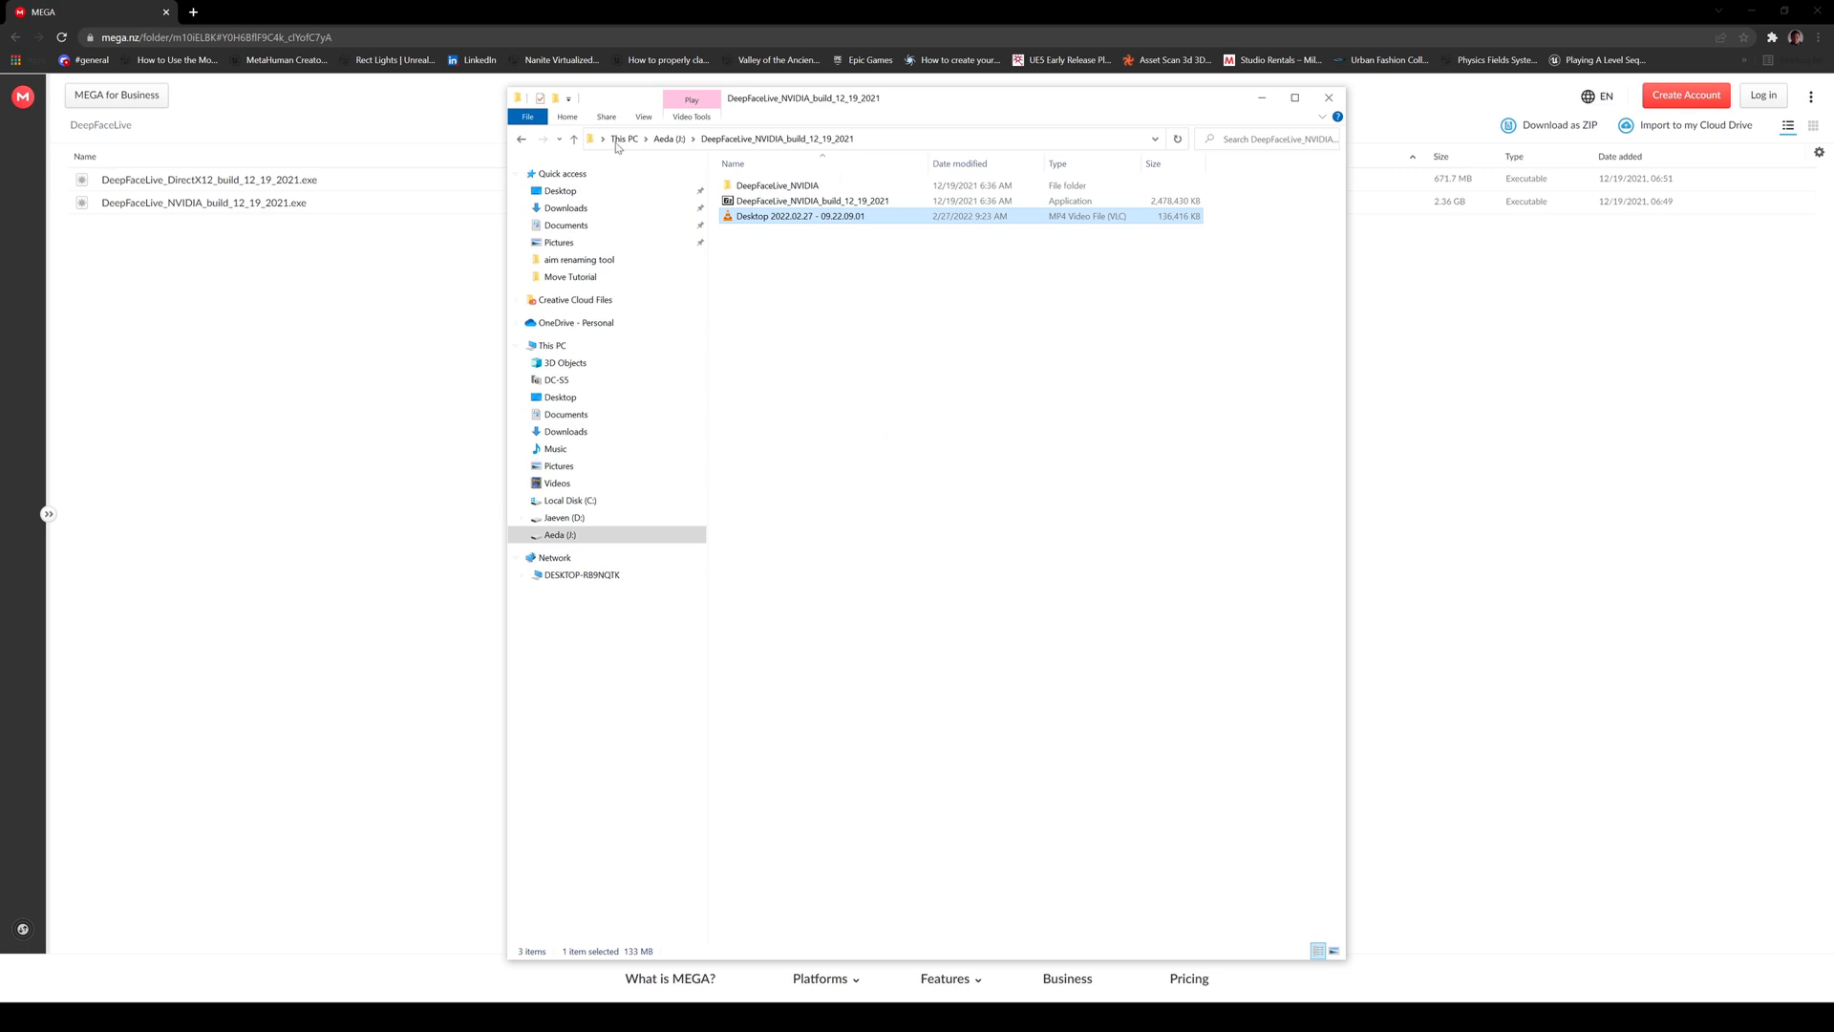
pyautogui.moveTo(776, 184)
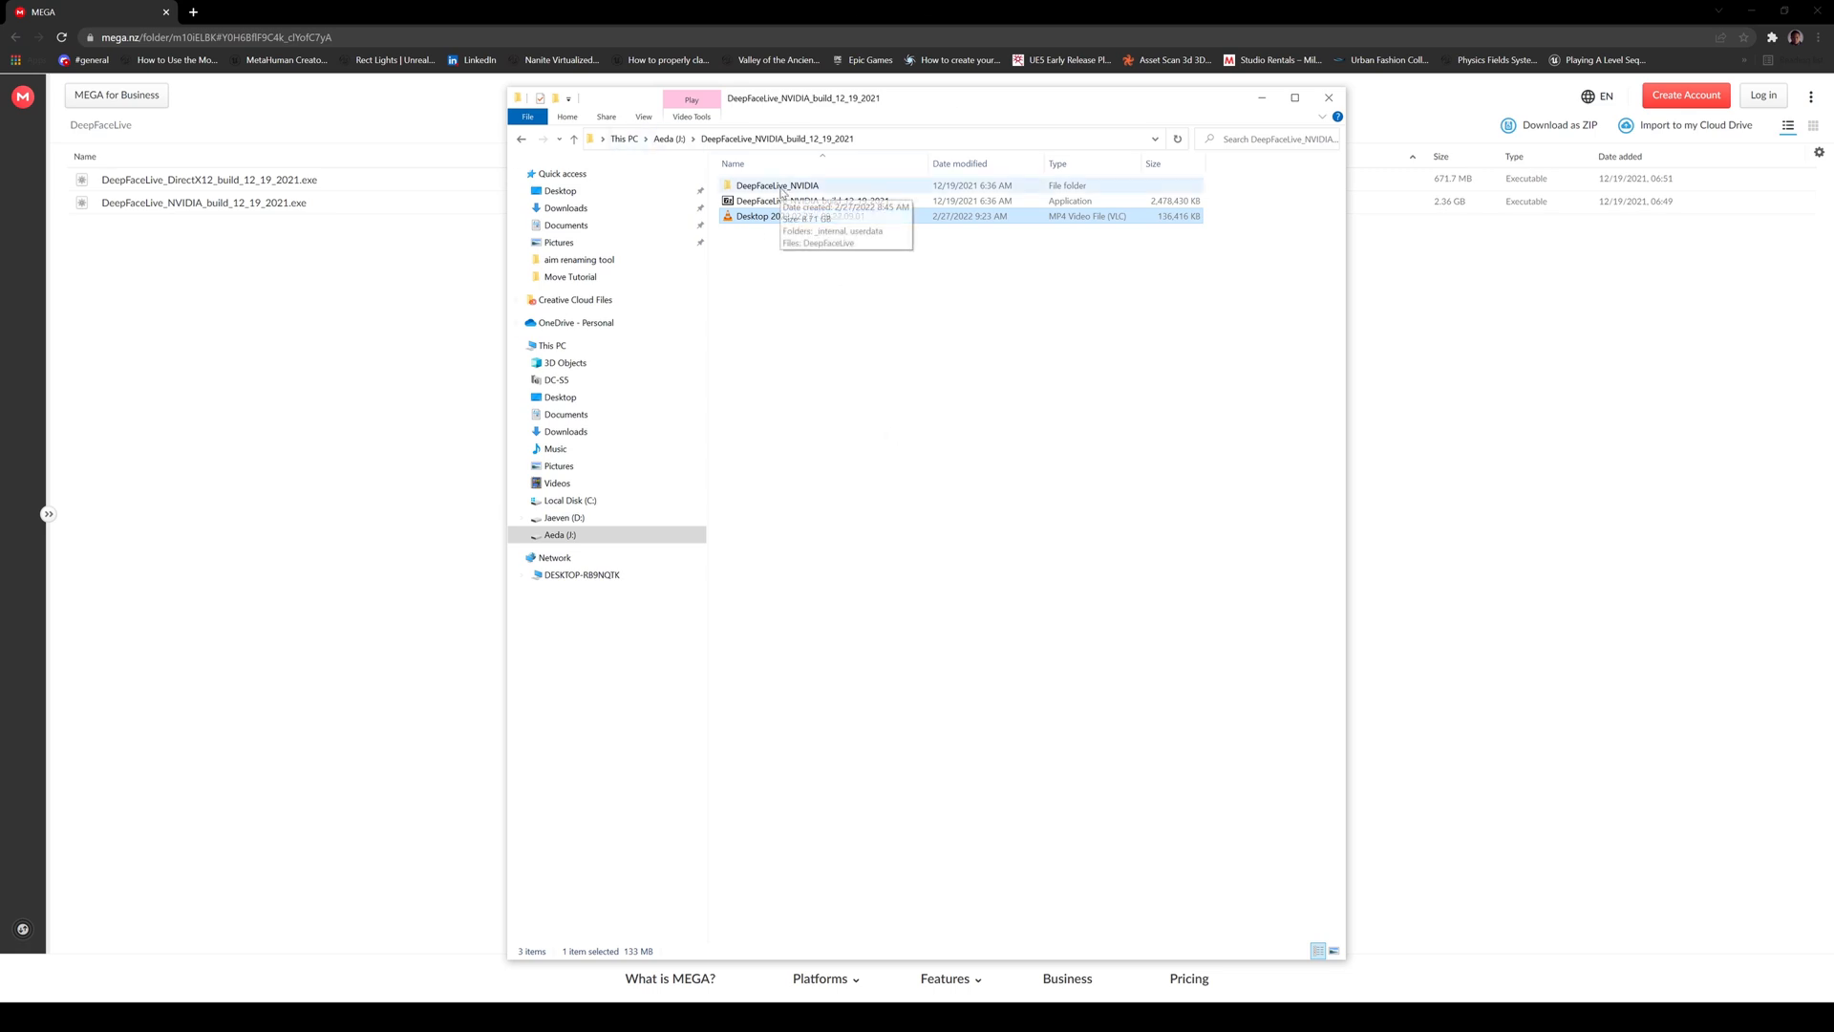
pyautogui.doubleClick(776, 184)
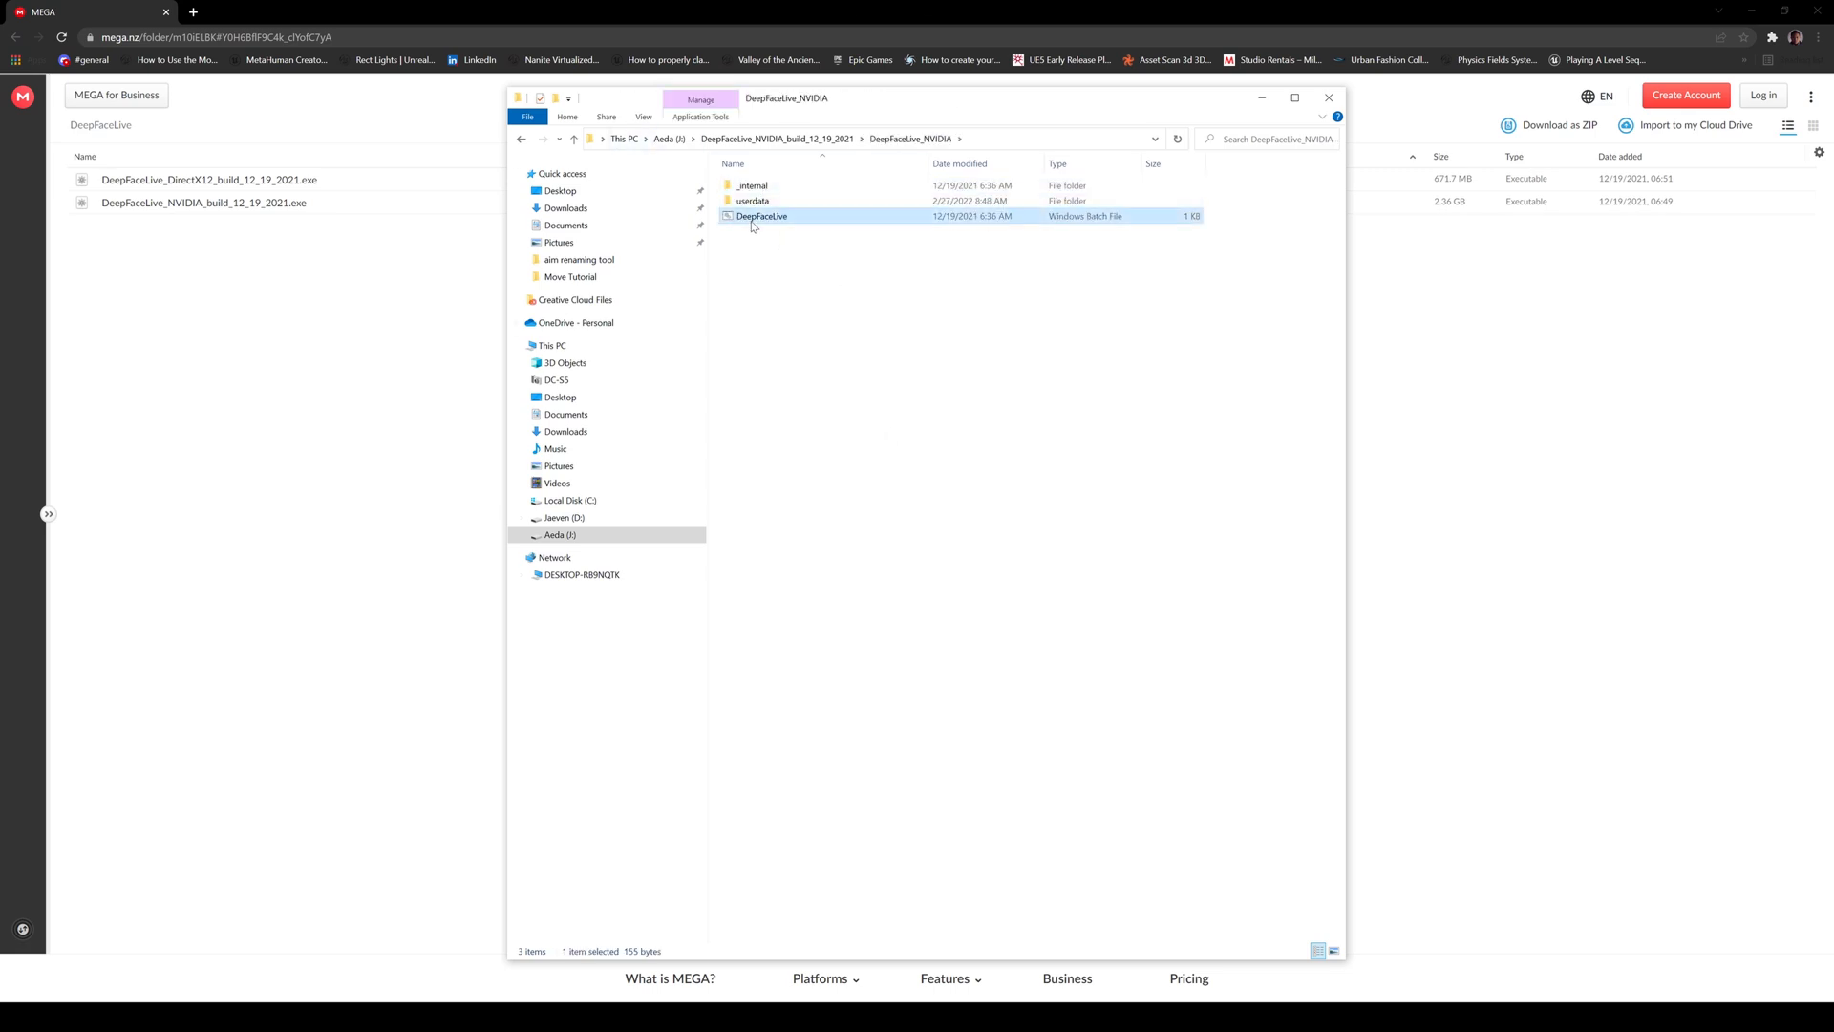
# - Launch DeepFaceLive from its batch file and turn off the Camera source
pyautogui.doubleClick(762, 215)
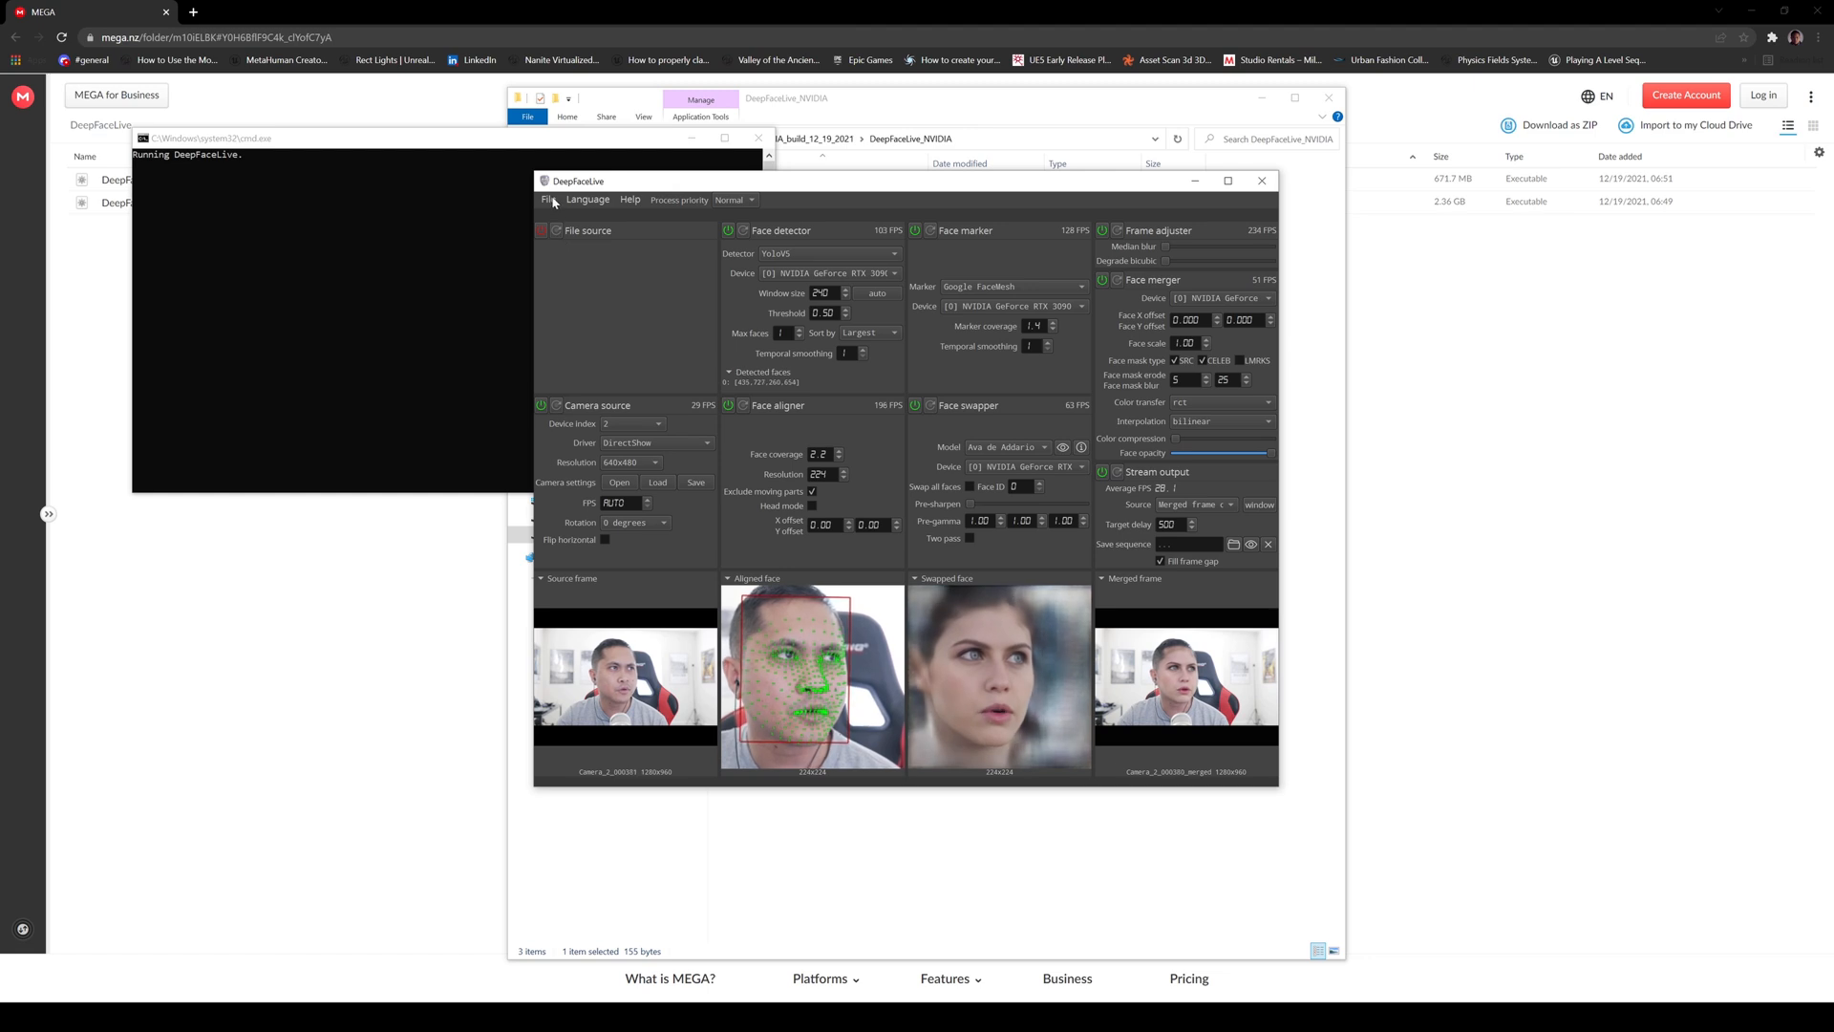
pyautogui.moveTo(841, 19)
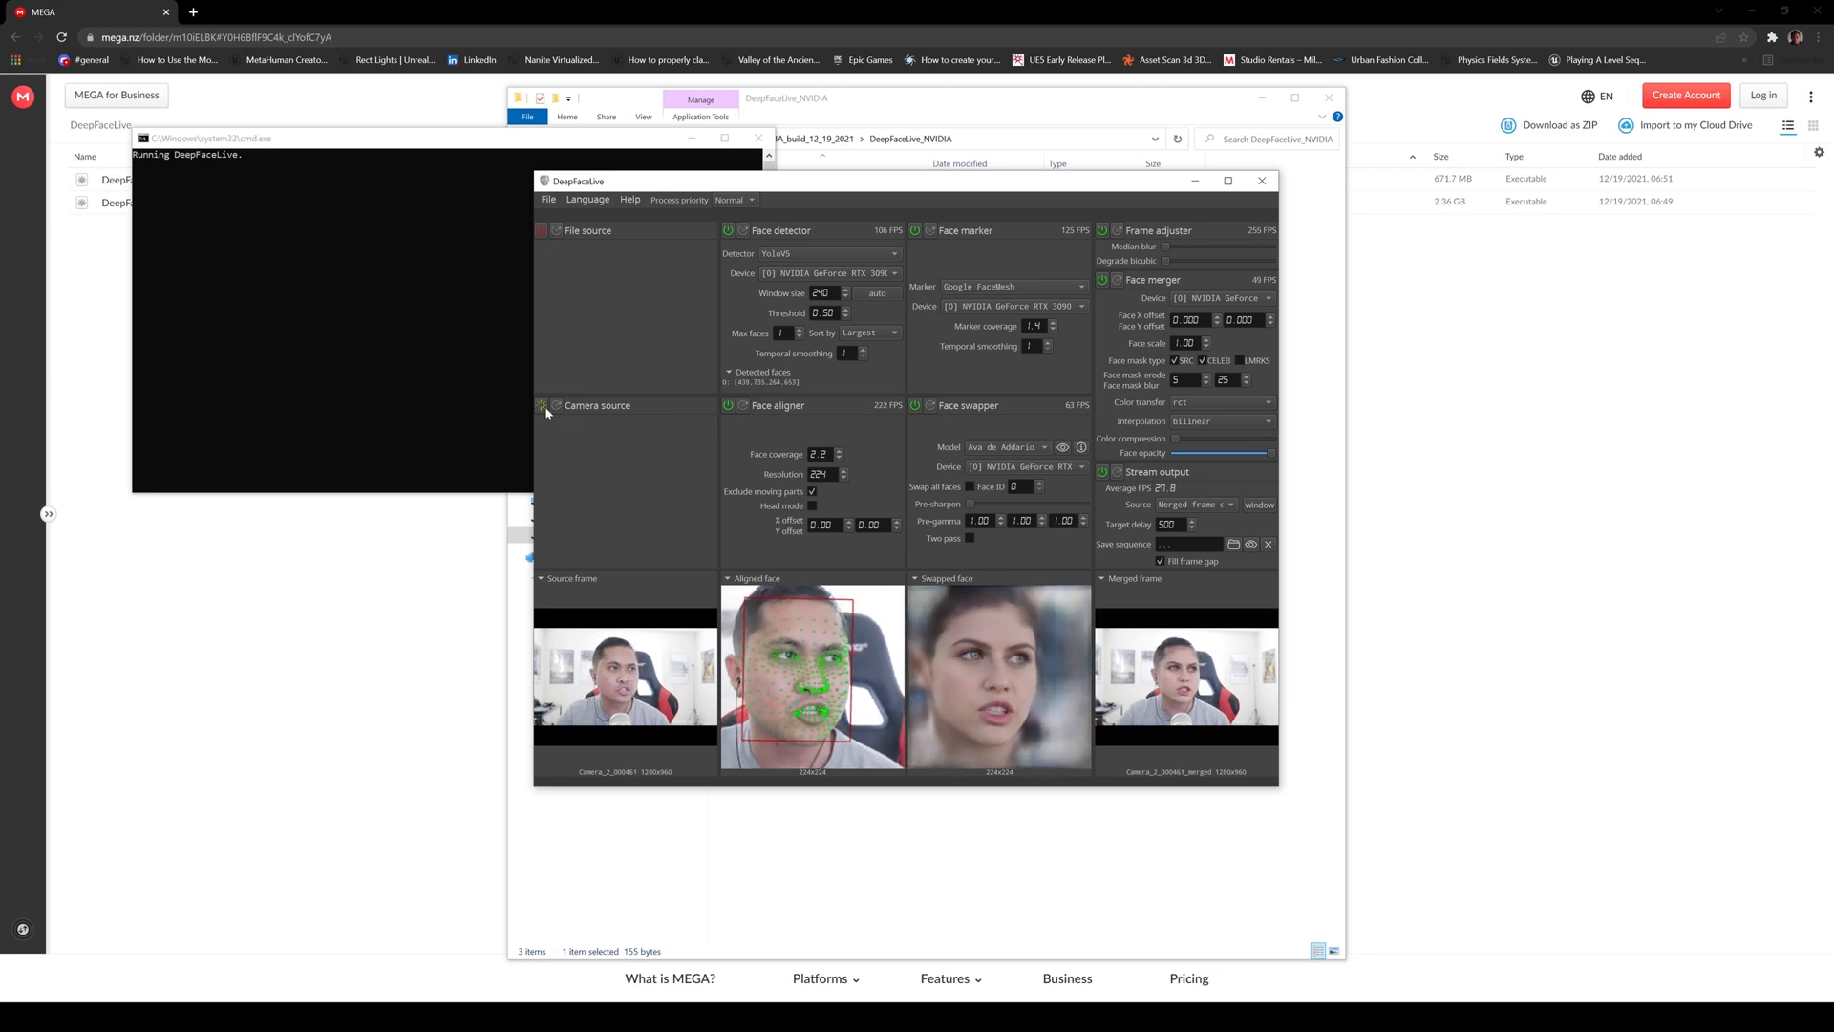
pyautogui.click(542, 230)
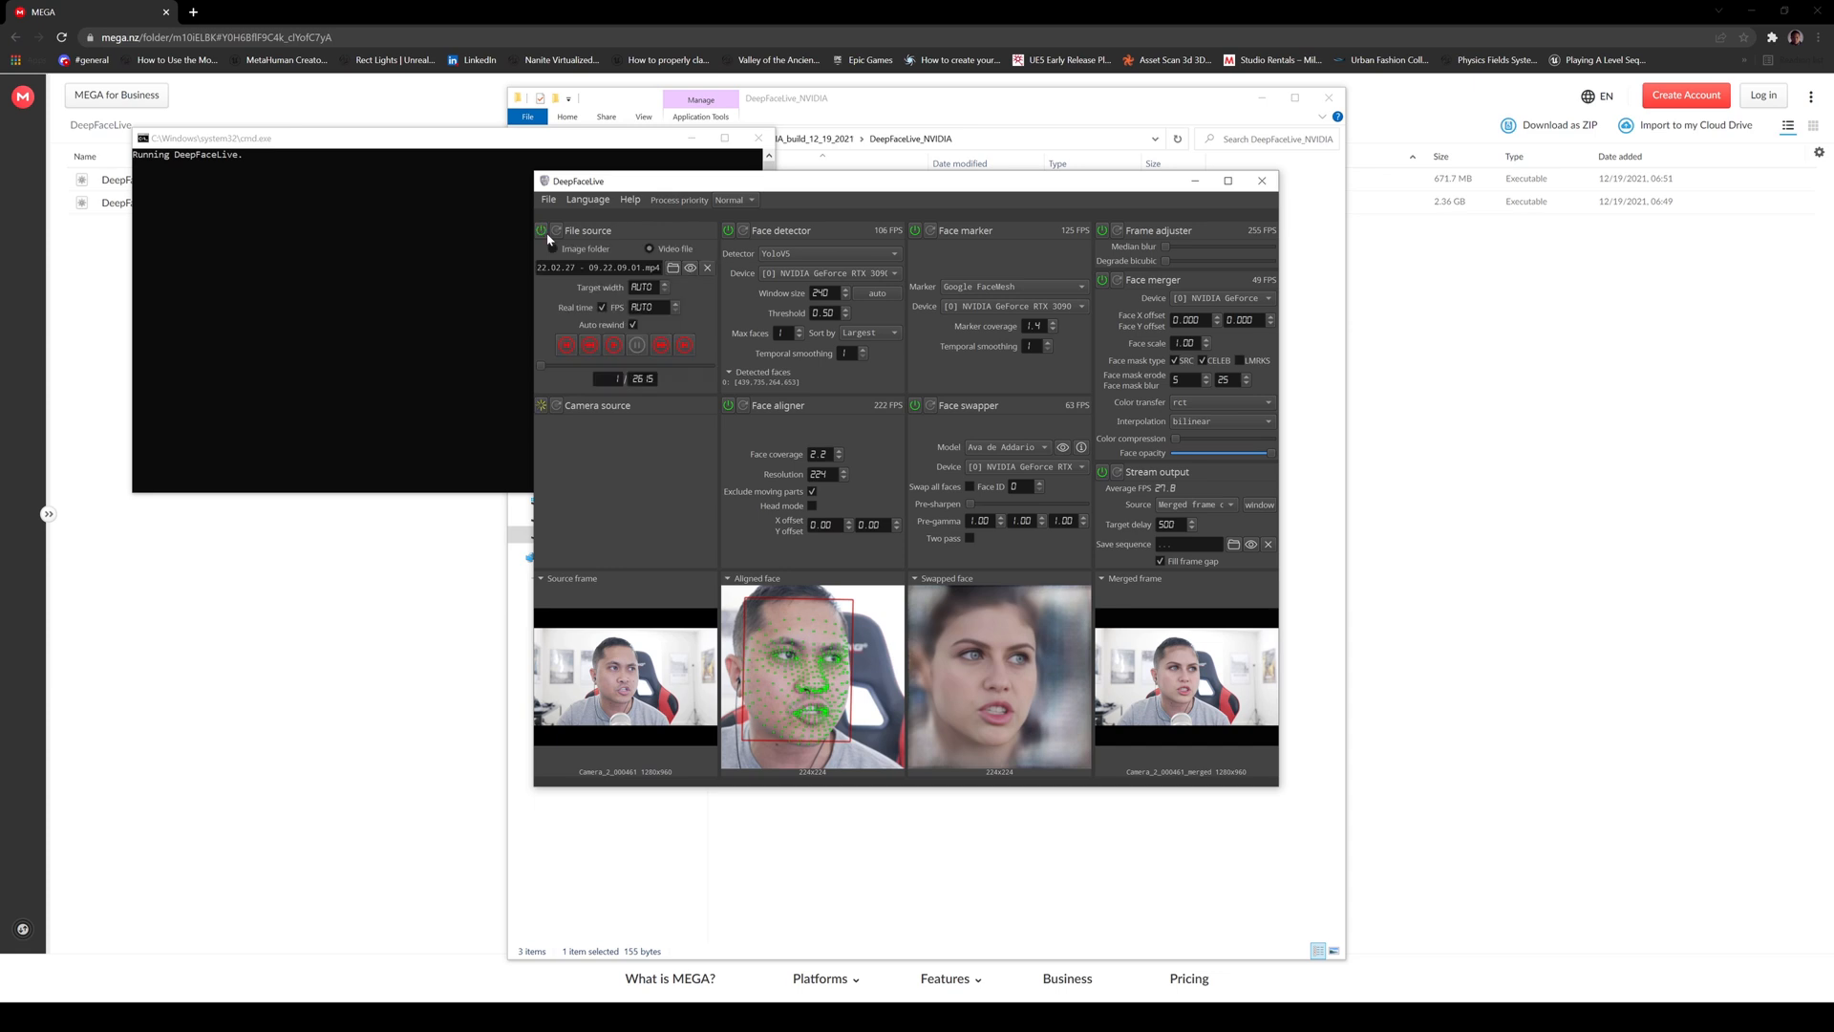
pyautogui.click(650, 248)
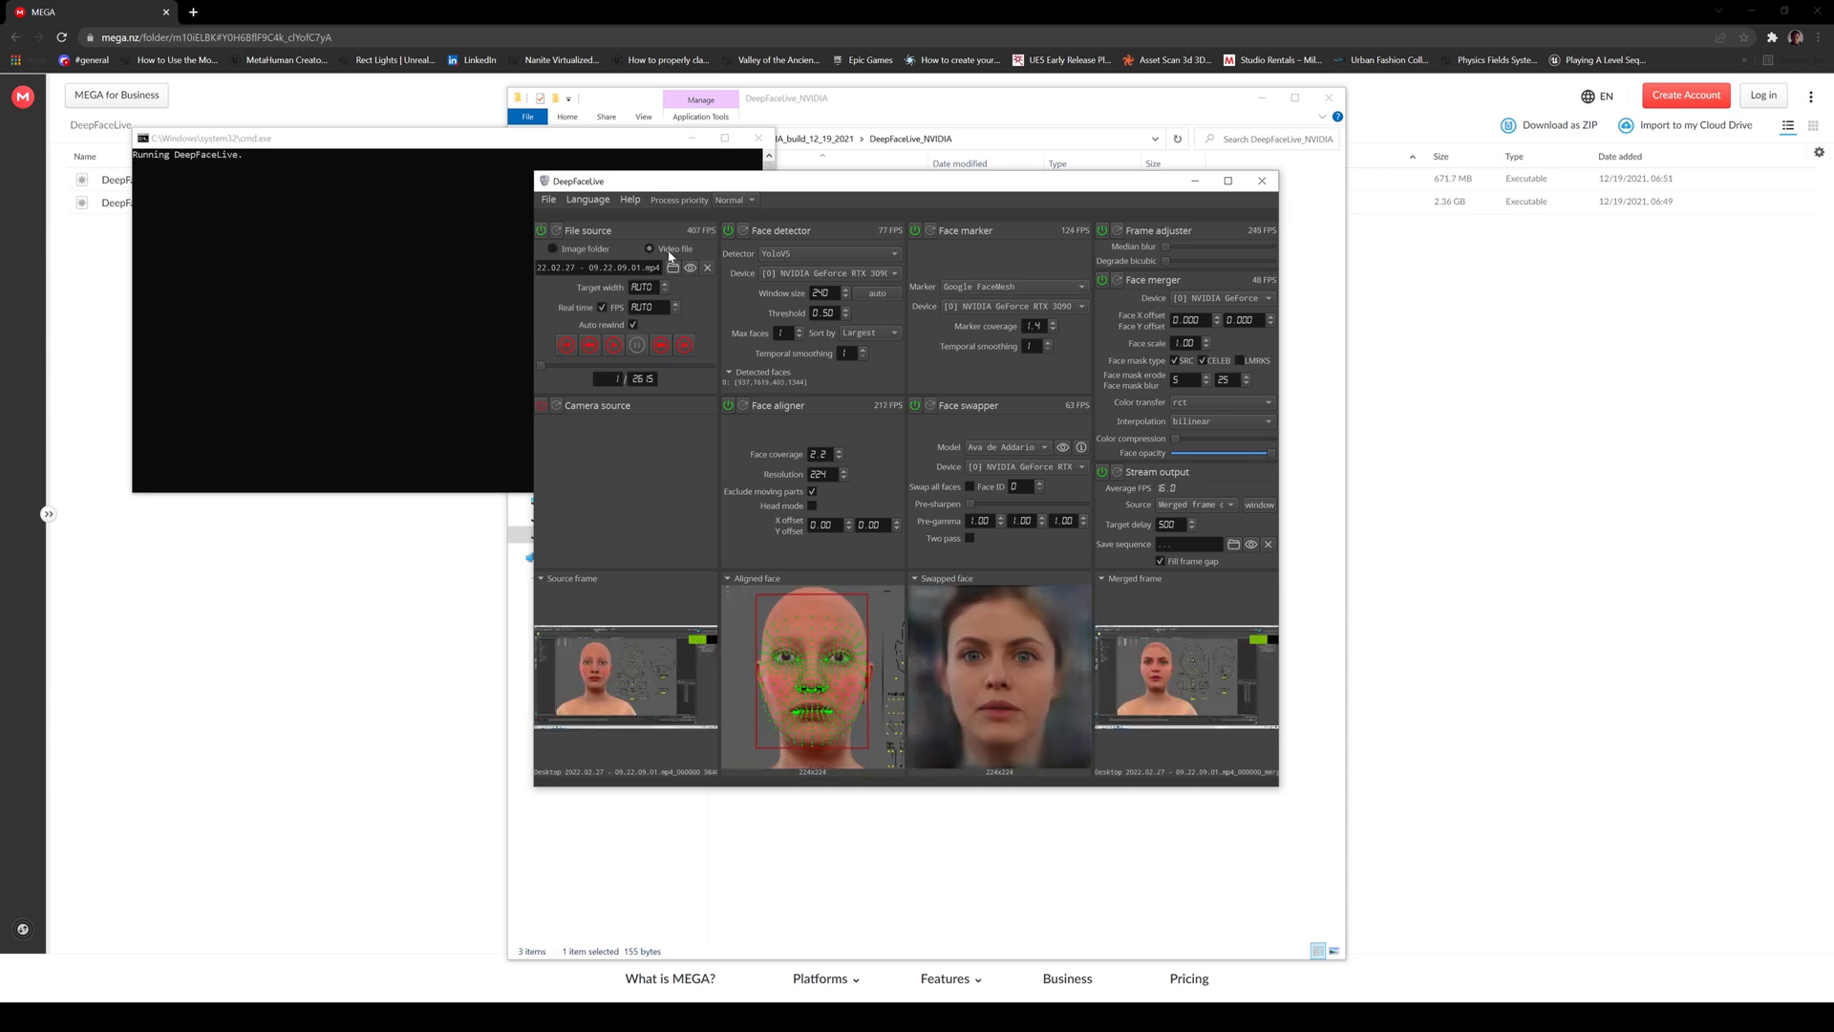
pyautogui.moveTo(686, 616)
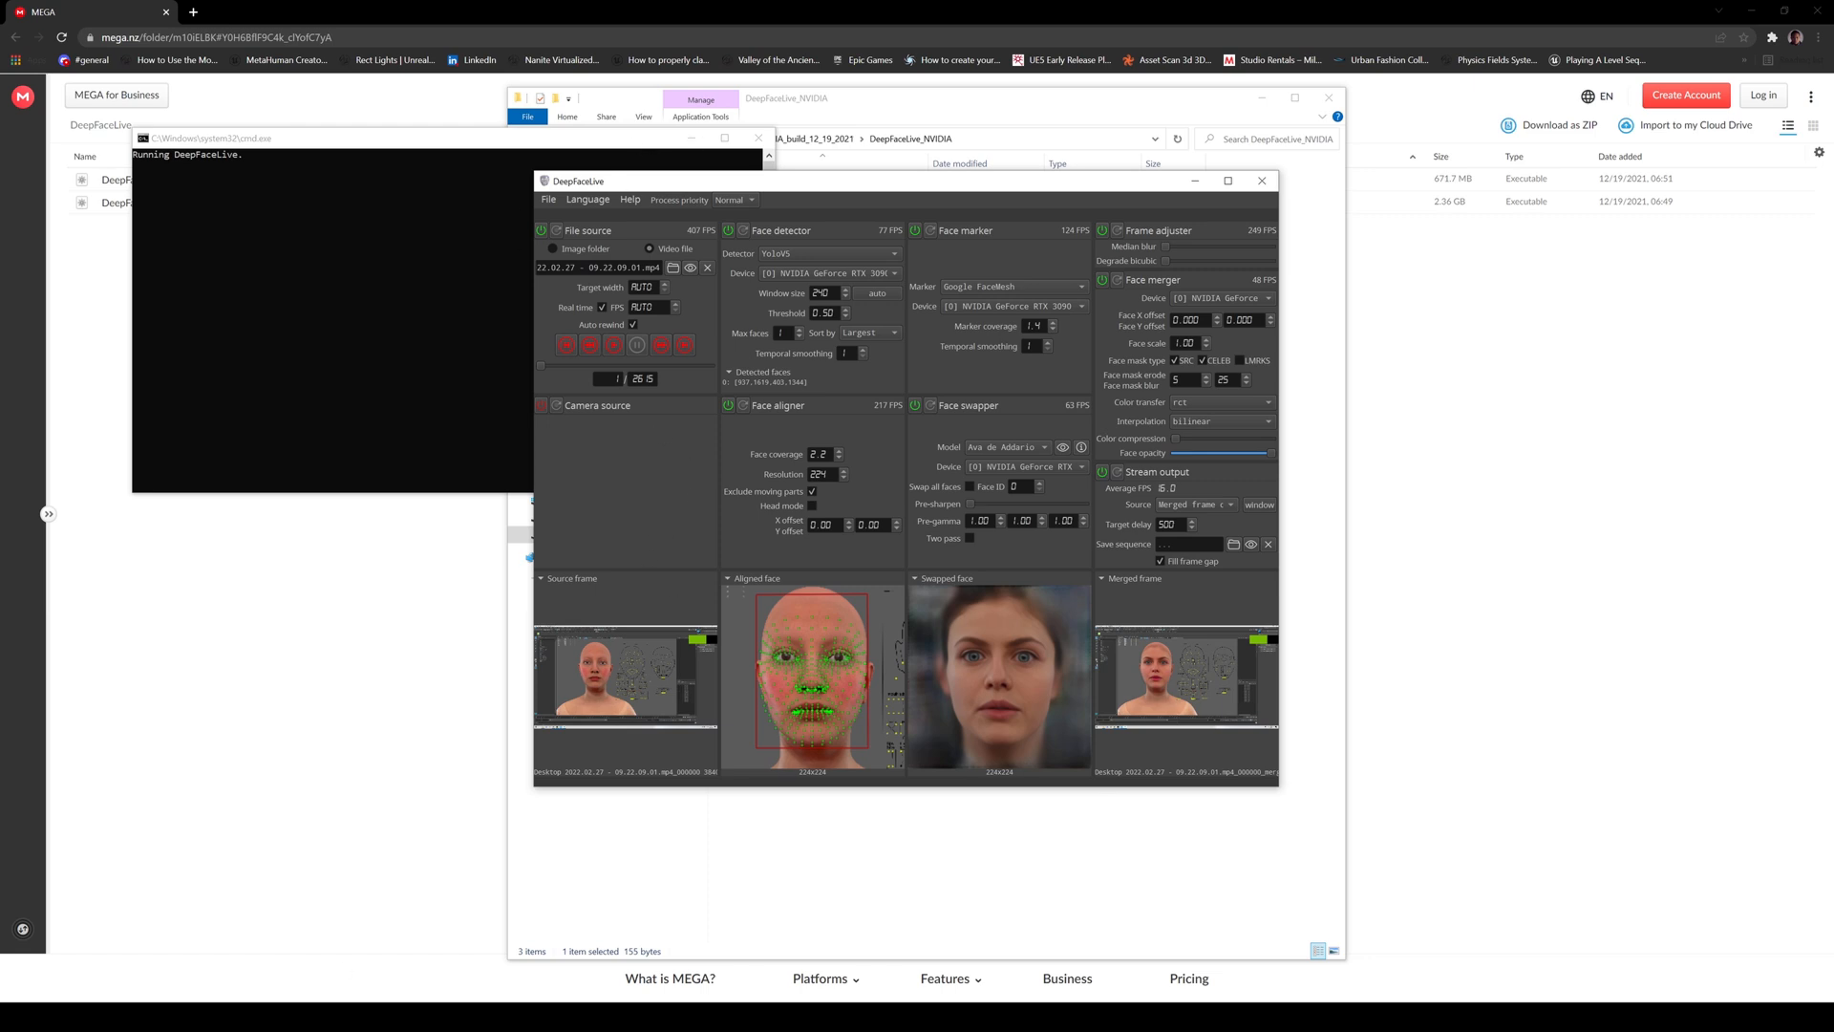
pyautogui.moveTo(726, 366)
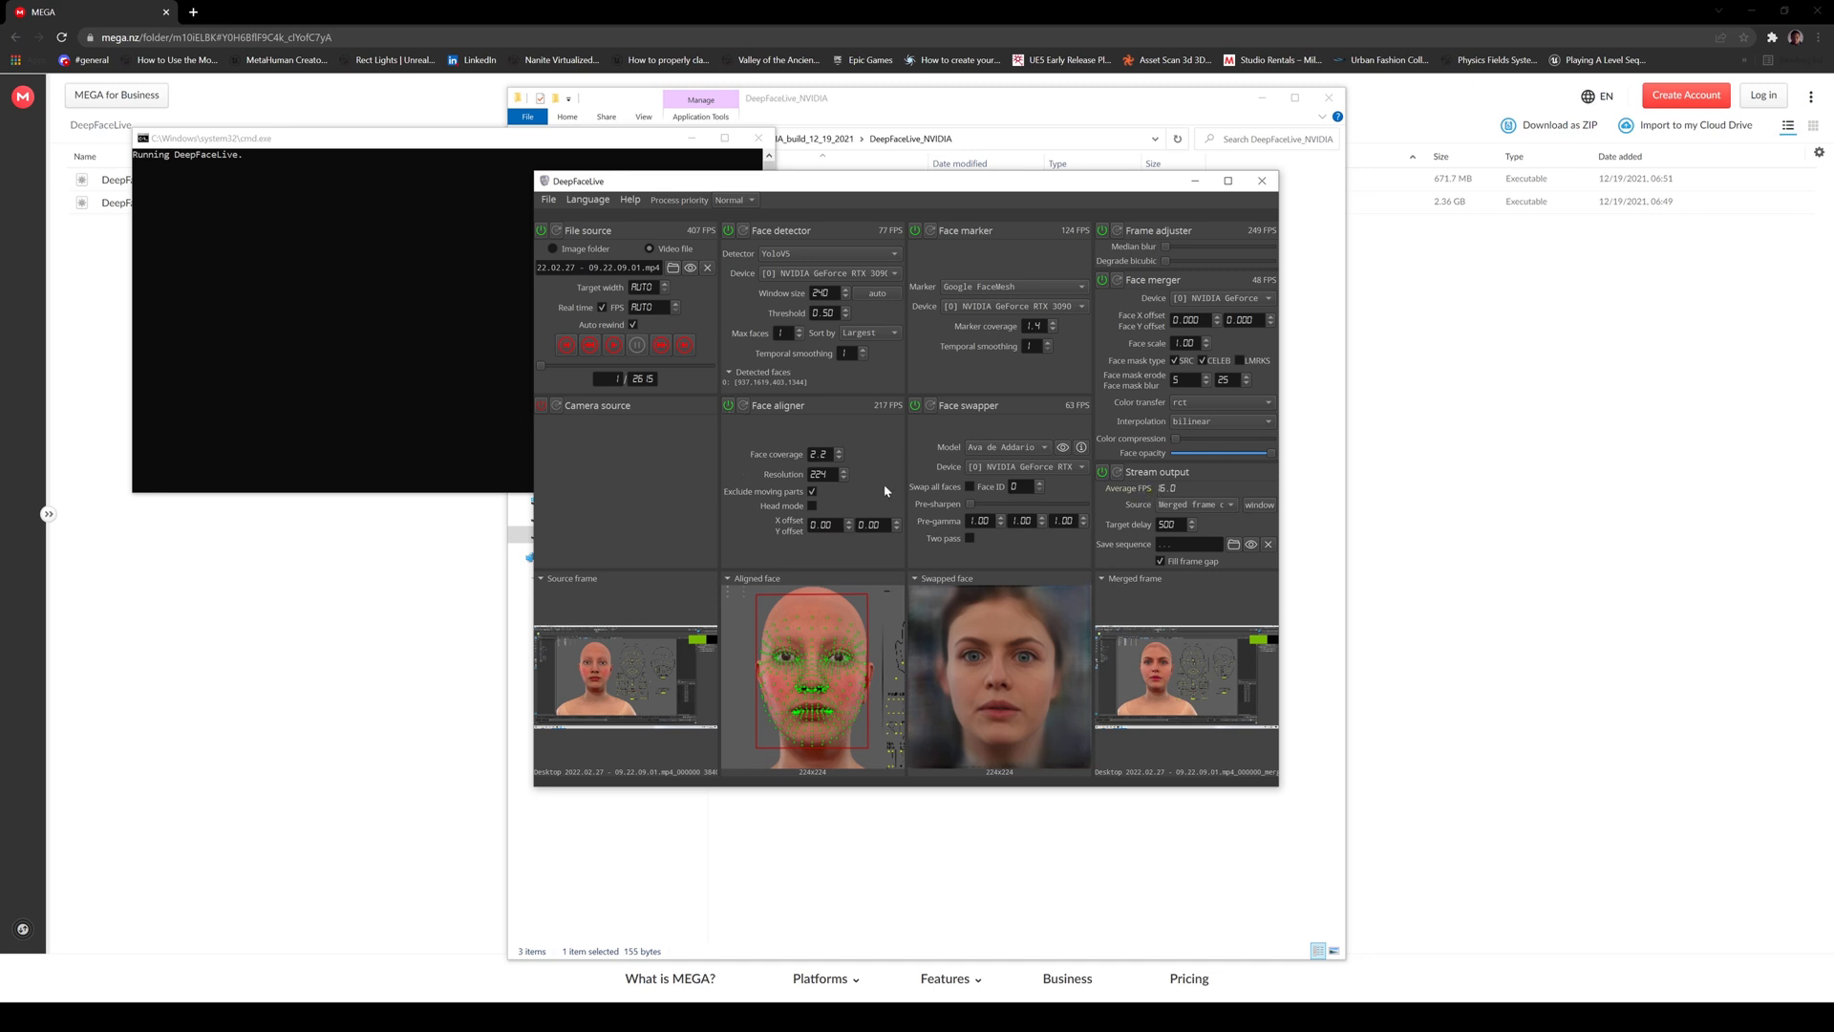
pyautogui.moveTo(858, 616)
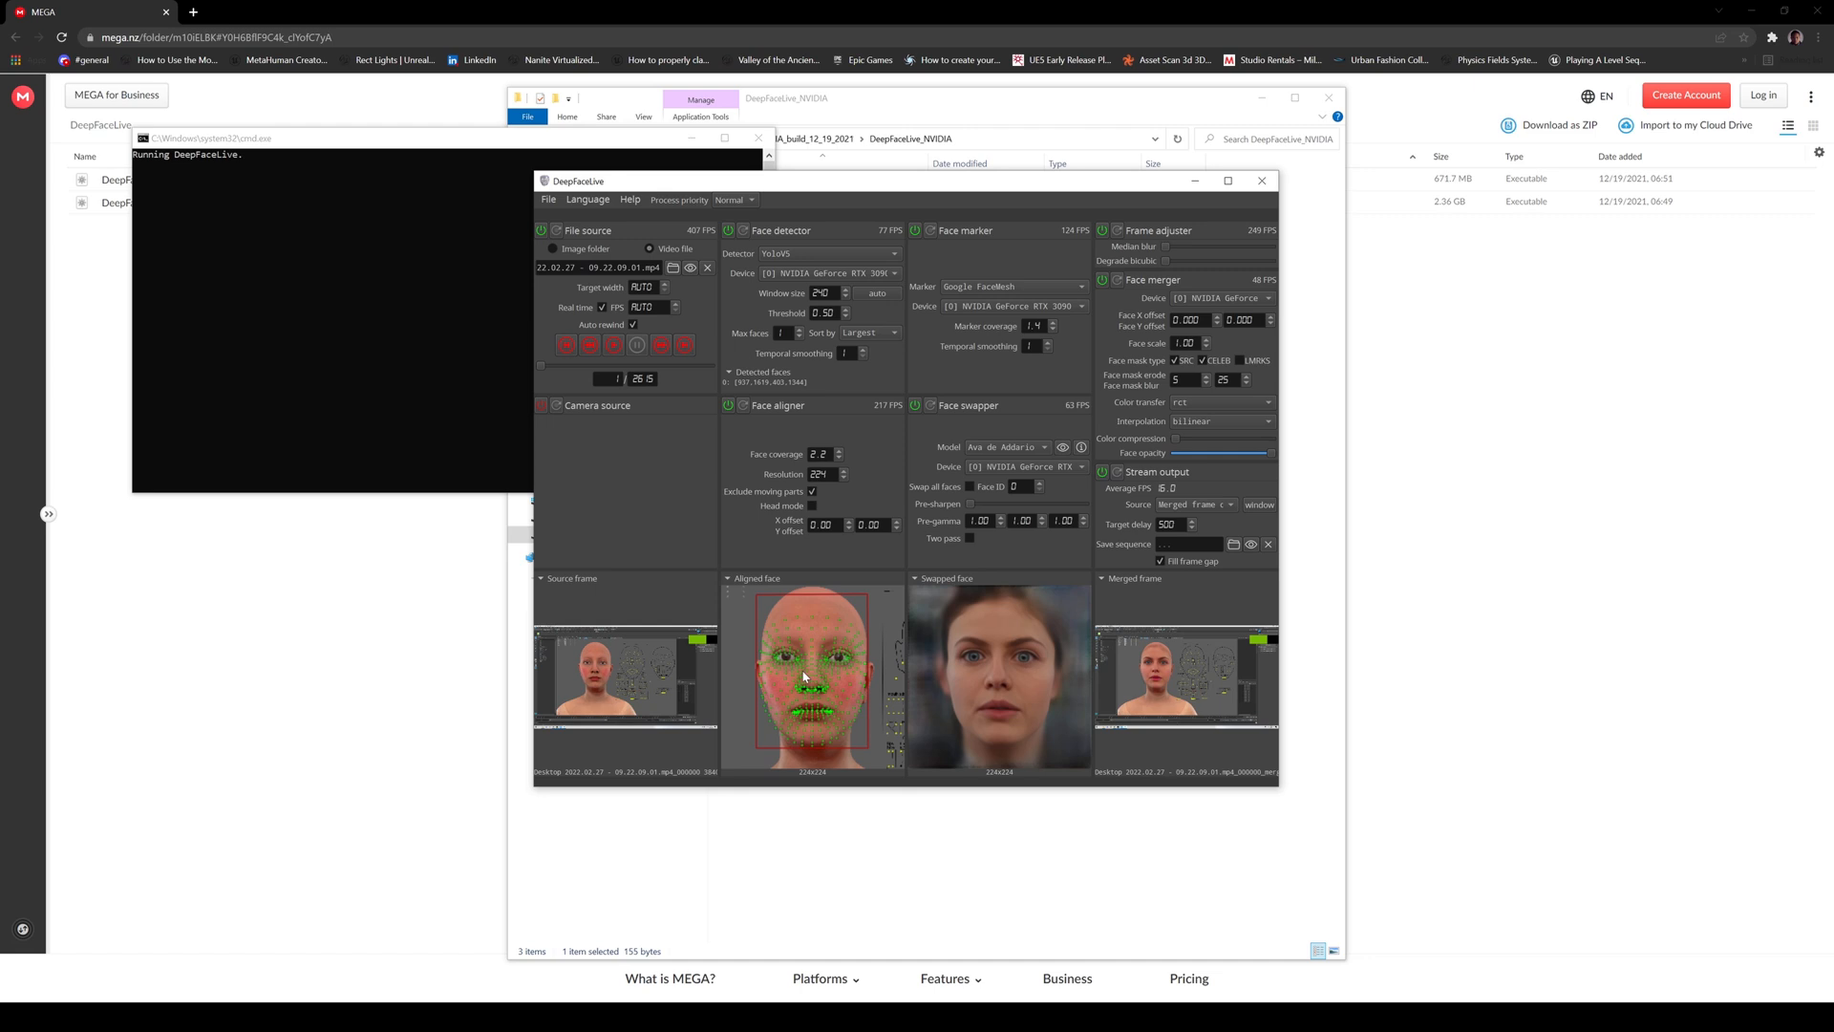
pyautogui.moveTo(870, 687)
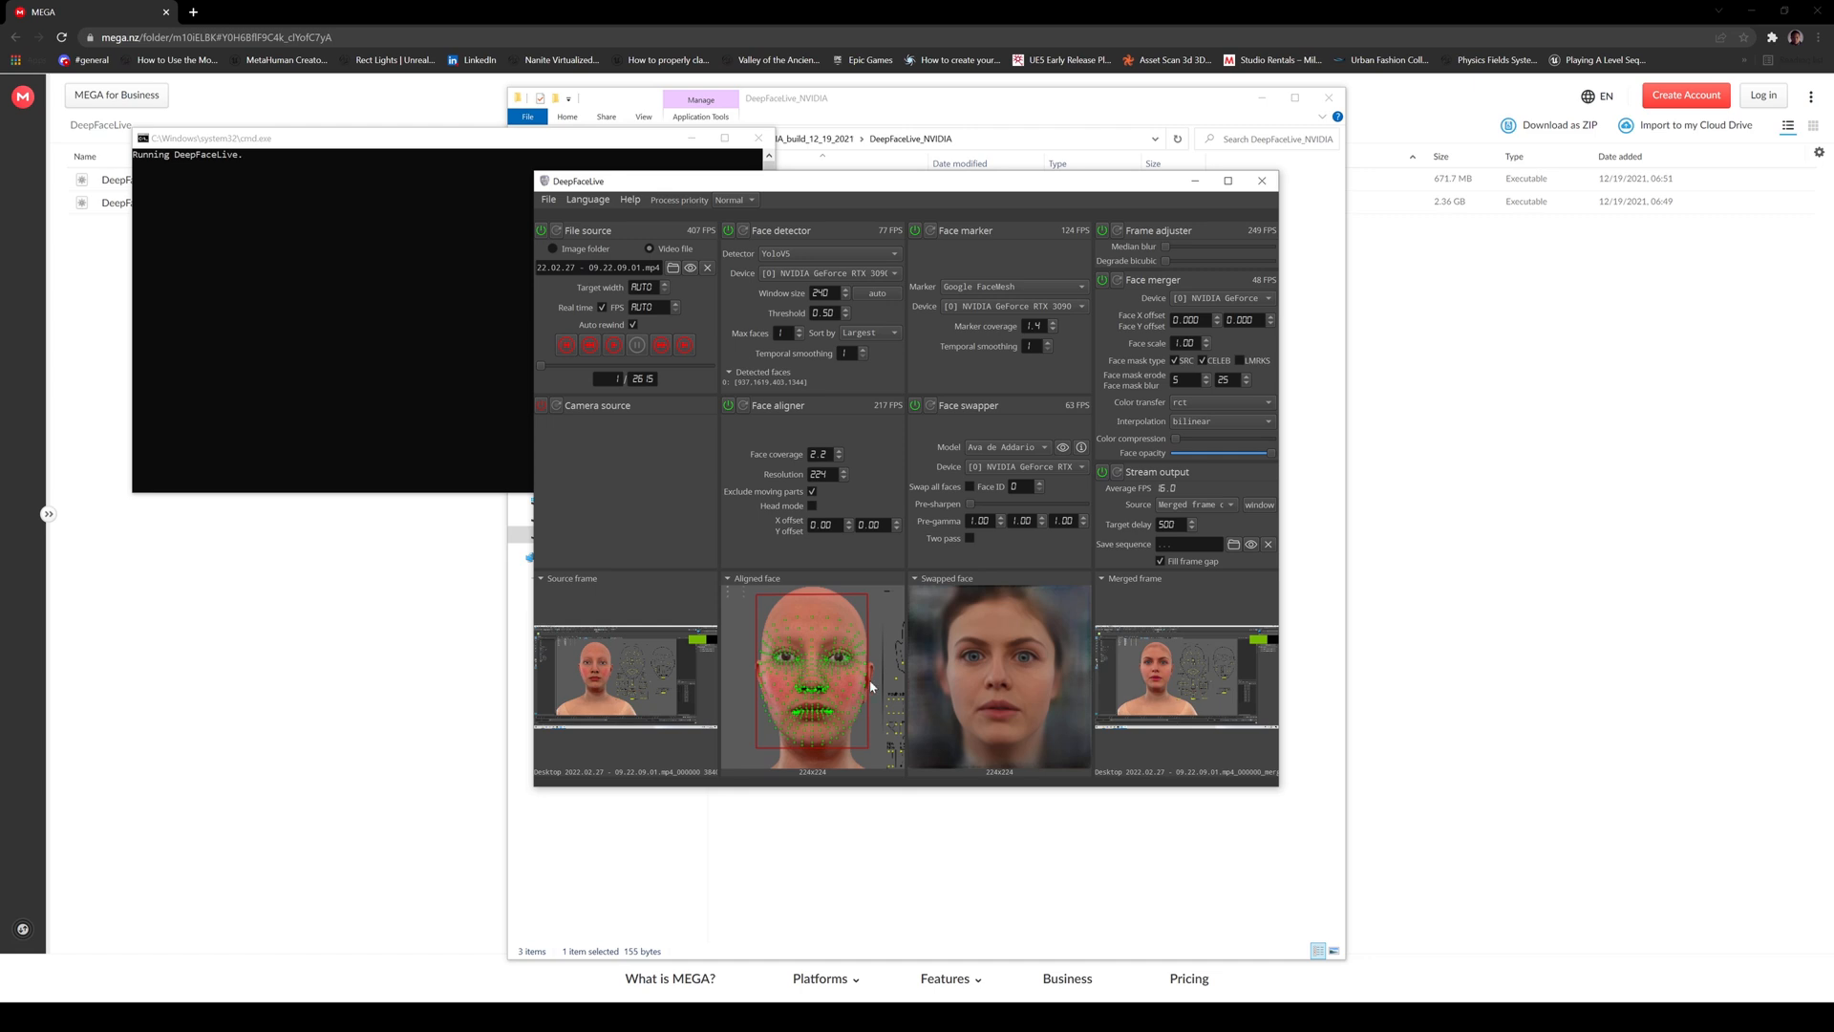
pyautogui.moveTo(800, 692)
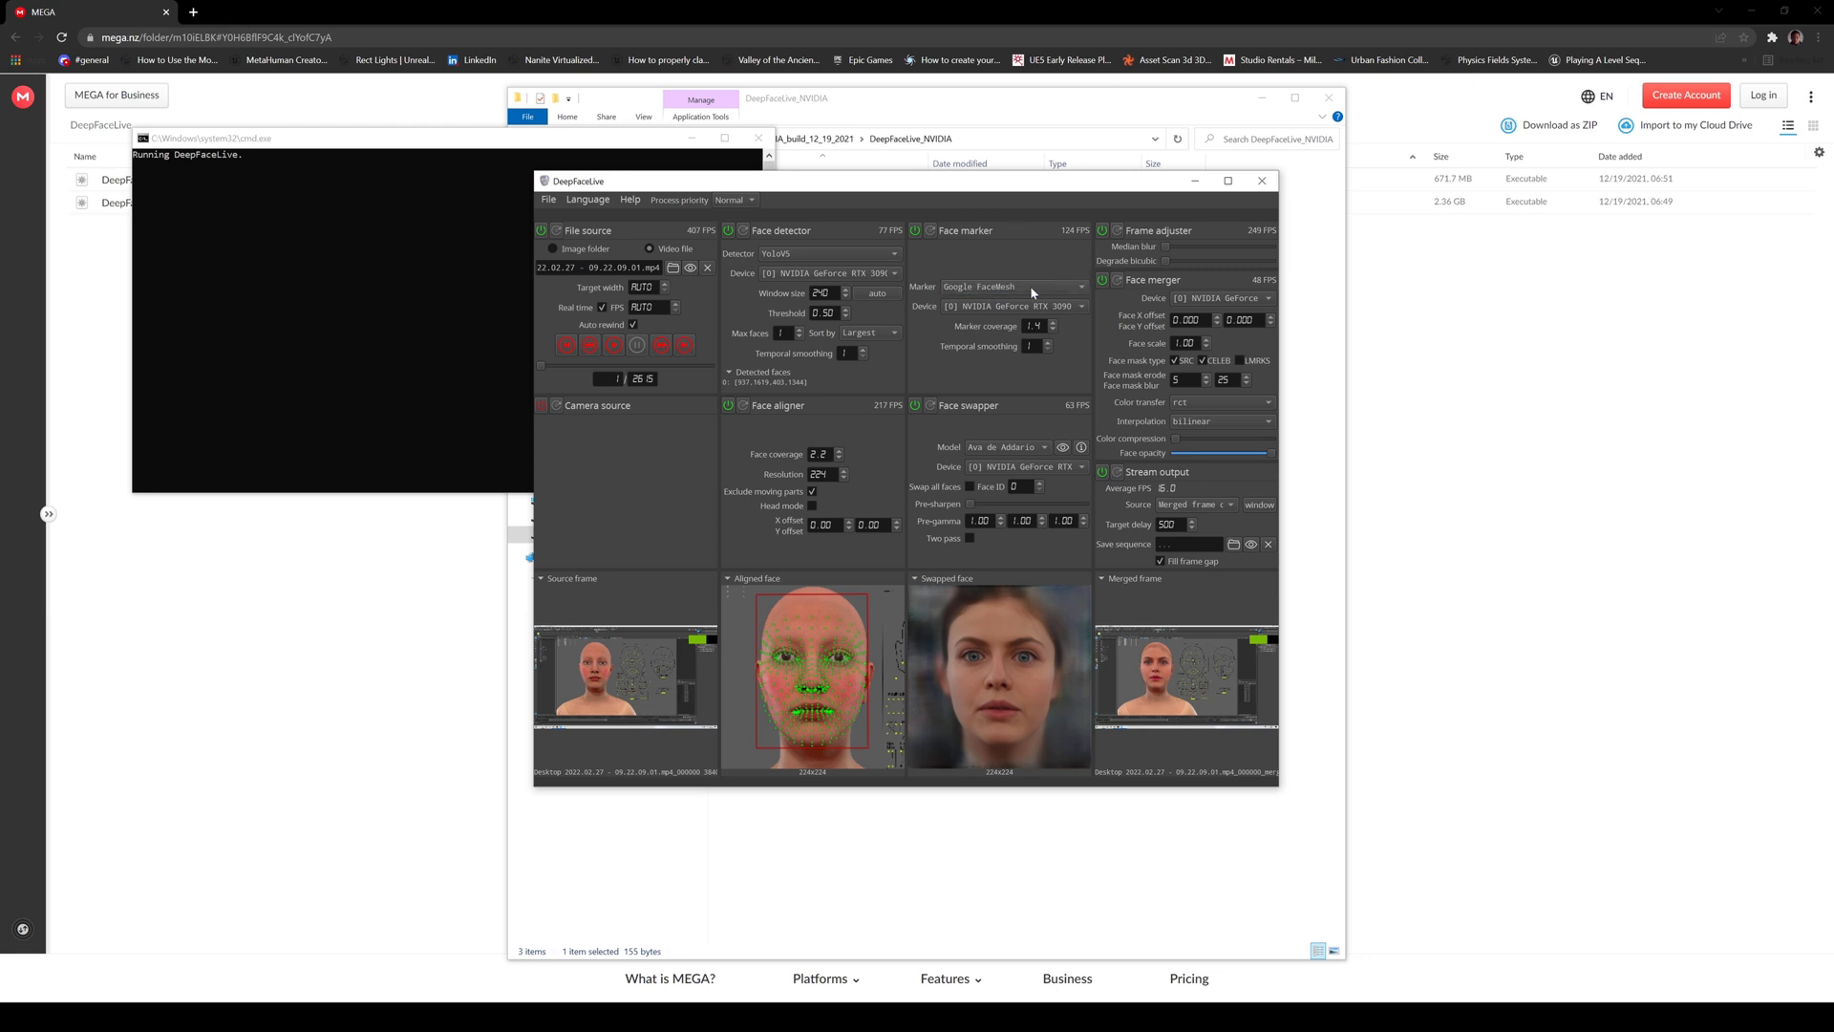
pyautogui.moveTo(1017, 348)
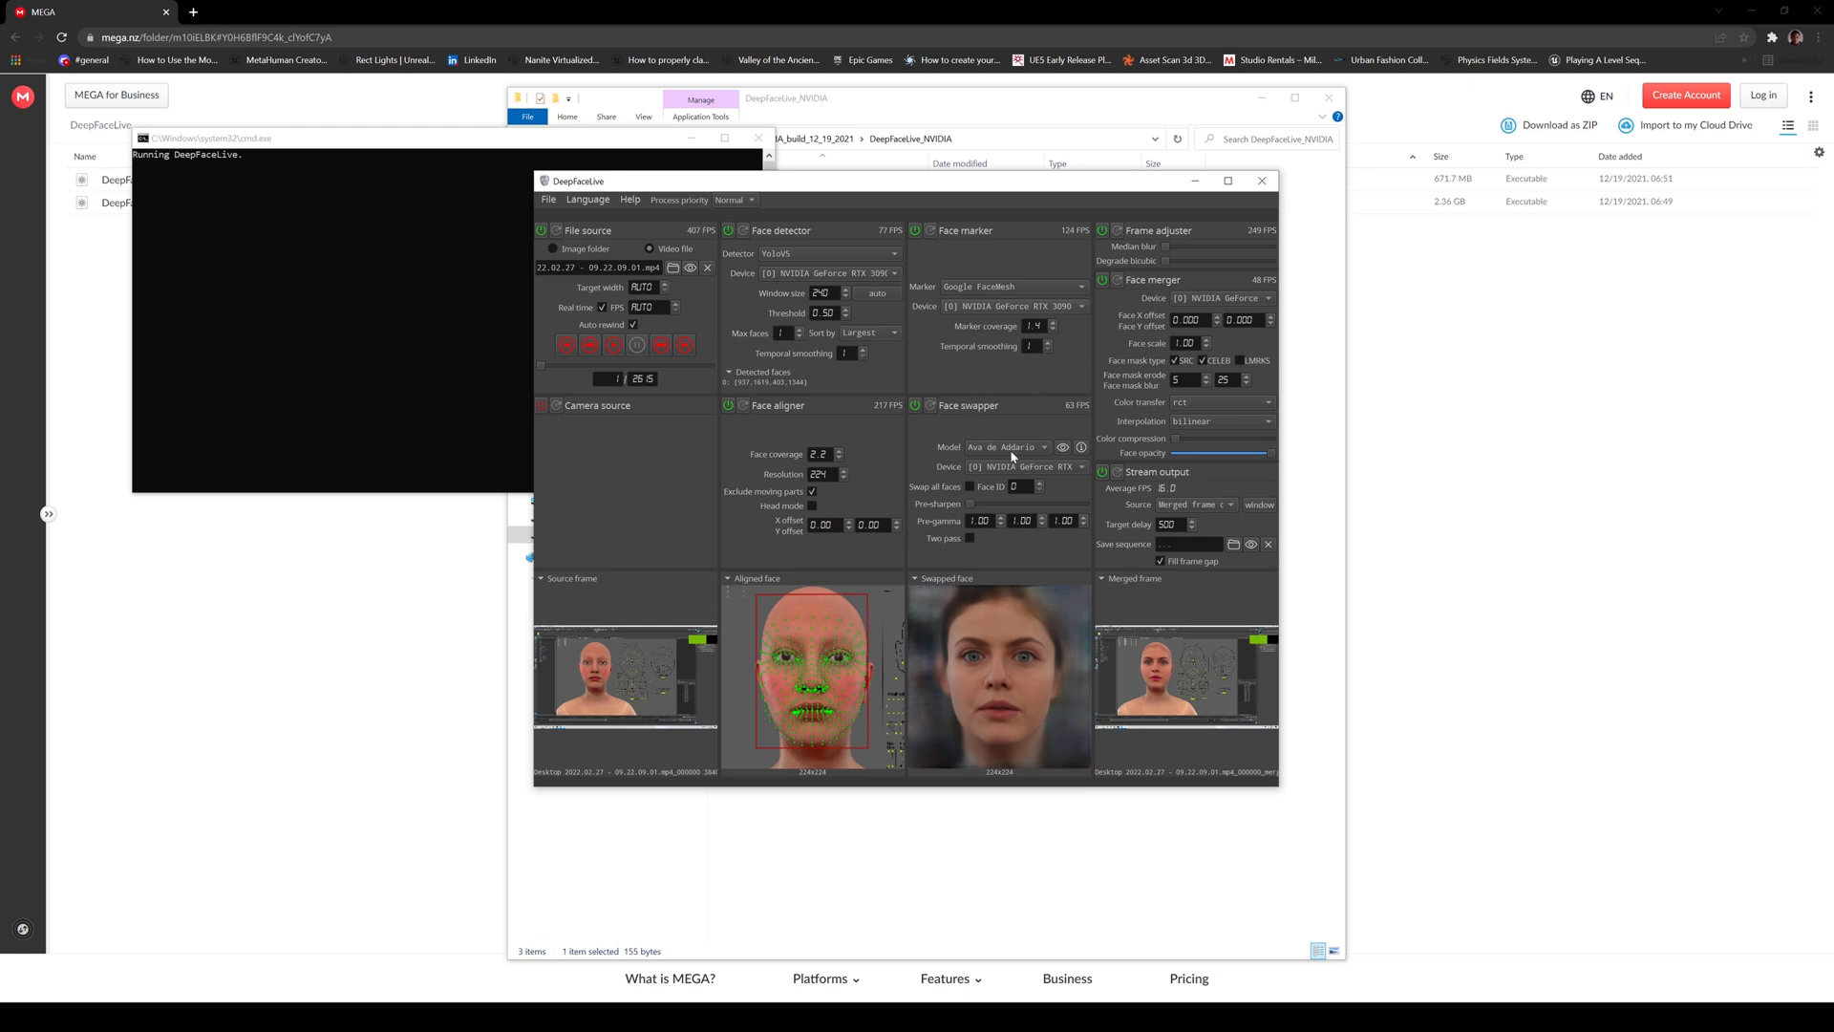
pyautogui.click(1008, 447)
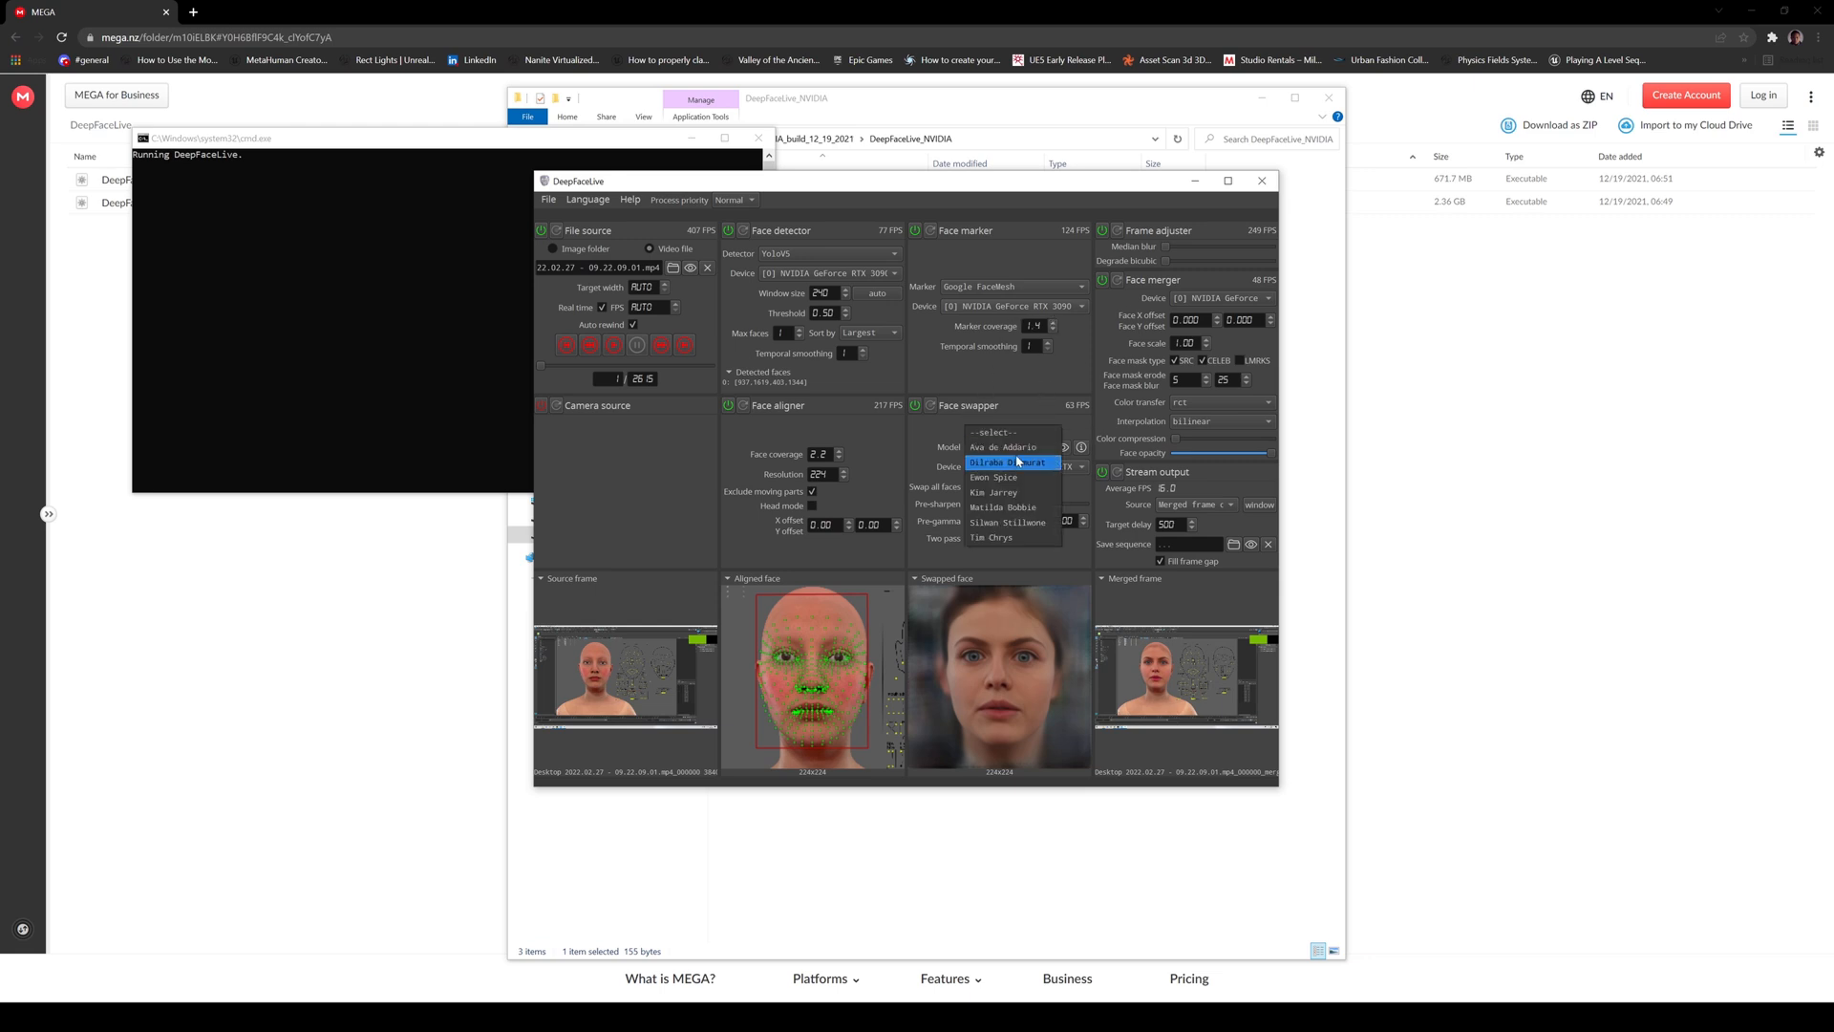
pyautogui.click(1000, 447)
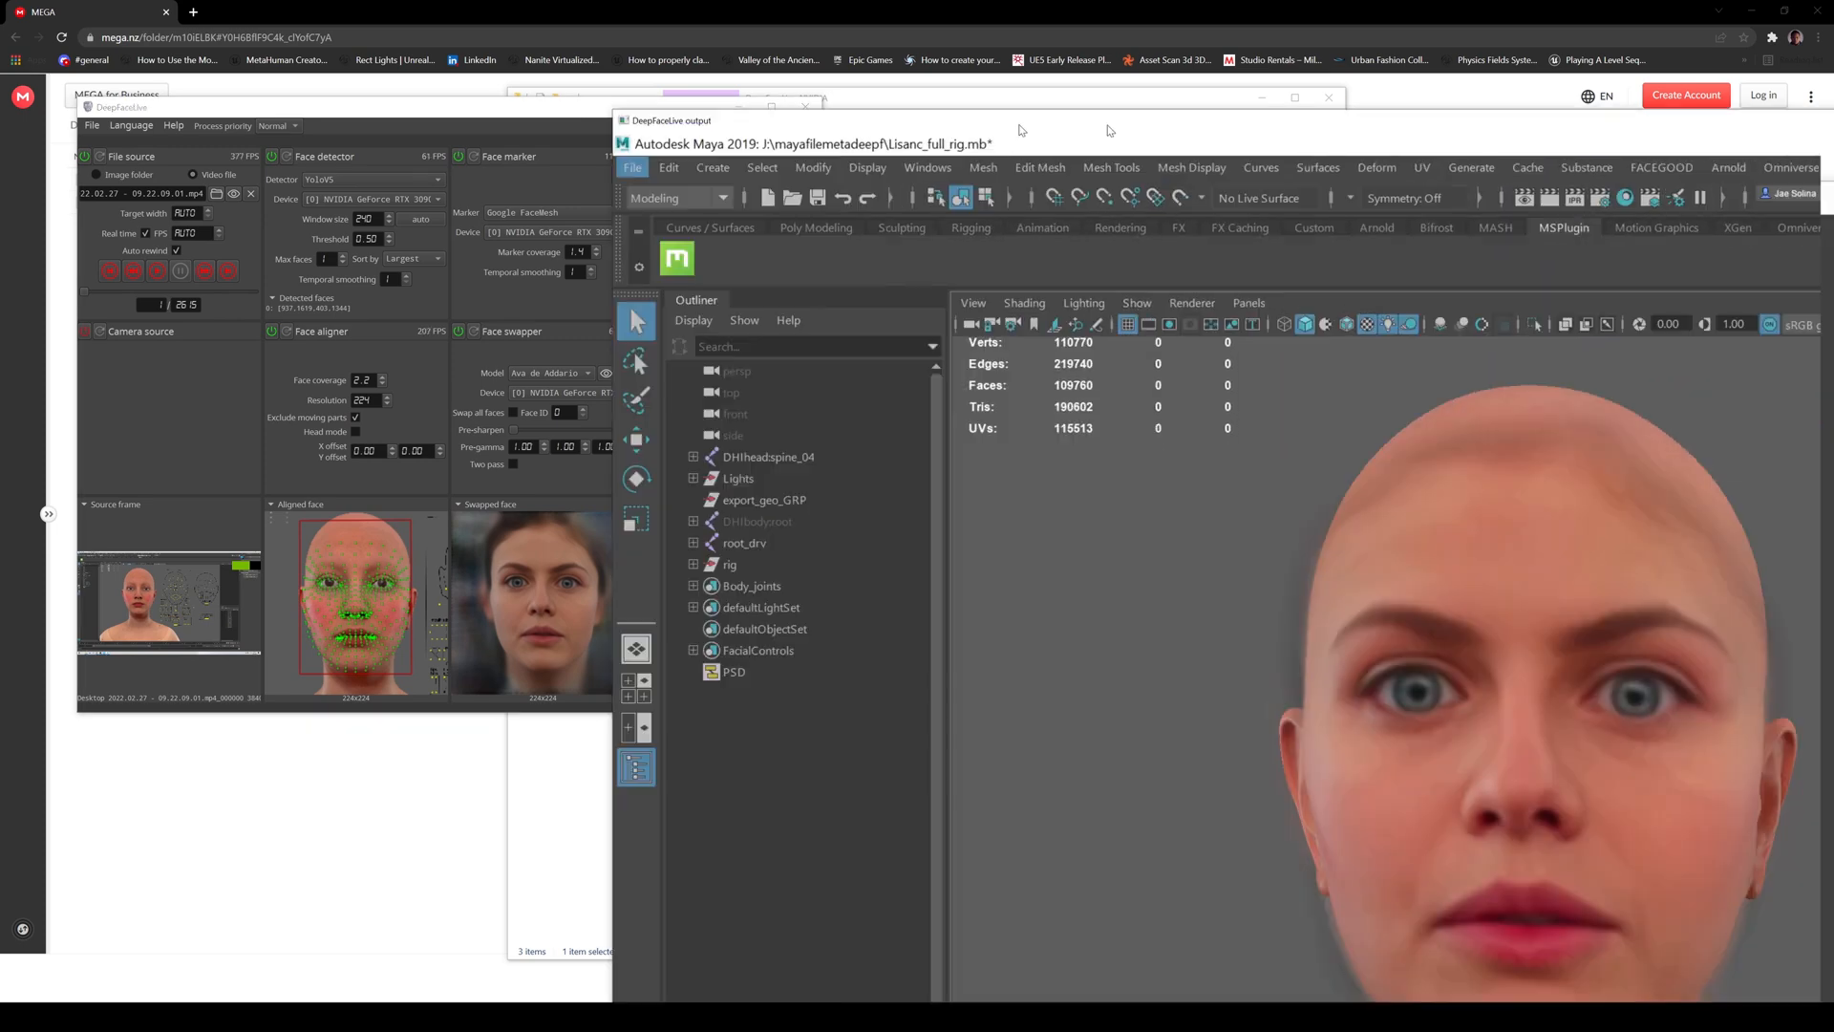
# - Maximize the output window and test the swap with Maya mouth and left-eye poses
pyautogui.click(1295, 98)
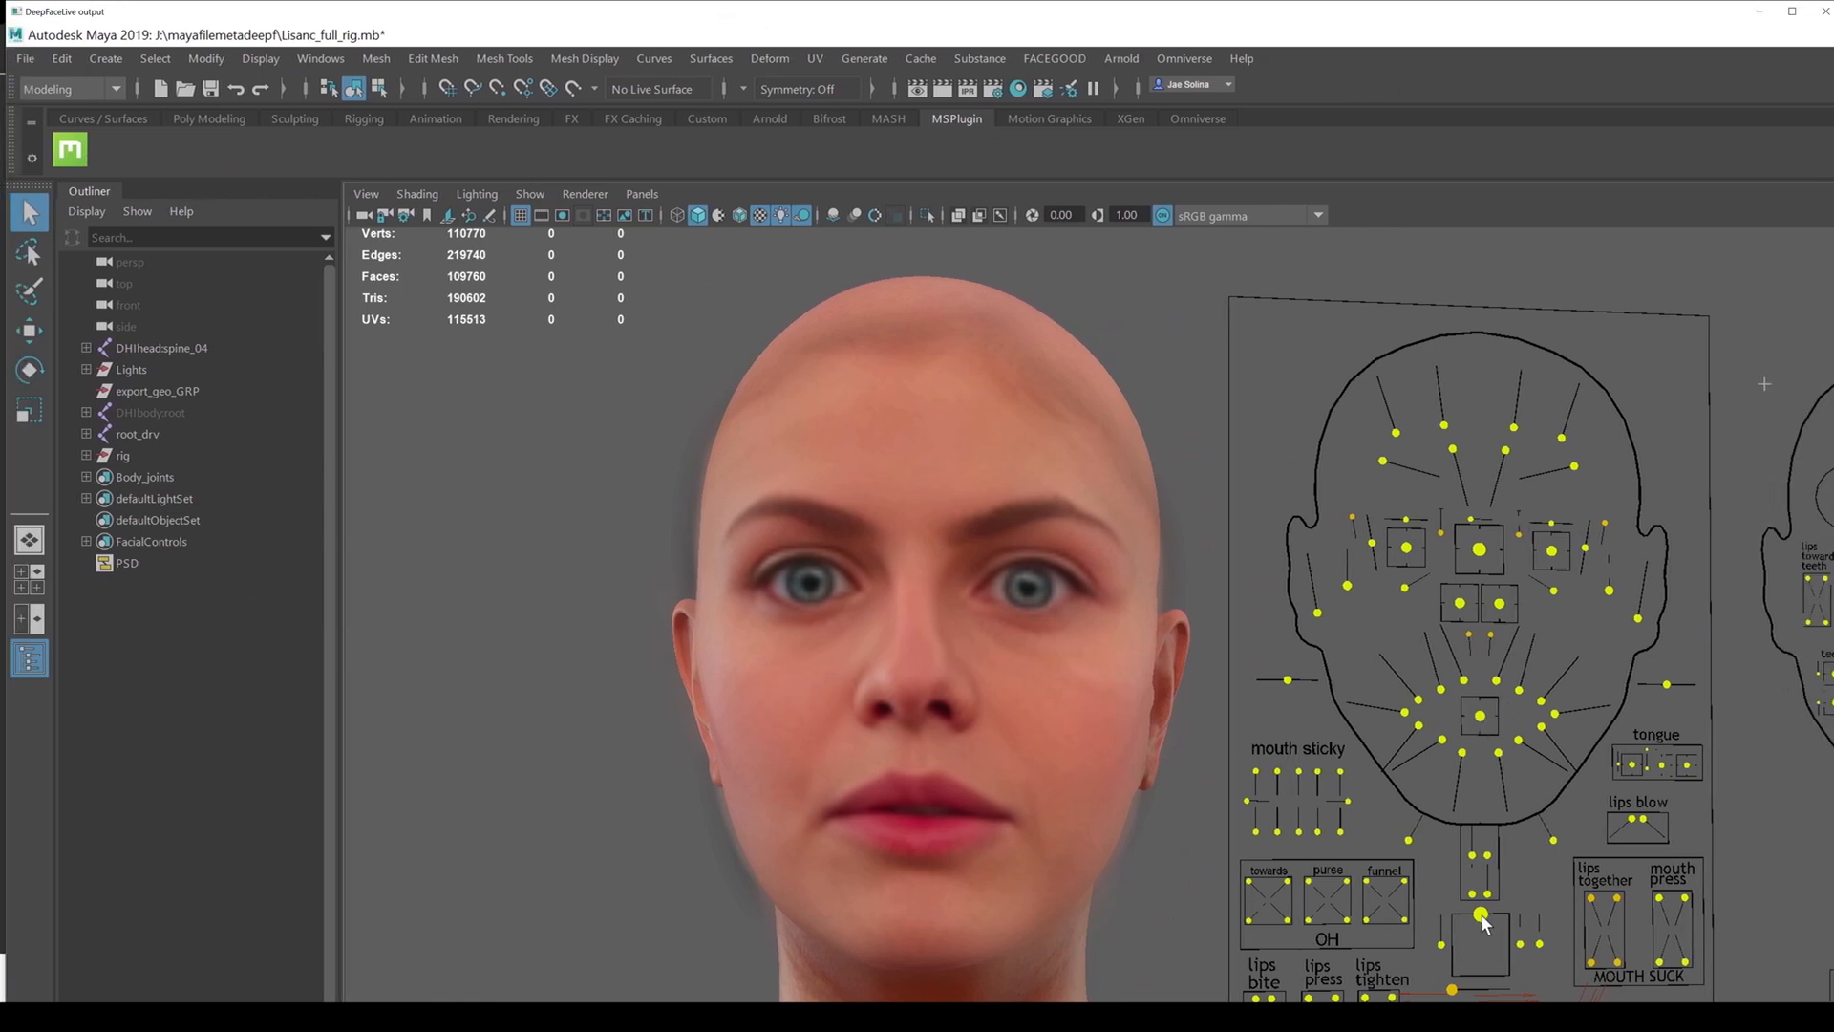
pyautogui.moveTo(1481, 912); pyautogui.dragTo(1481, 942)
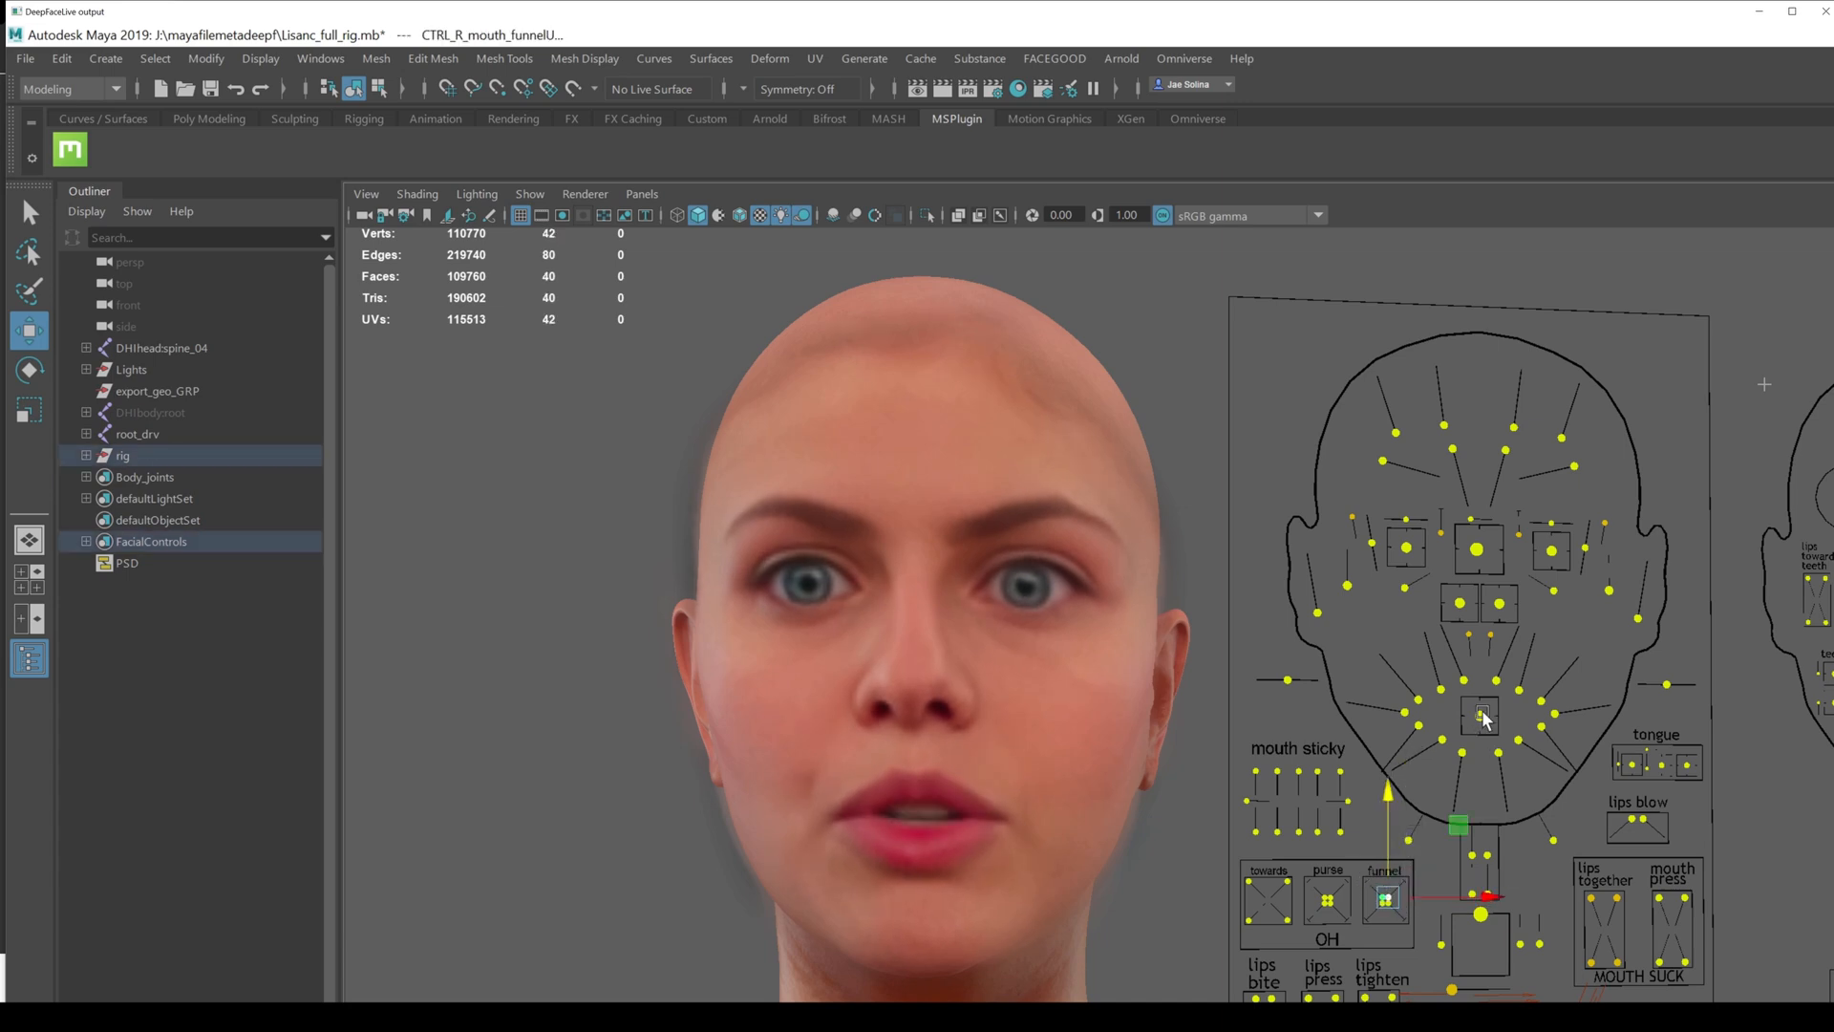
pyautogui.click(1479, 723)
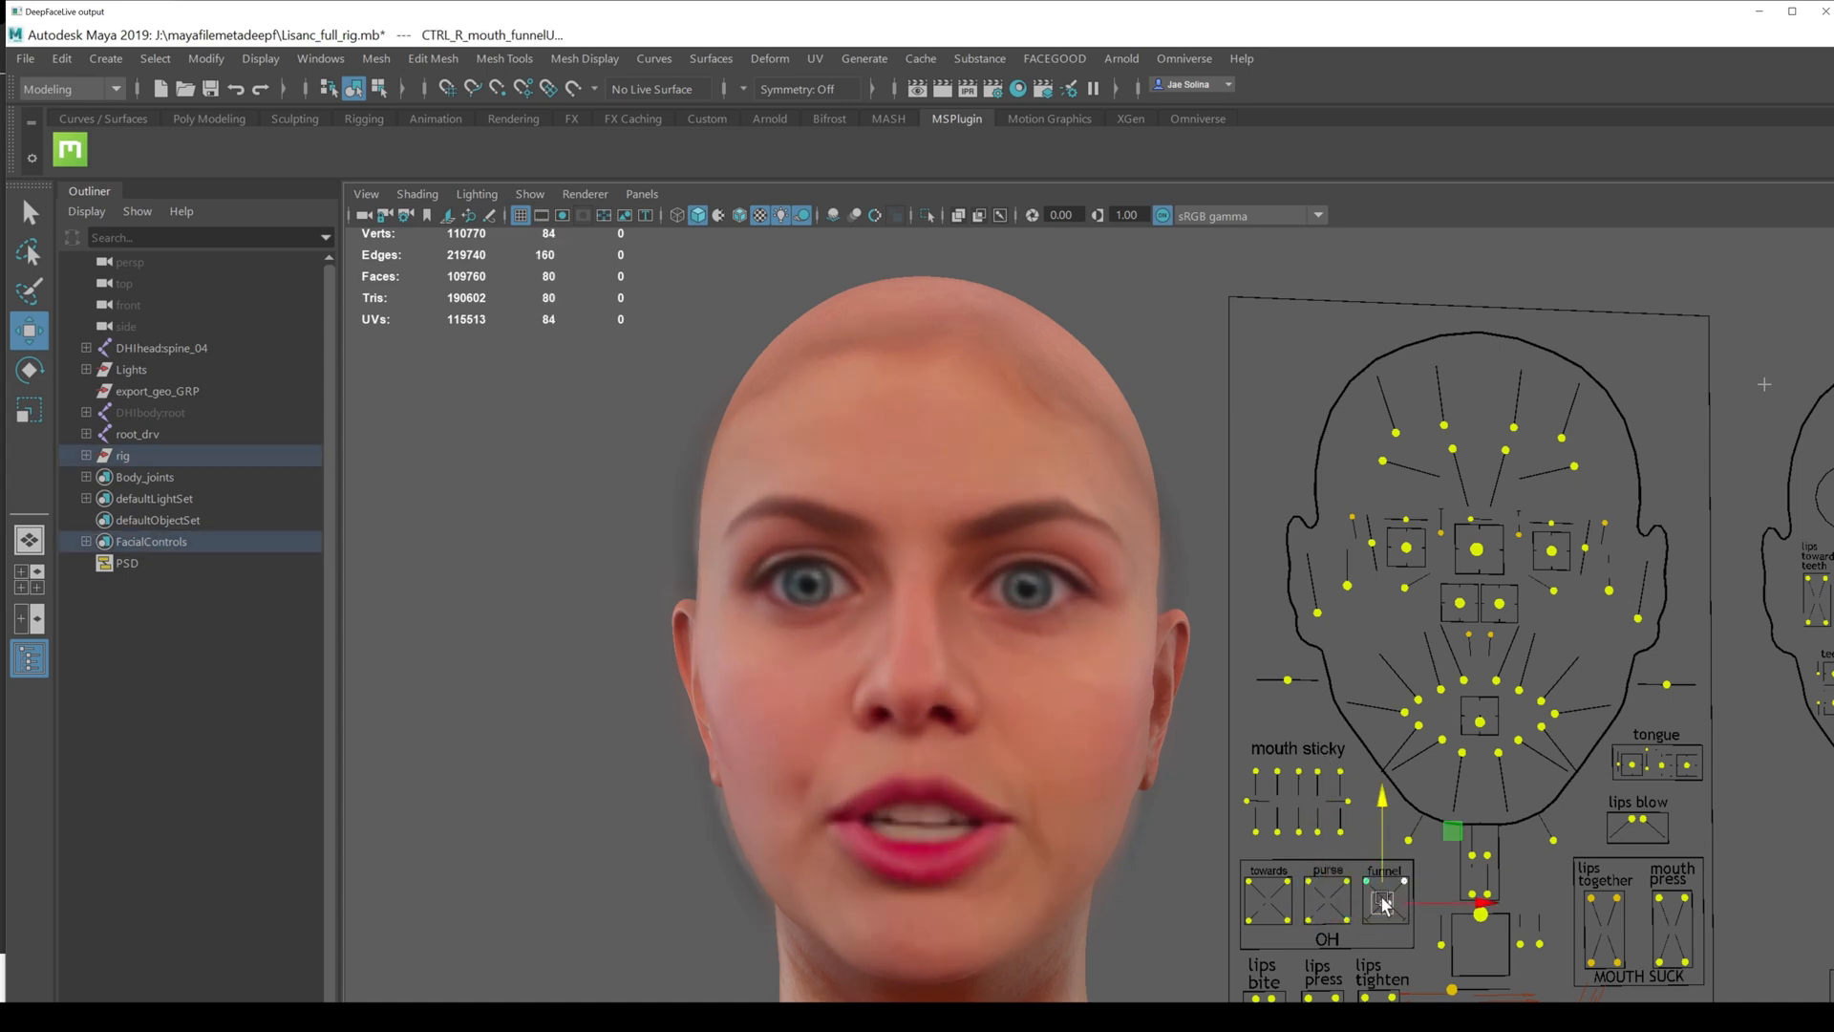
pyautogui.click(1385, 901)
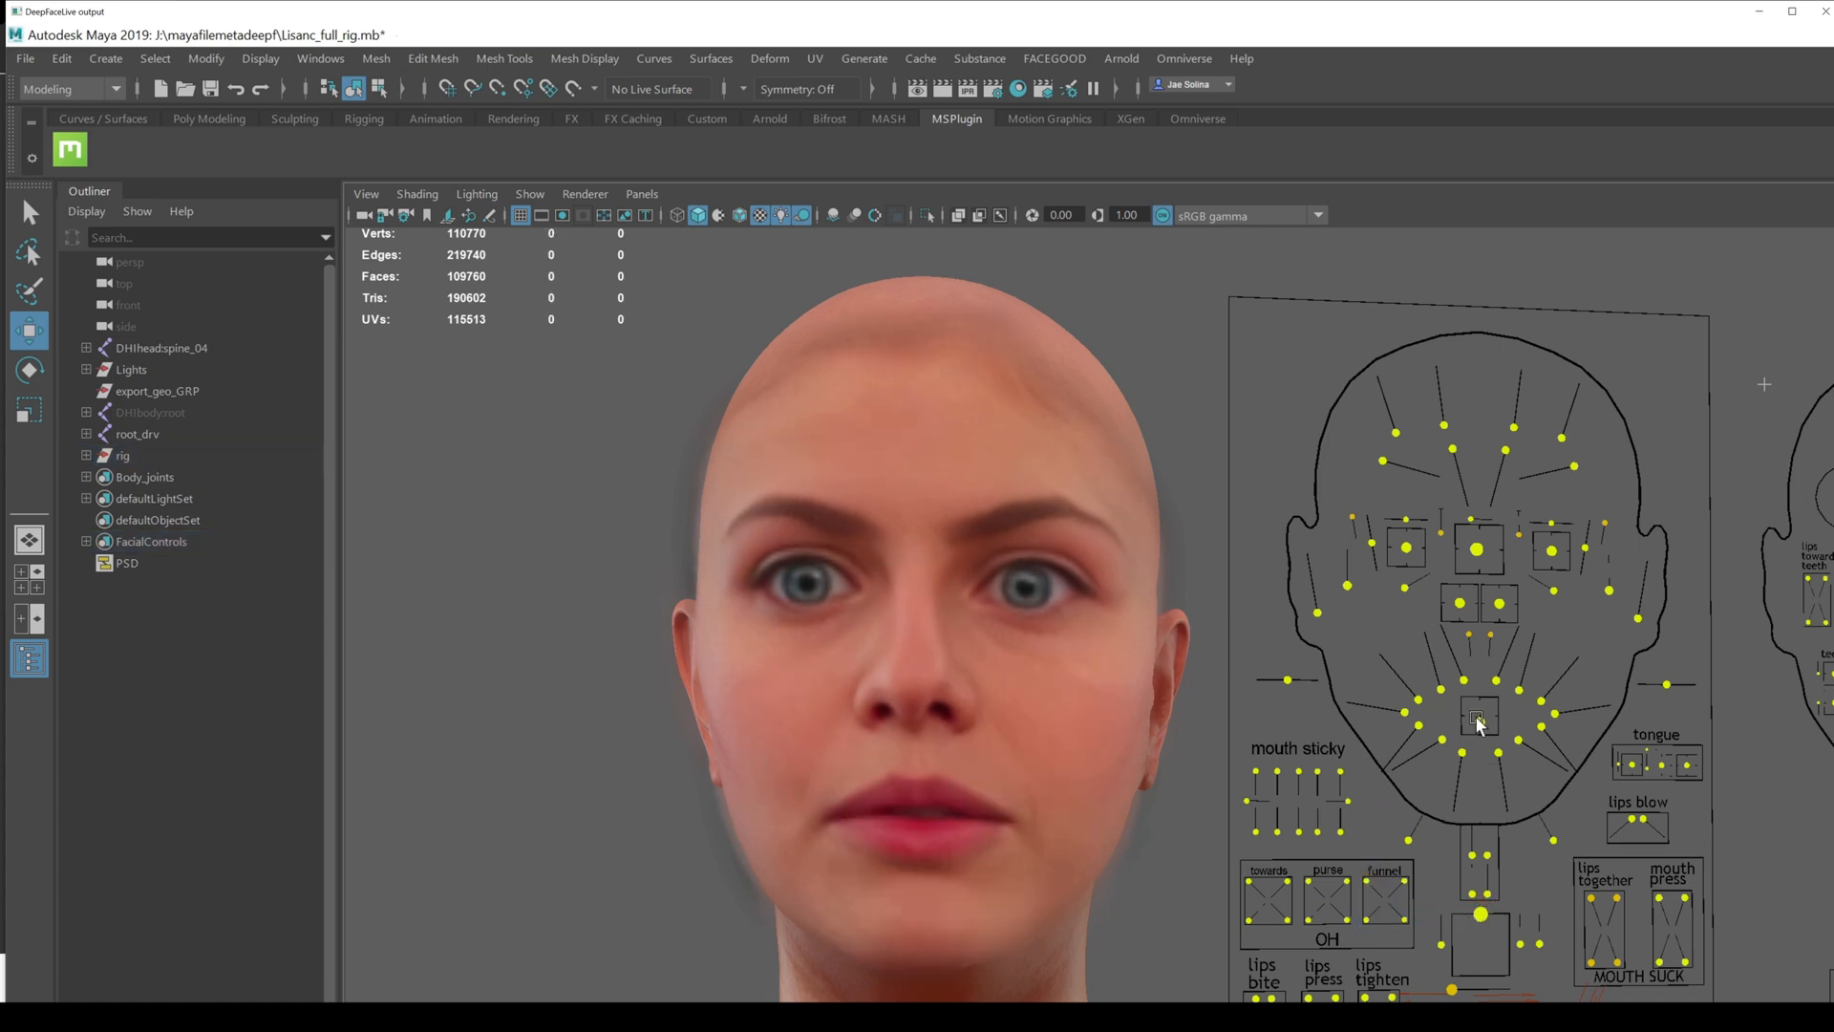
pyautogui.click(1480, 717)
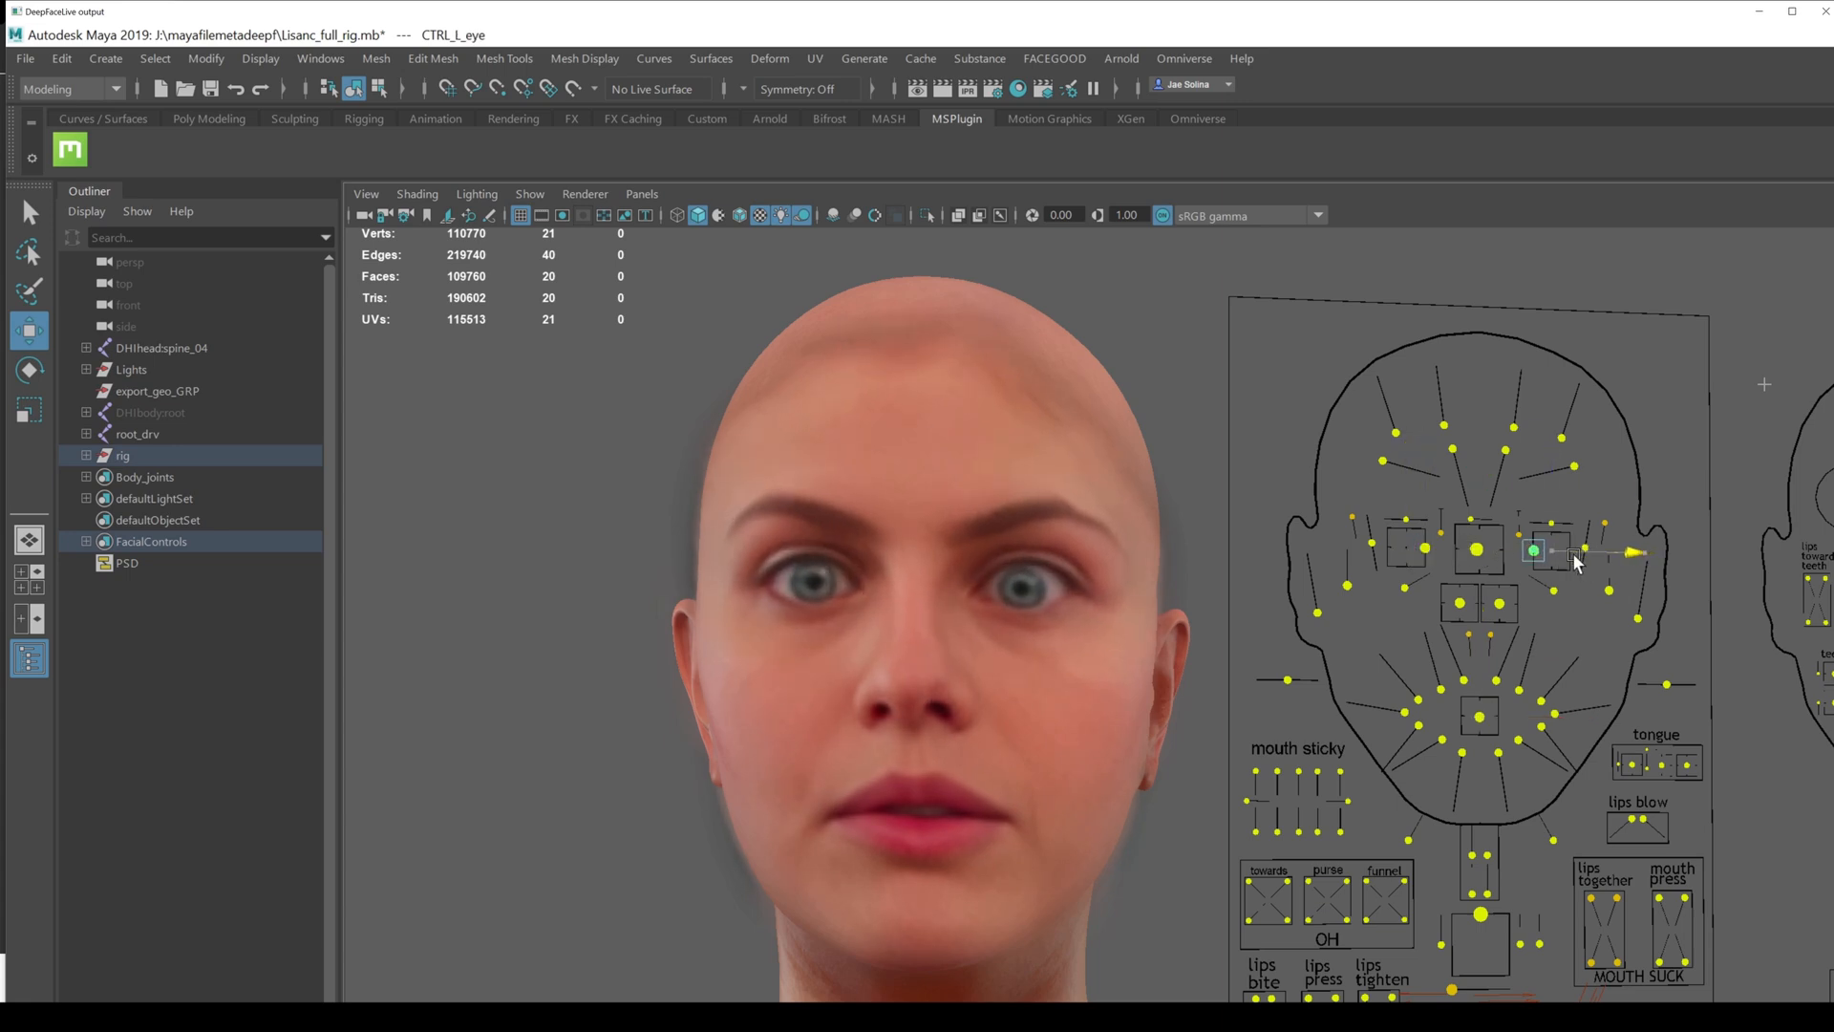
pyautogui.click(1535, 551)
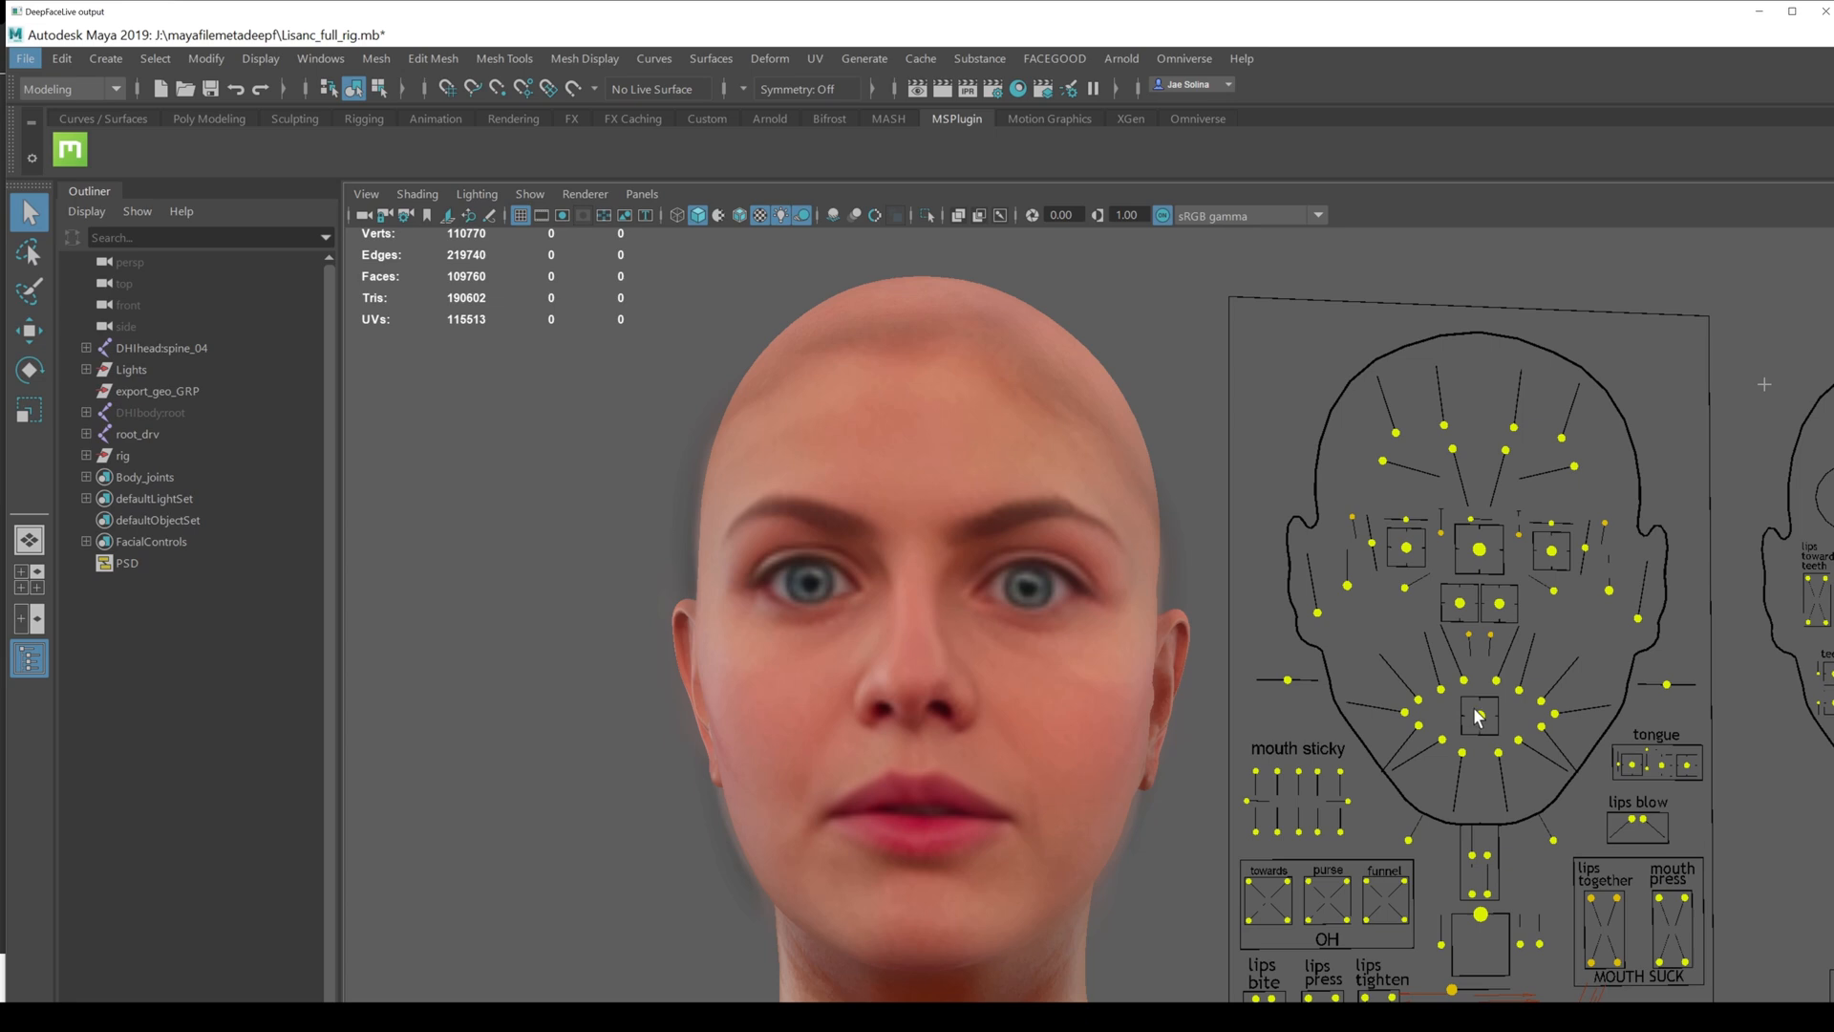
# - Move the Maya jaw and mouth rig controls to test the swapped expressions
pyautogui.click(1479, 915)
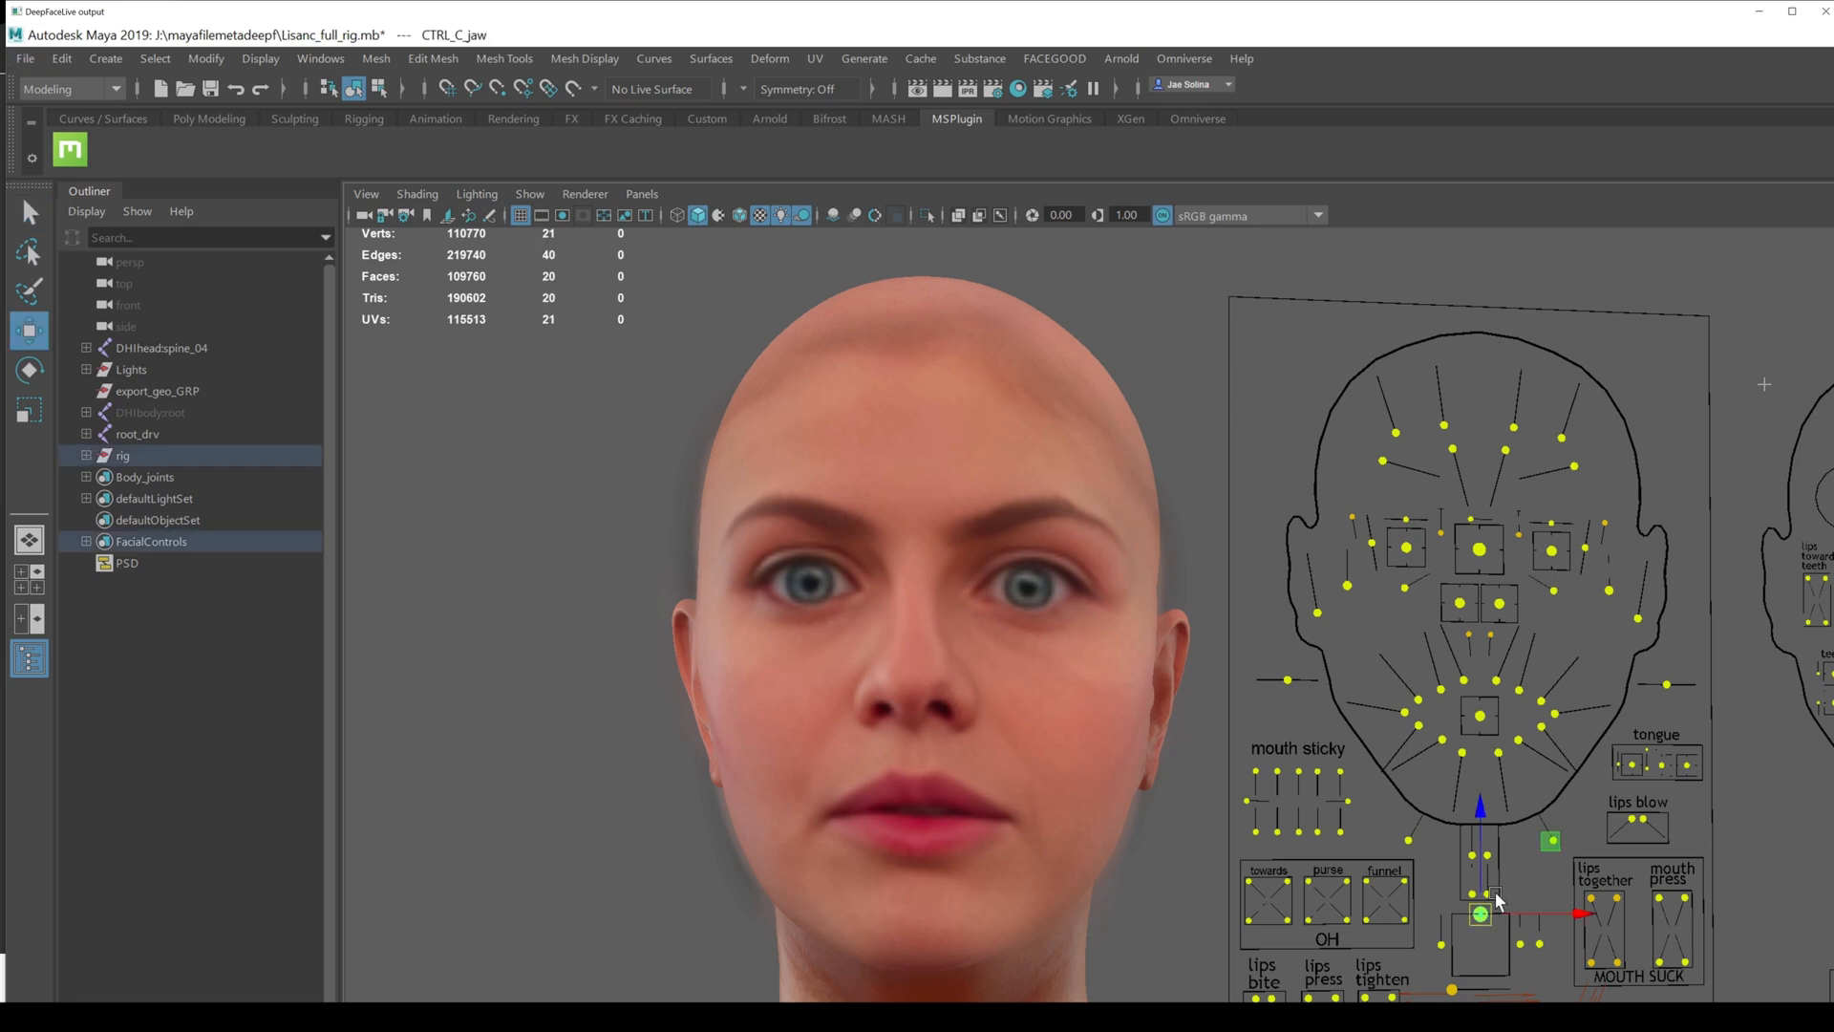
pyautogui.moveTo(1481, 914); pyautogui.dragTo(1481, 929)
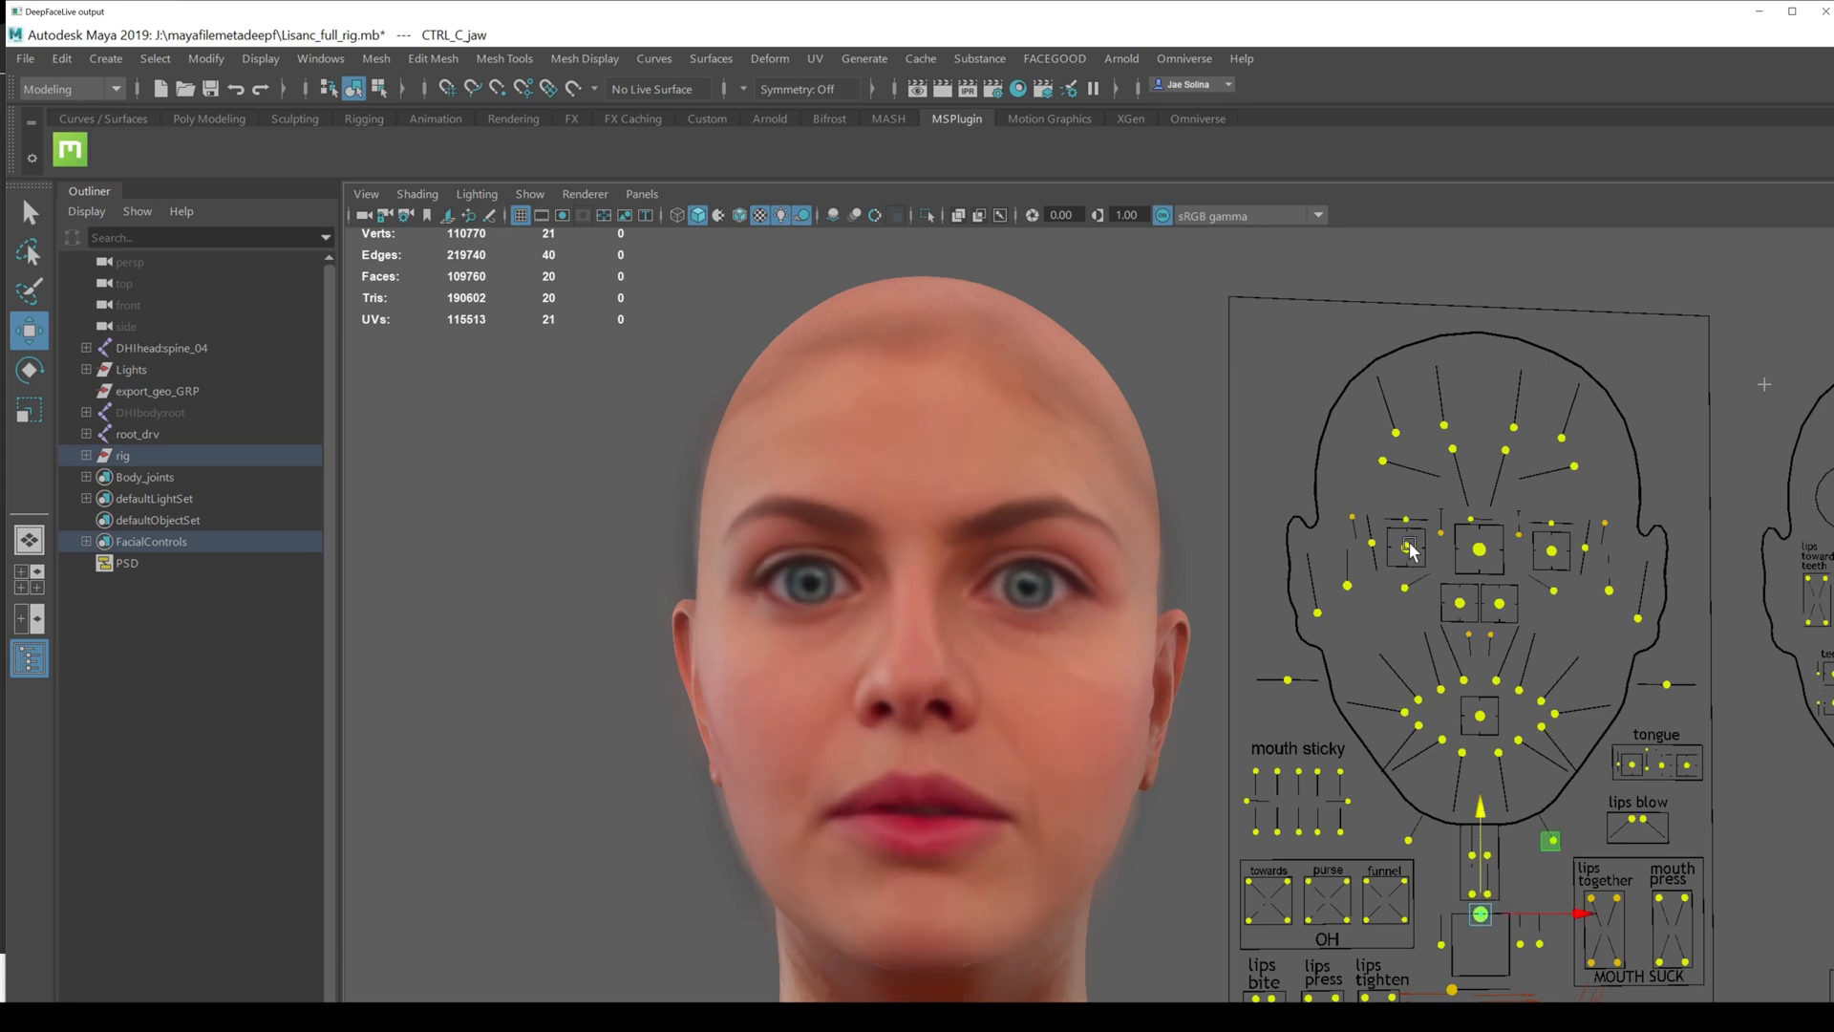
pyautogui.click(1479, 550)
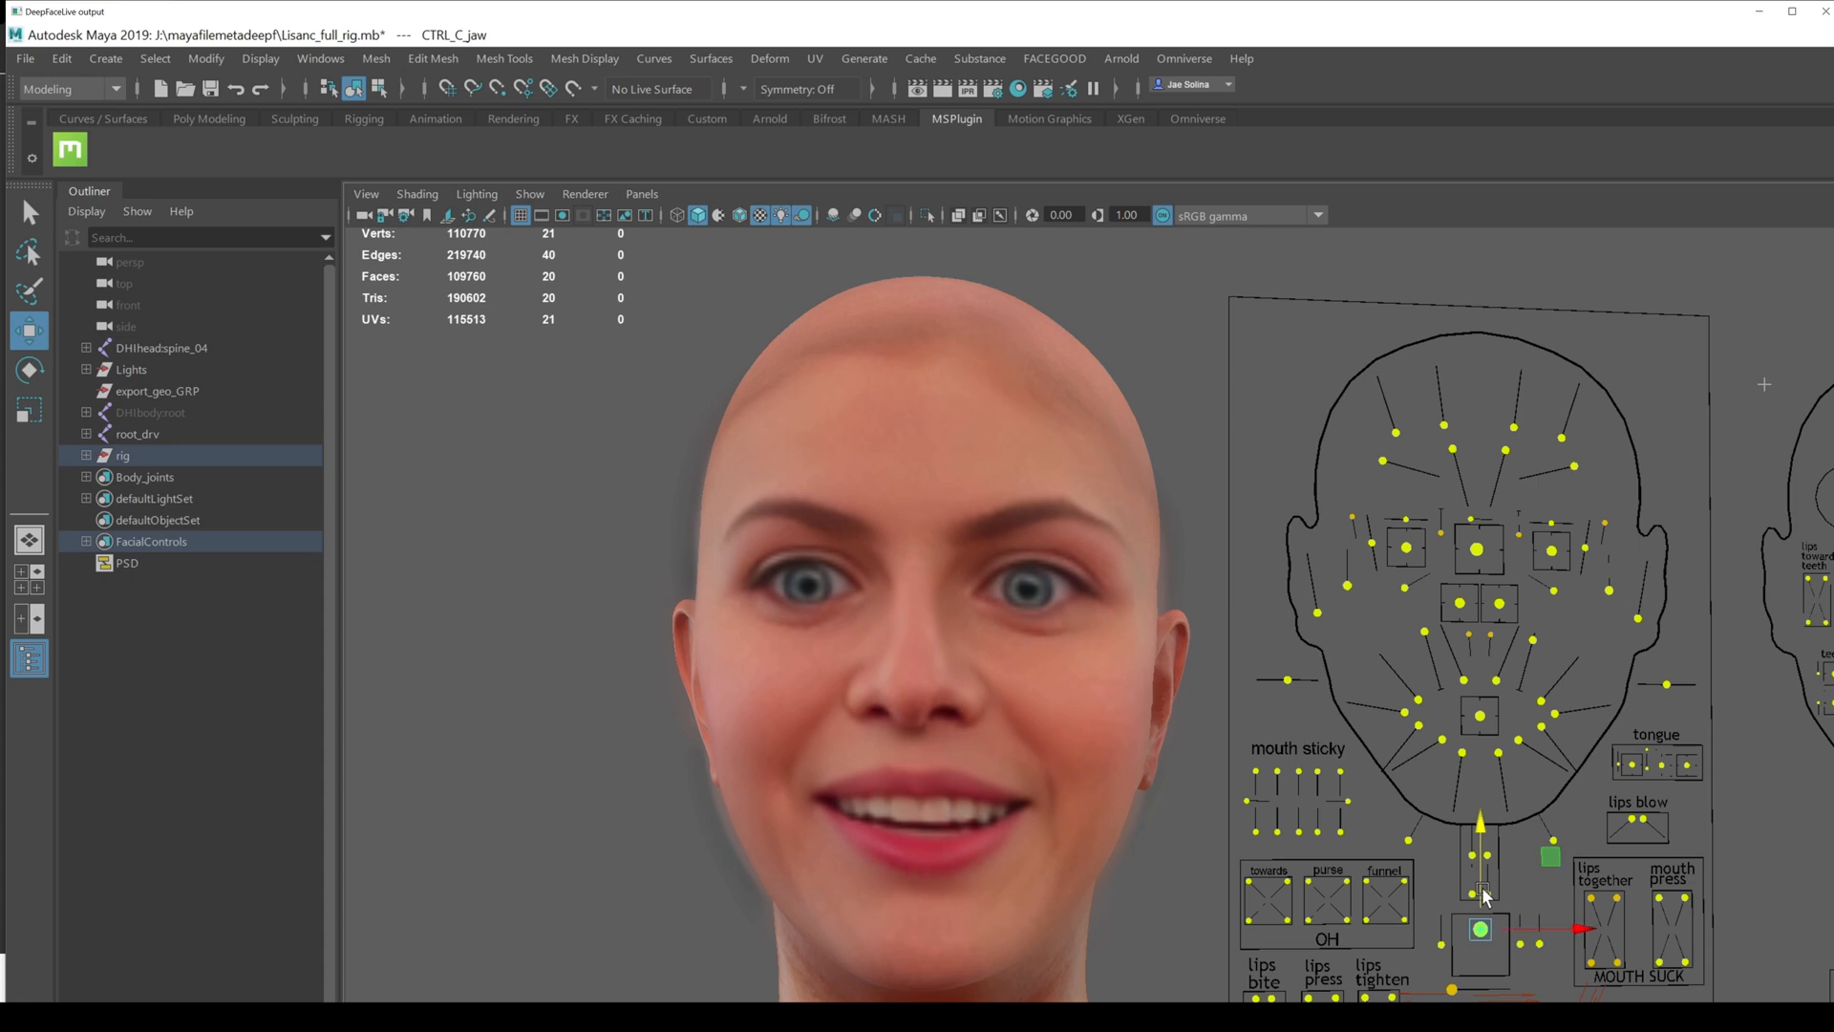
pyautogui.moveTo(1477, 928); pyautogui.dragTo(1440, 689)
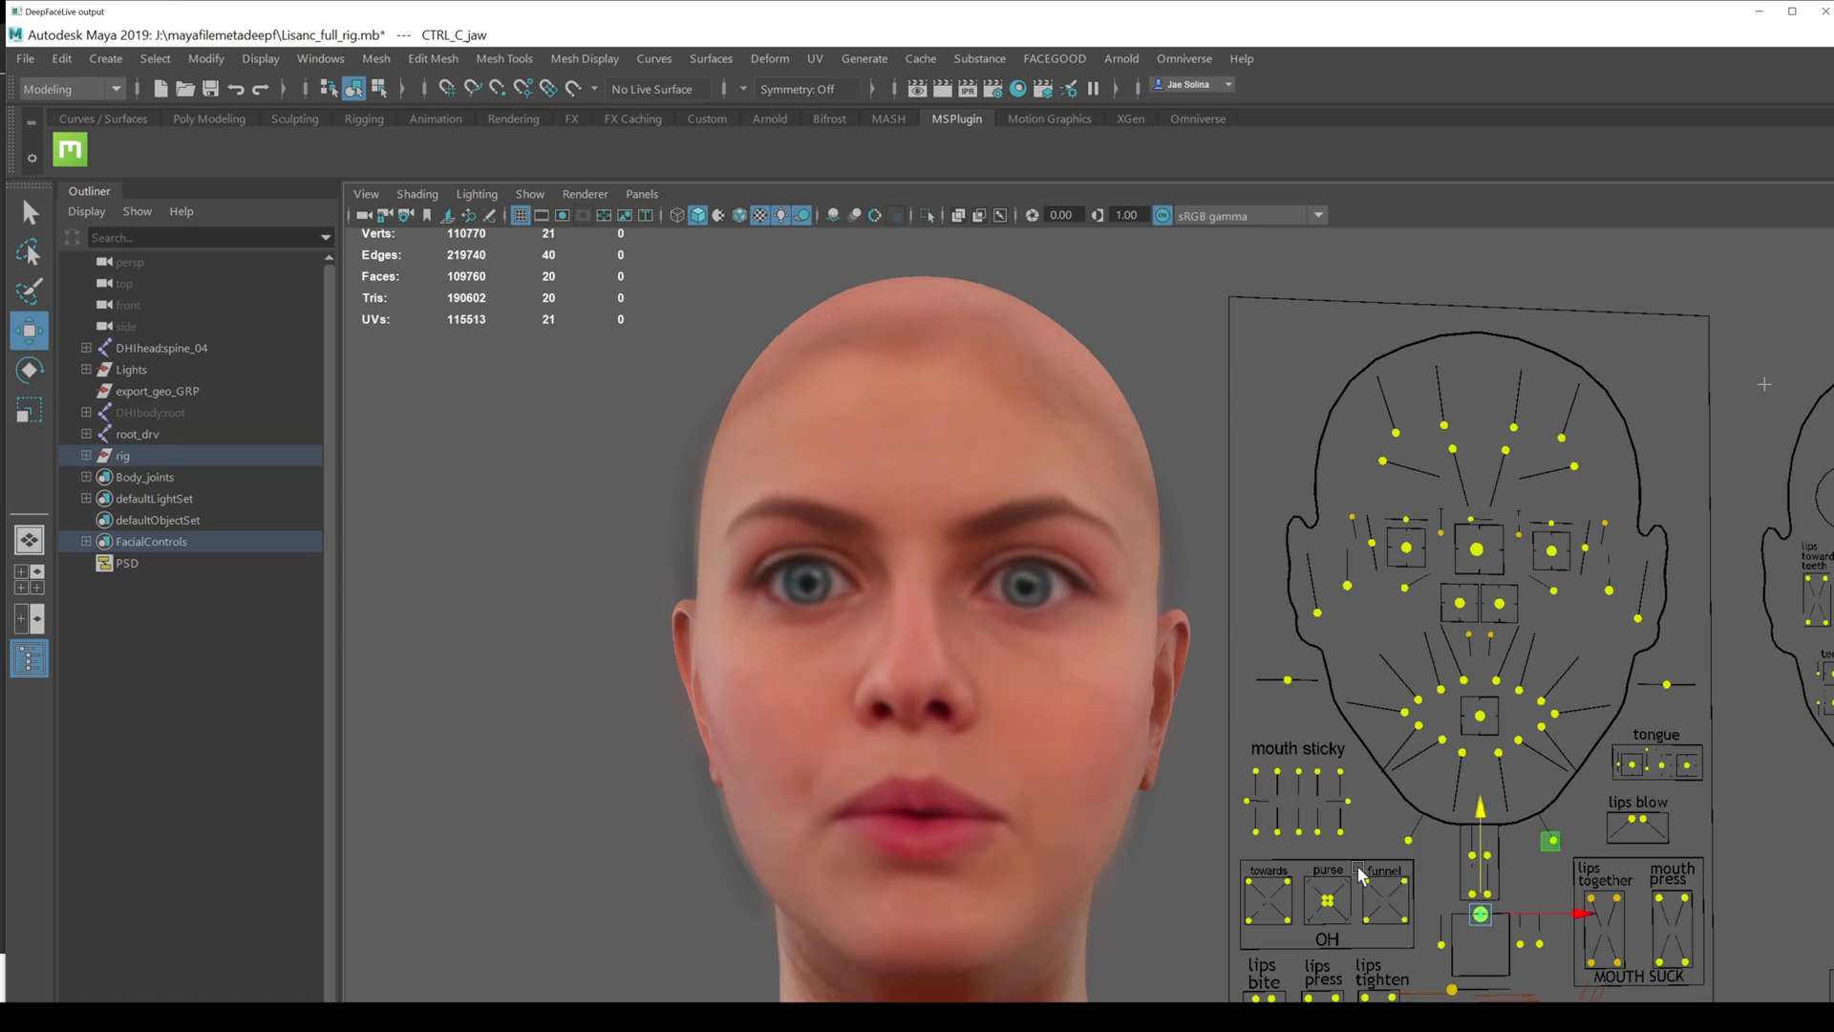
pyautogui.click(1385, 901)
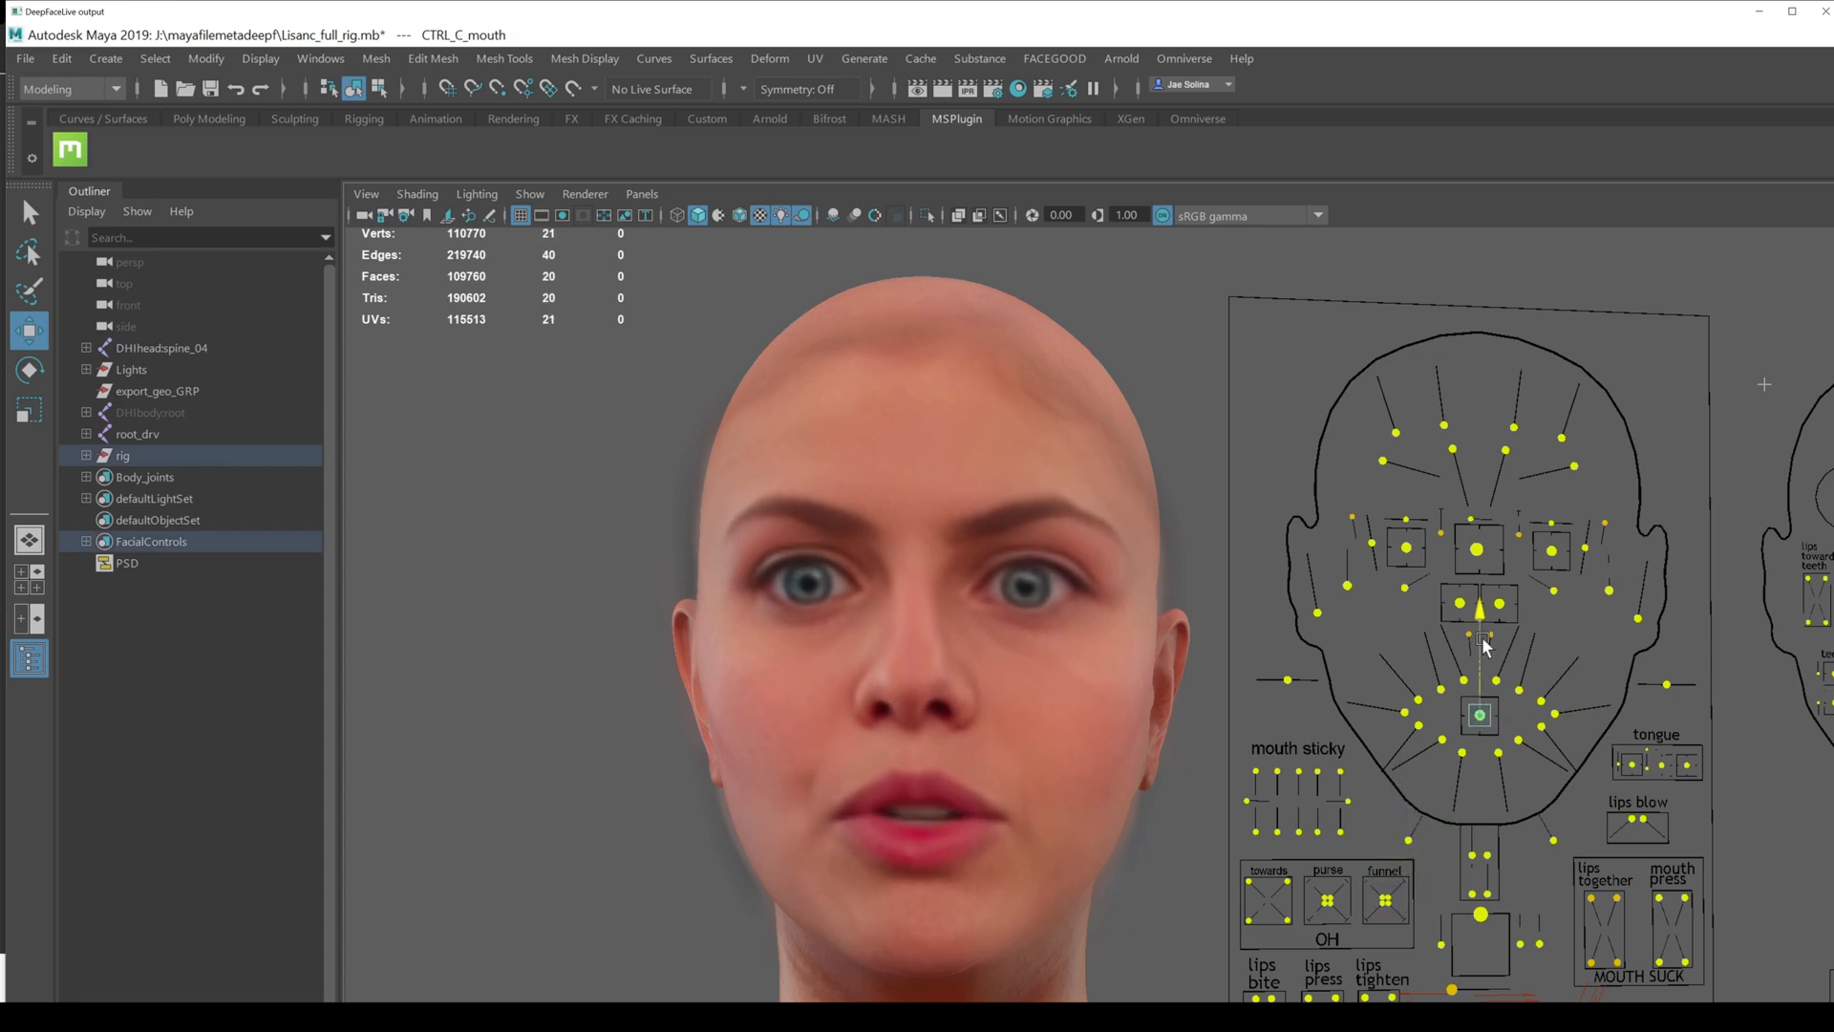
pyautogui.click(1480, 719)
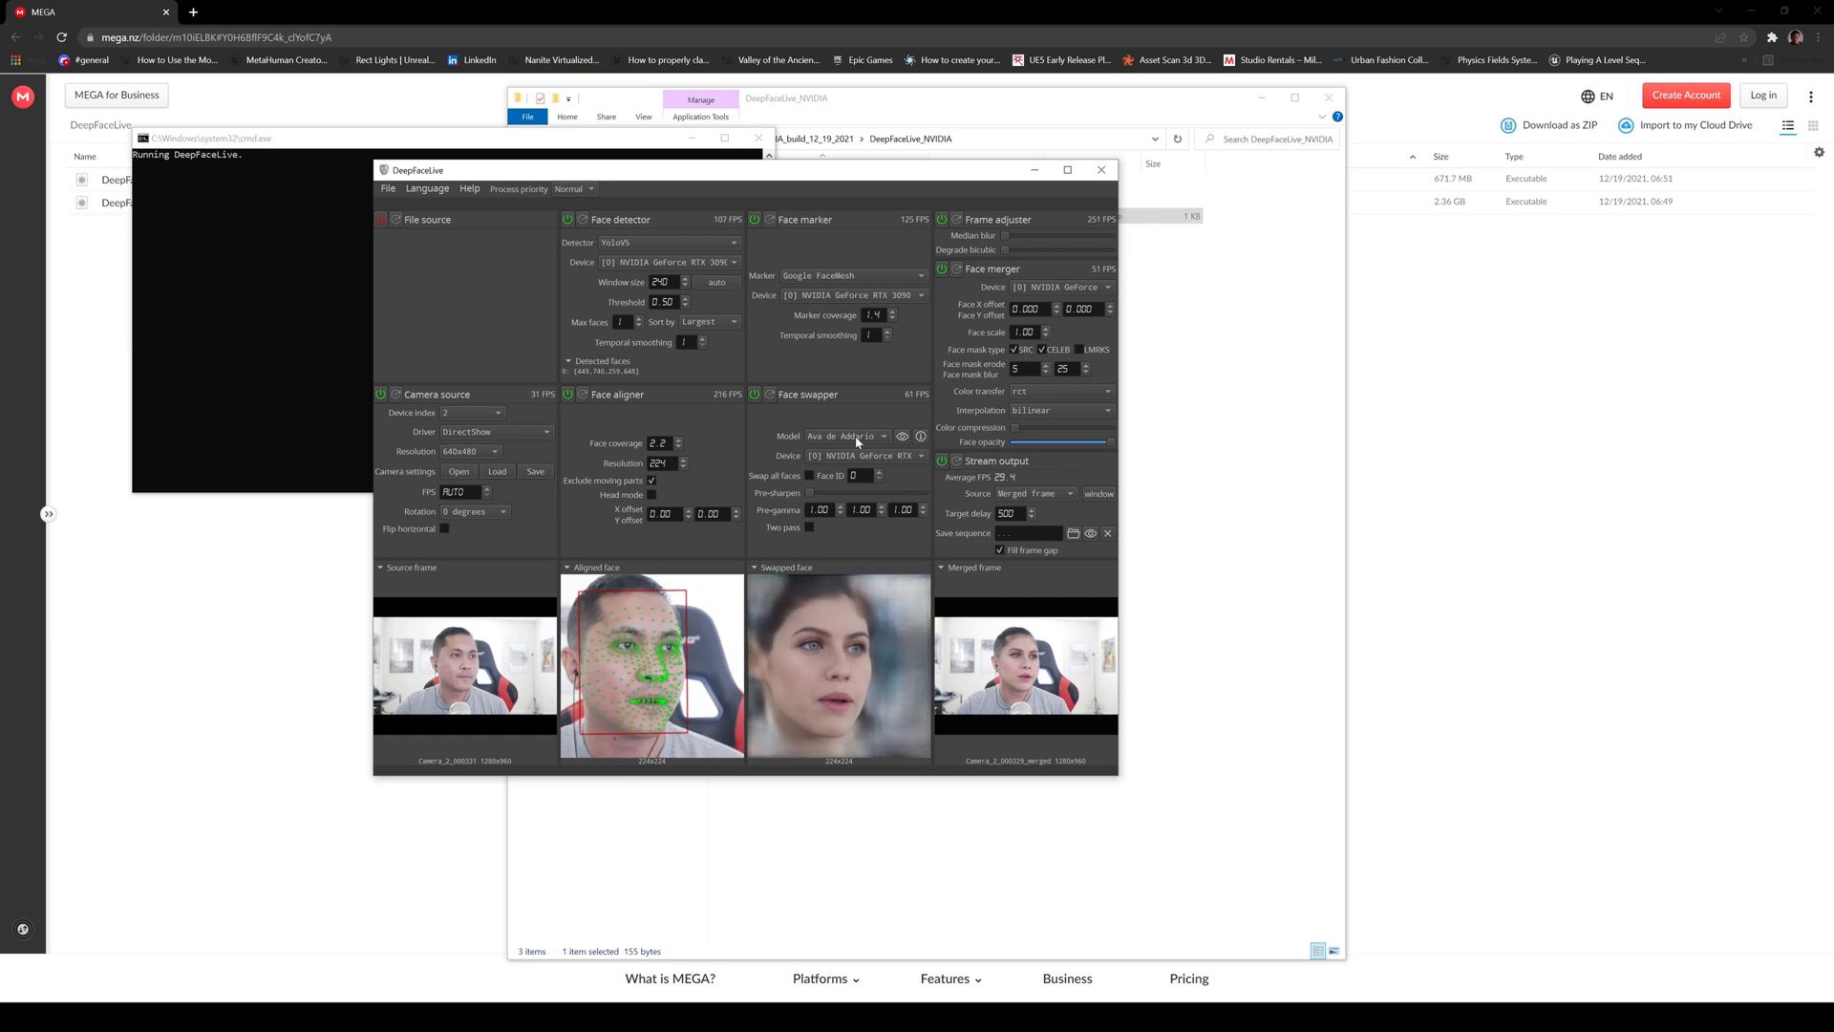
# - Keep the Ava de Addario face model and maximize the DeepFaceLive main window
pyautogui.click(848, 436)
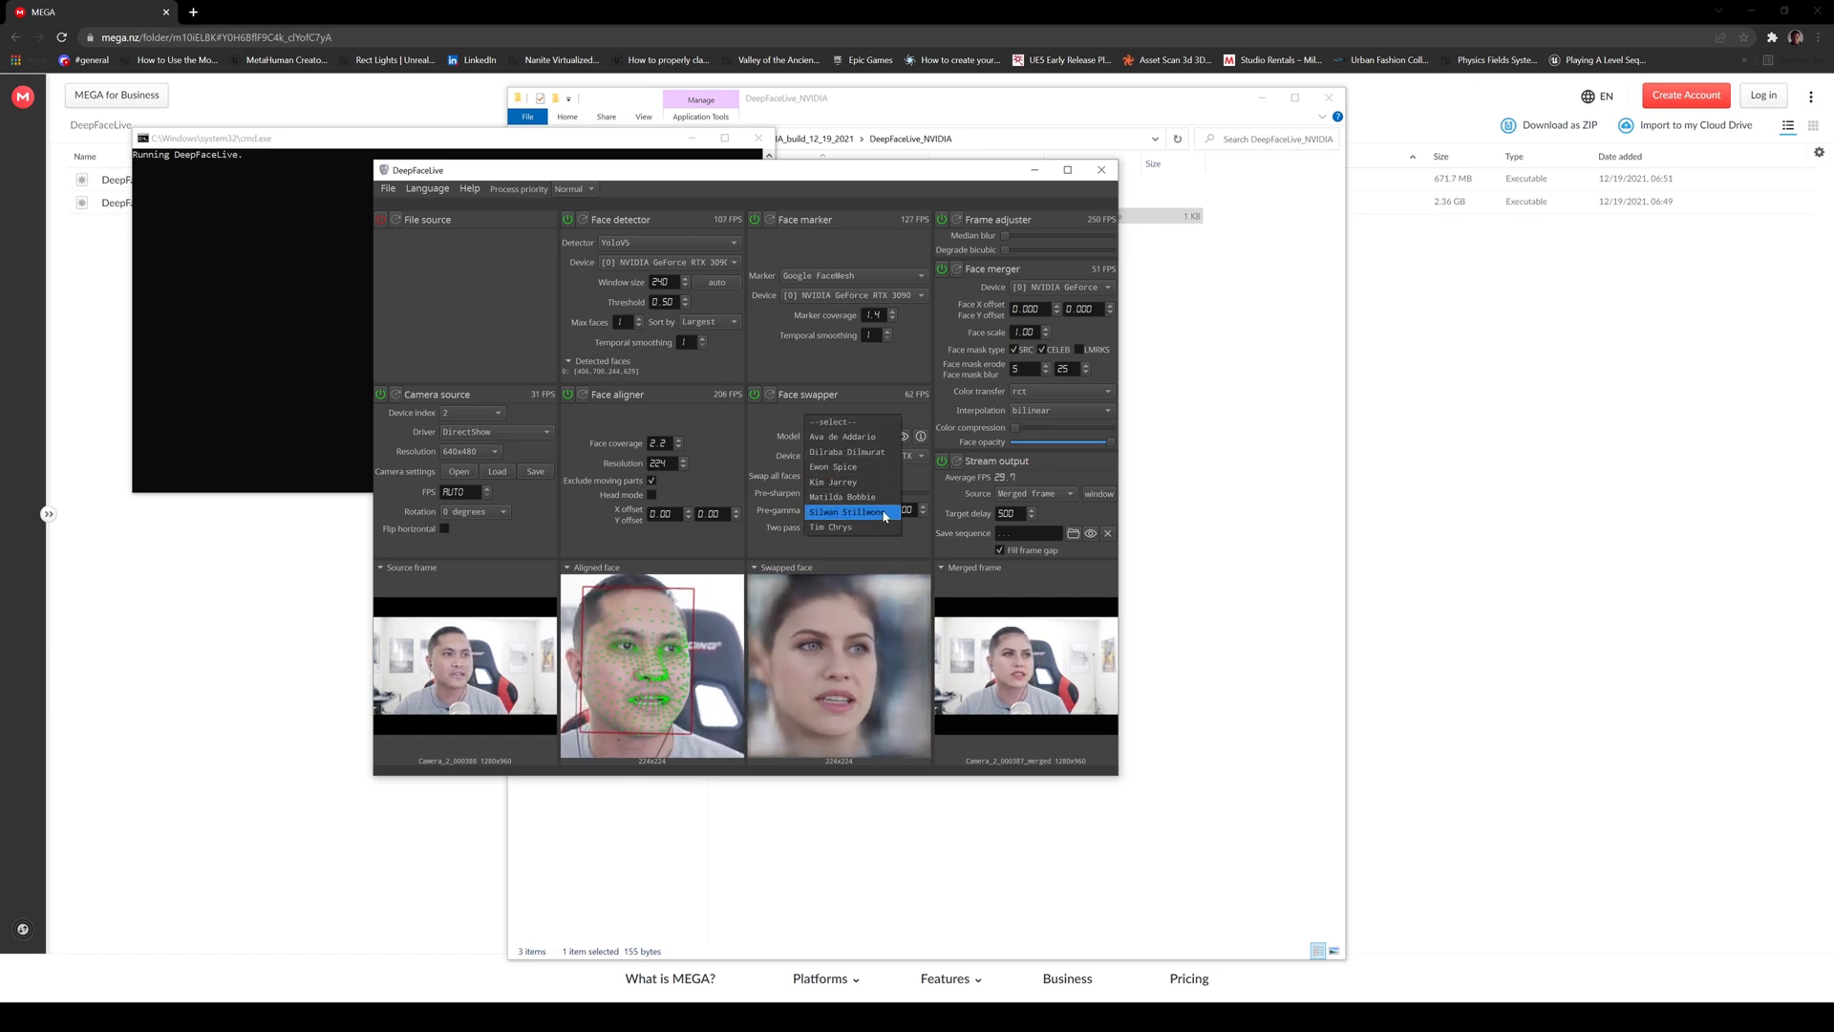
pyautogui.click(833, 481)
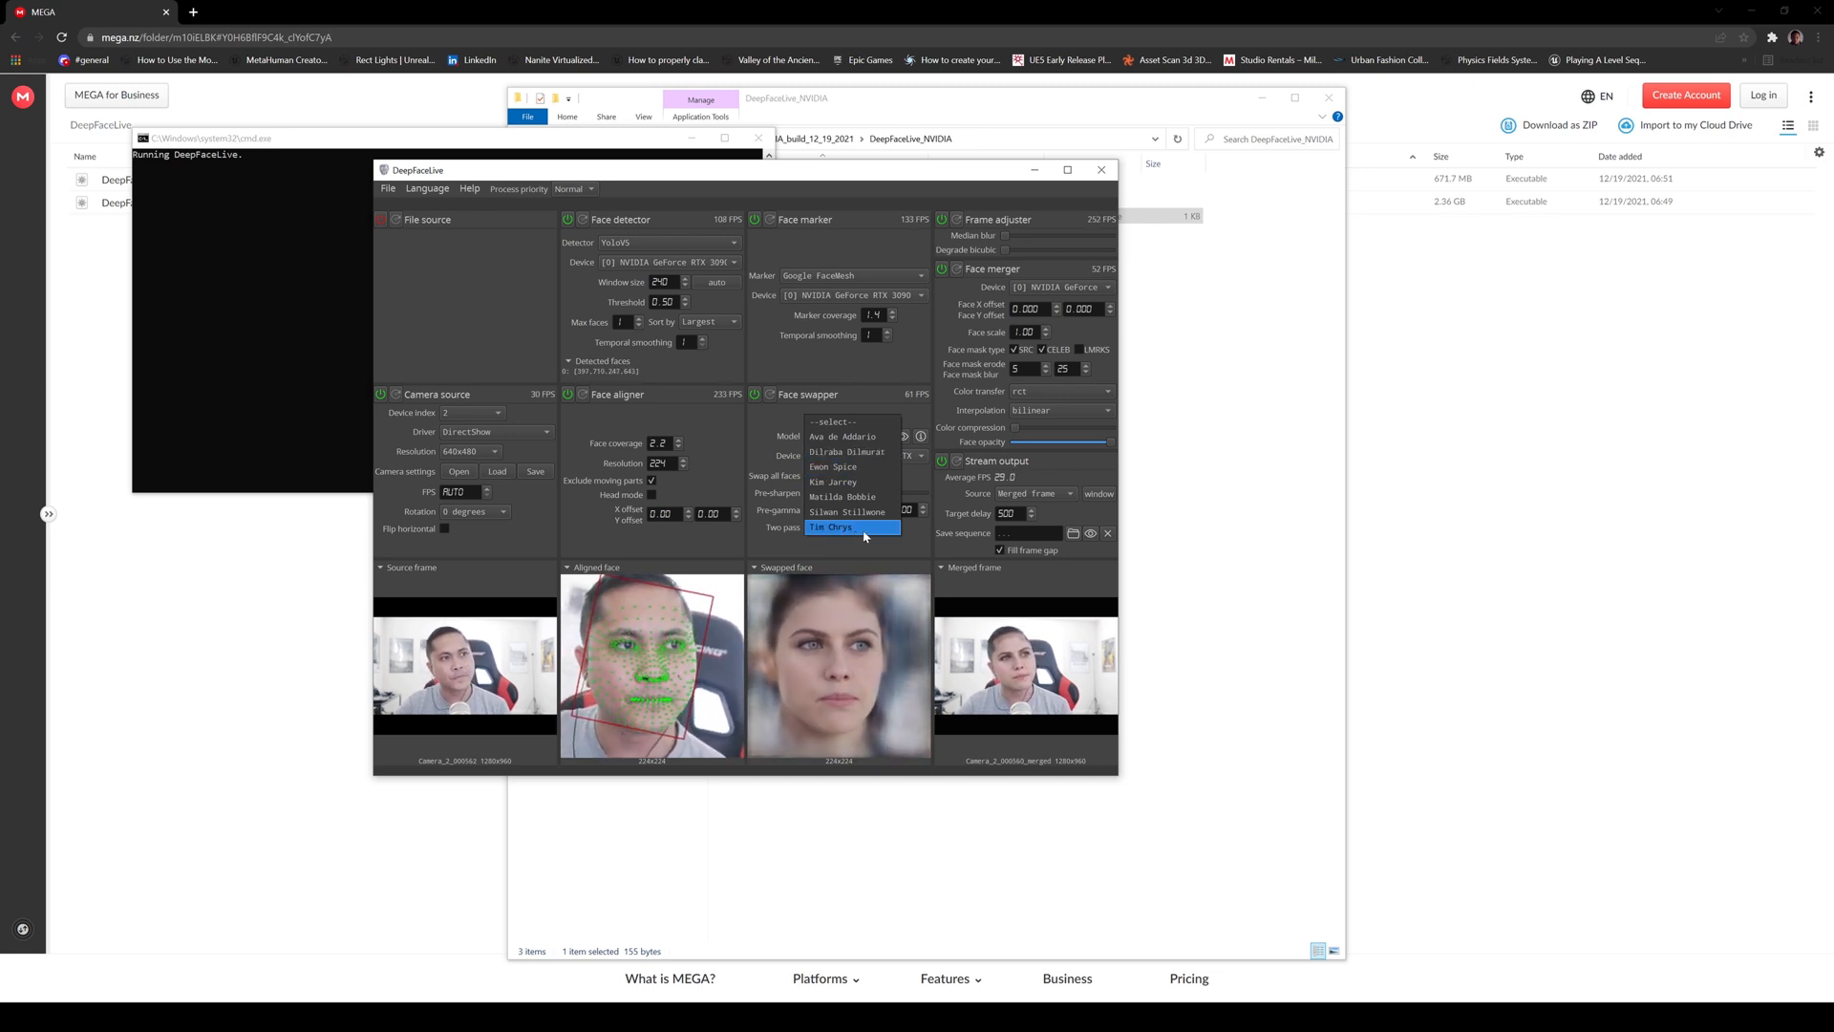
pyautogui.click(844, 437)
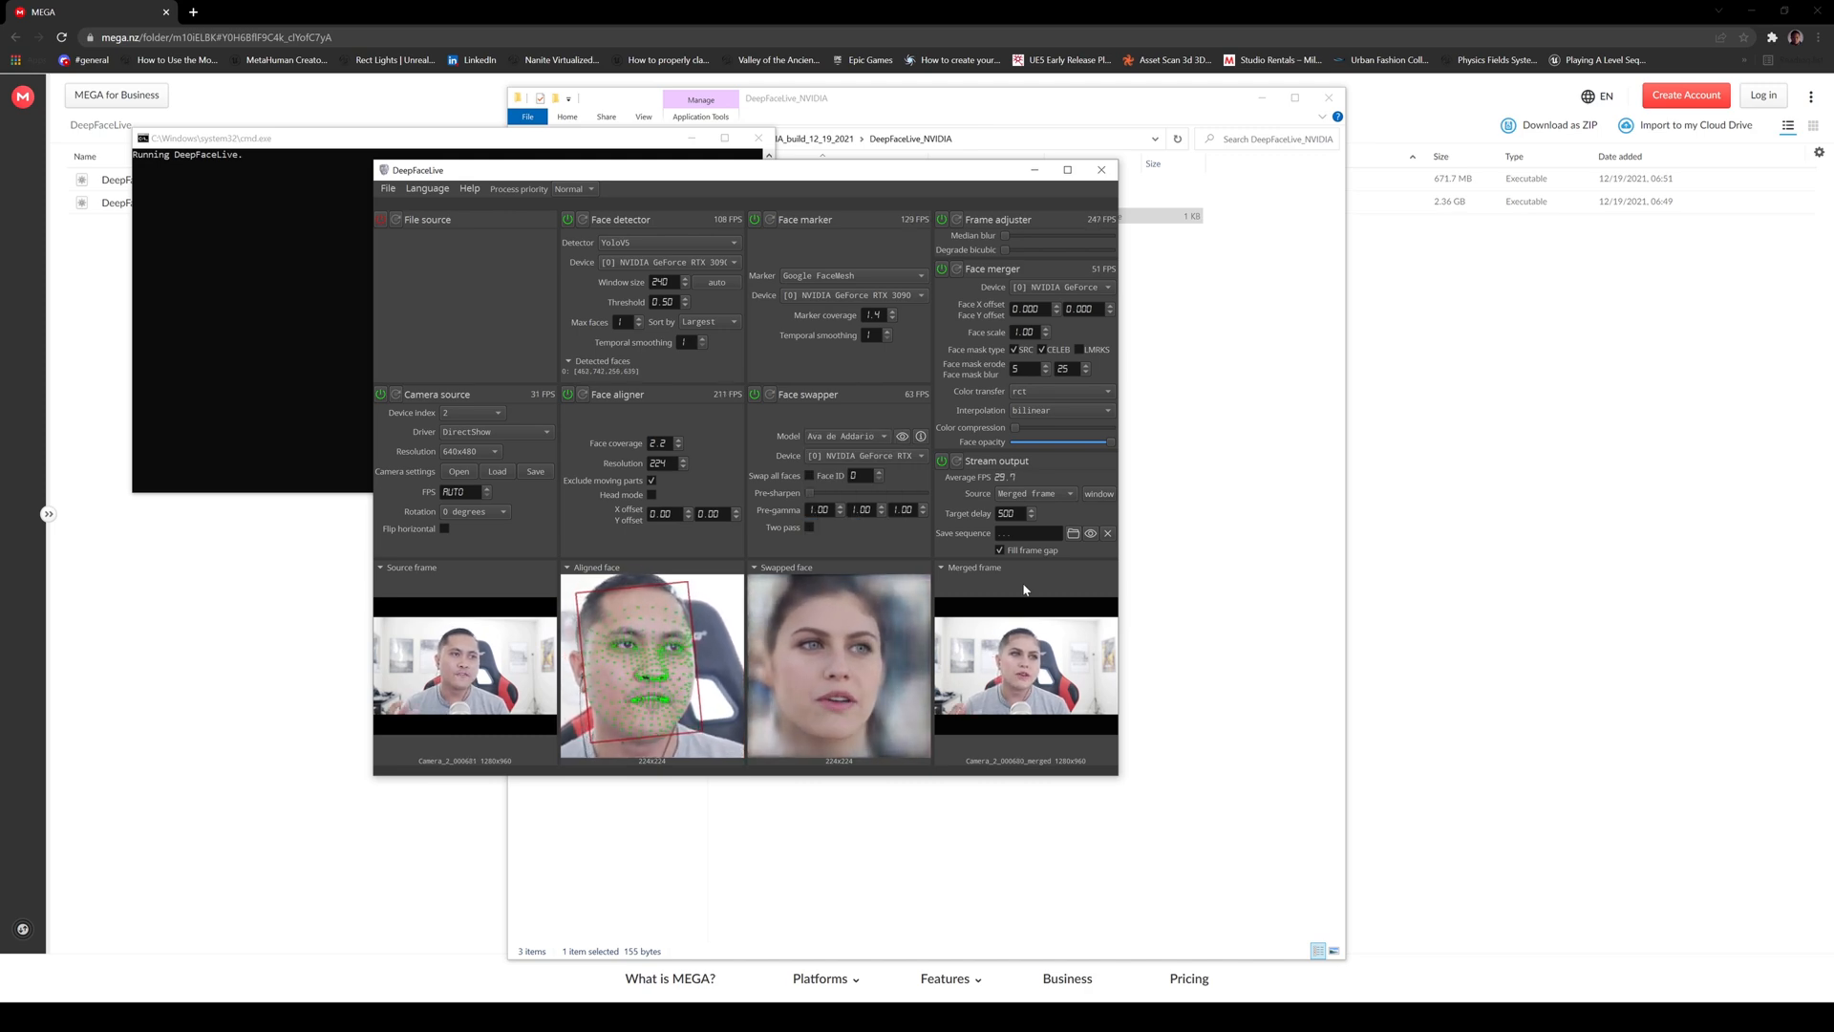
pyautogui.click(1067, 170)
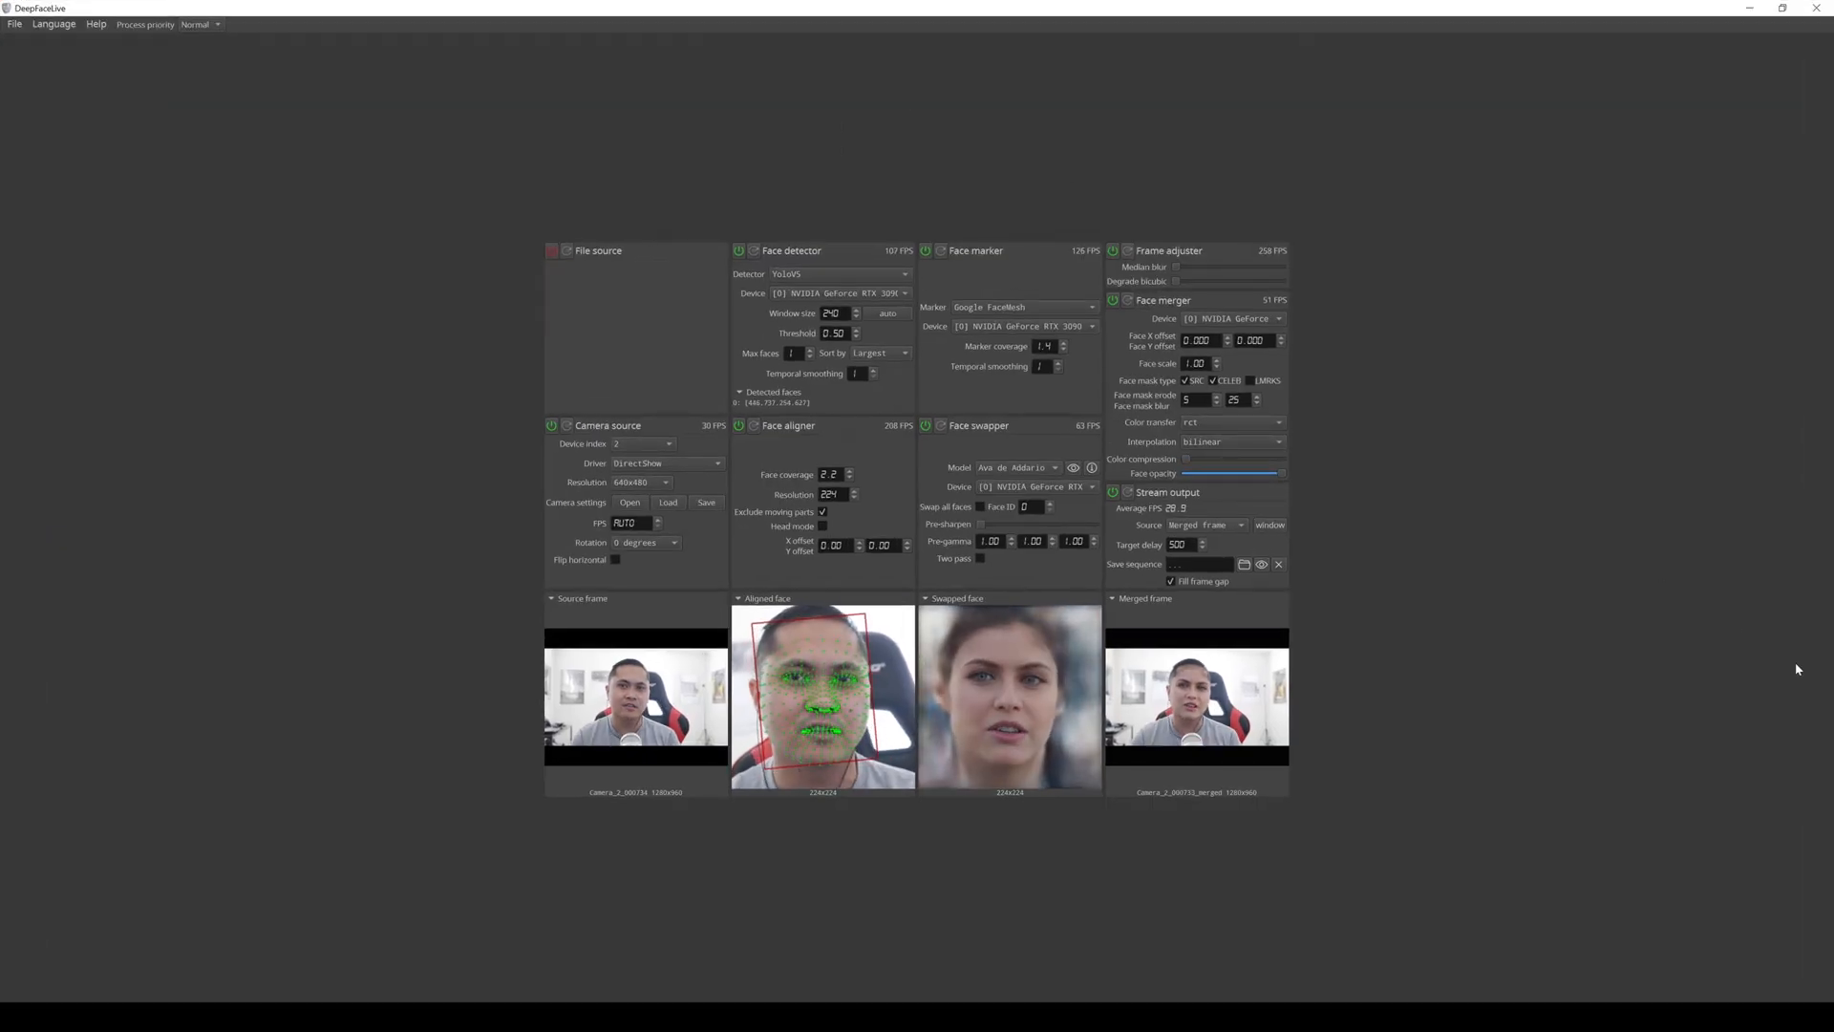